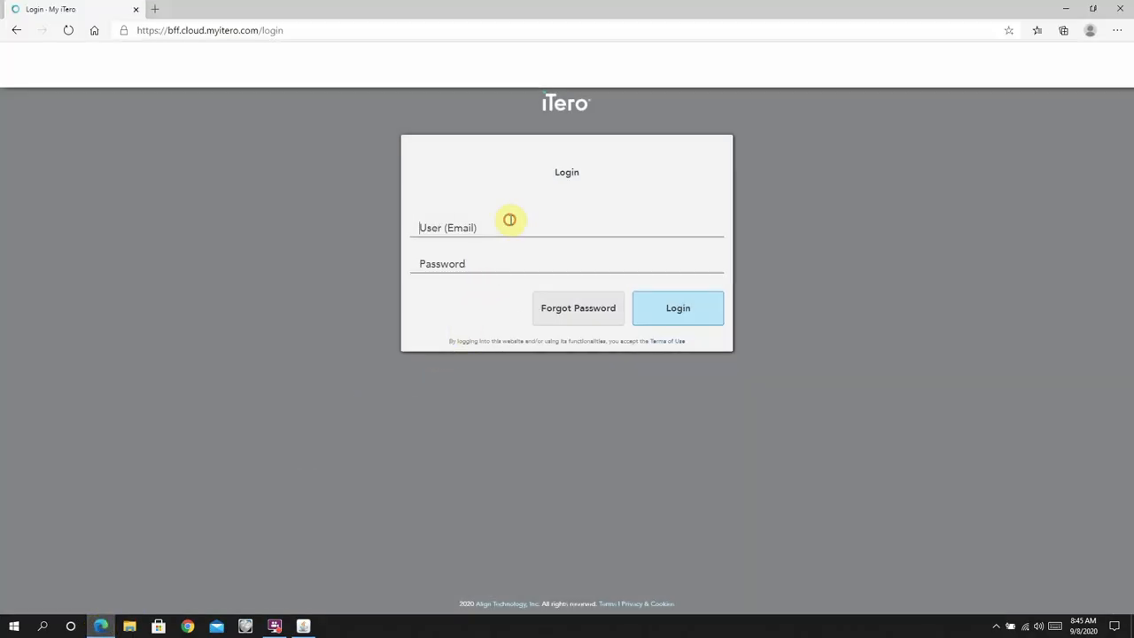
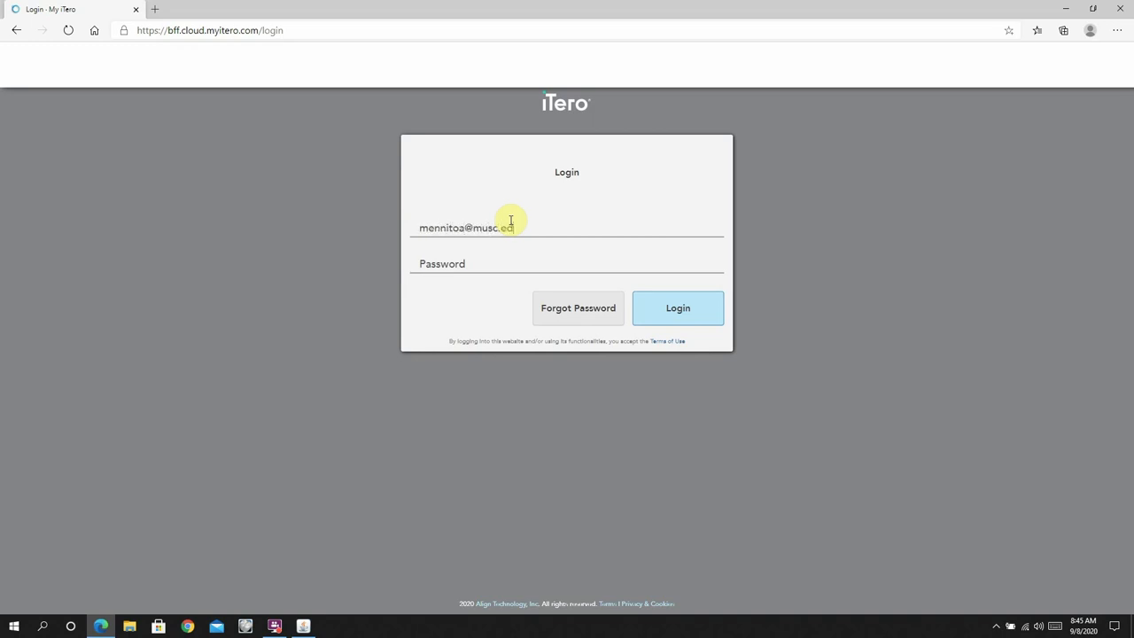
Sign in to MyiTero with the musc.edu email and password.
type("••")
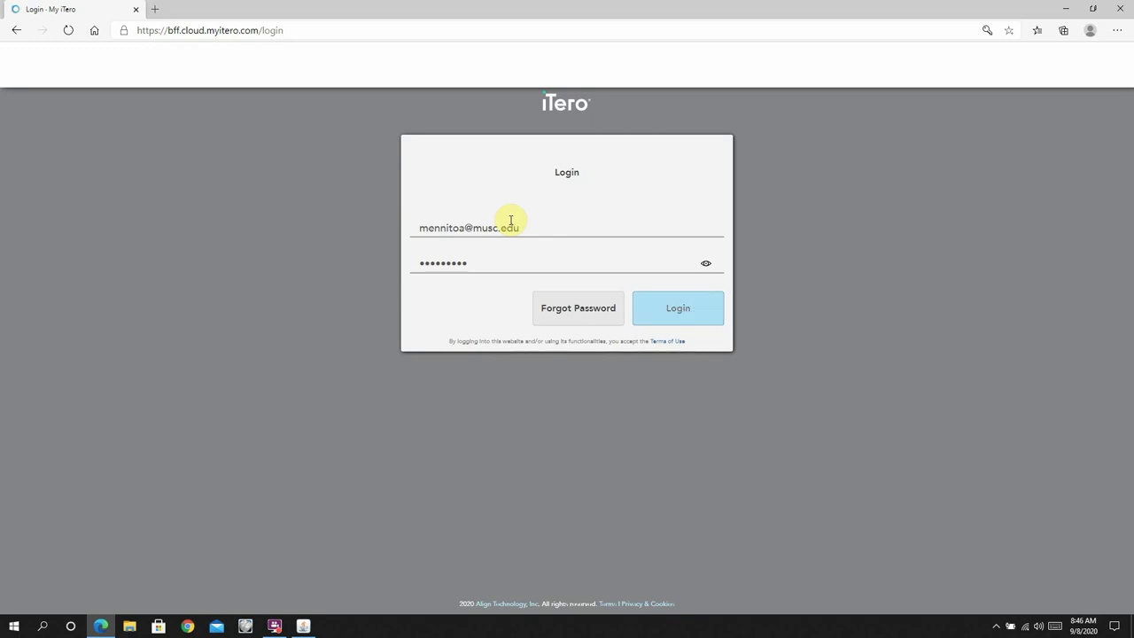
left_click(677, 308)
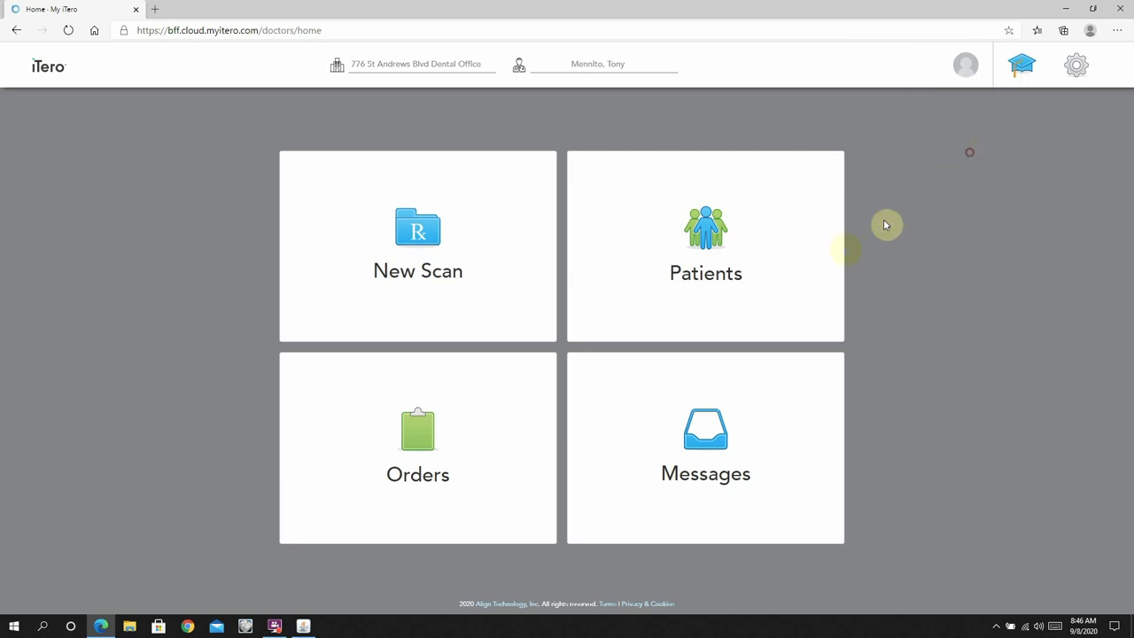
mouse_move(421, 246)
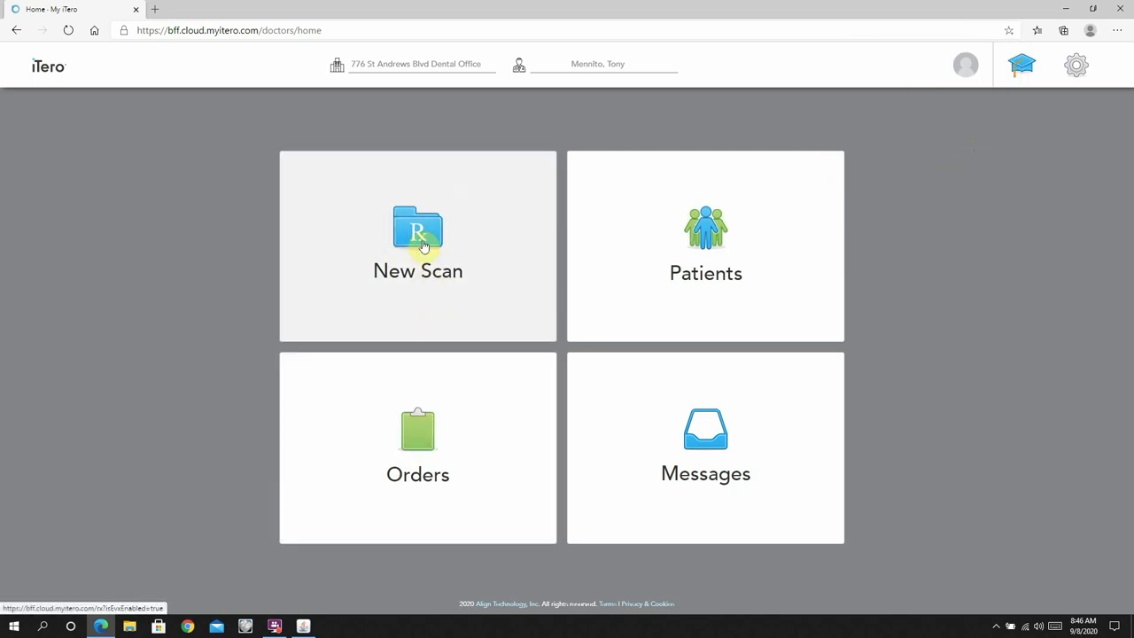
Start a New Scan order and begin entering the patient's name.
left_click(418, 239)
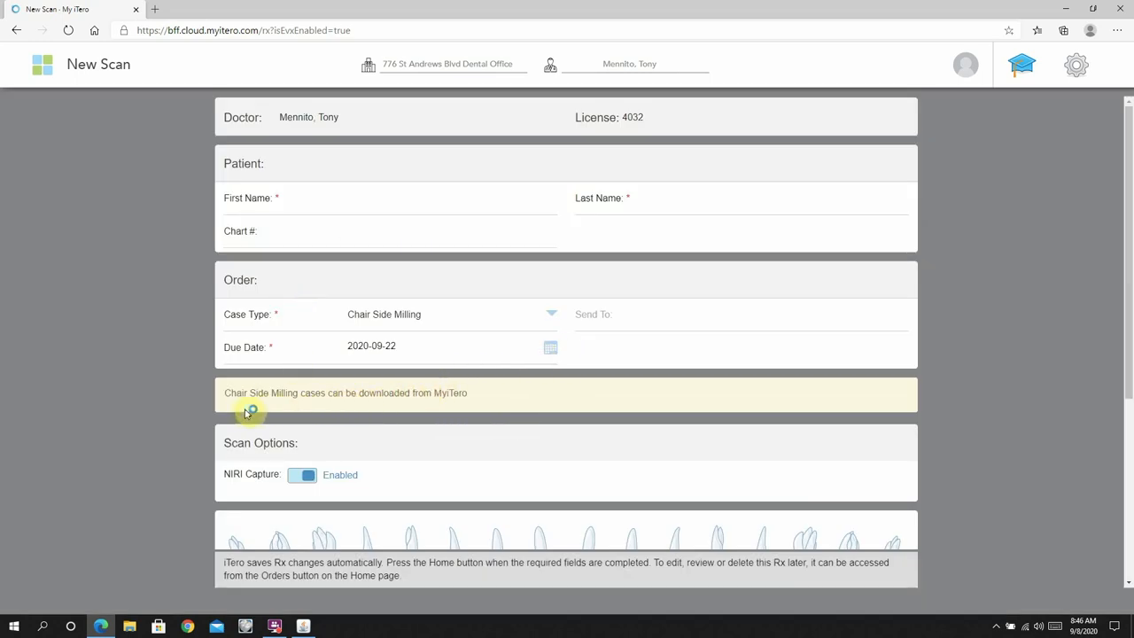
scroll("down", 3)
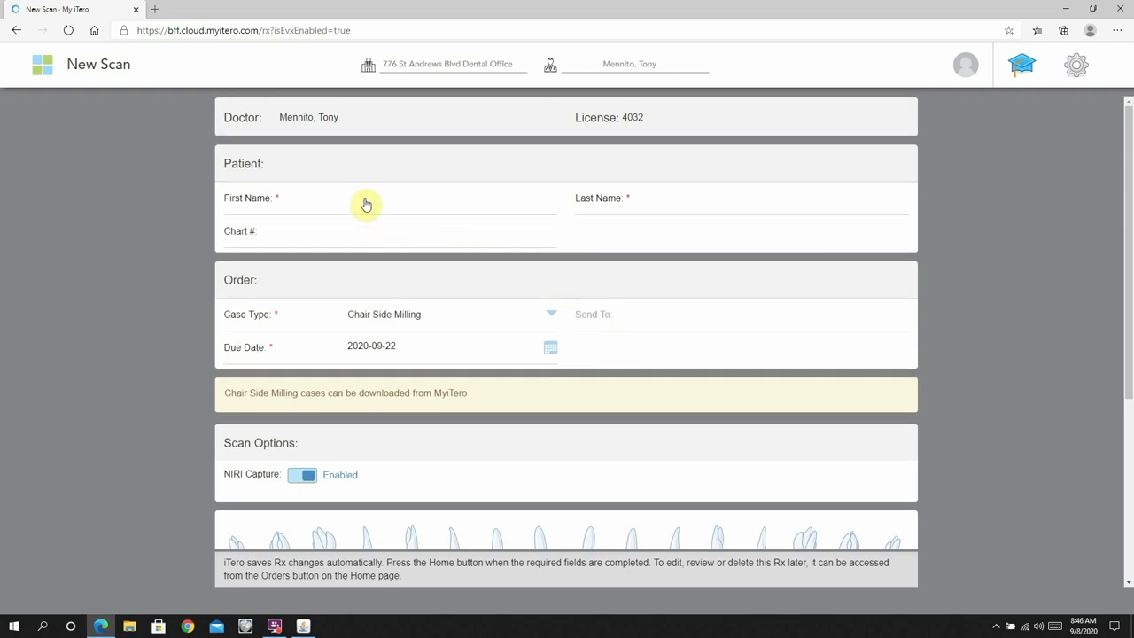
type("Mennito")
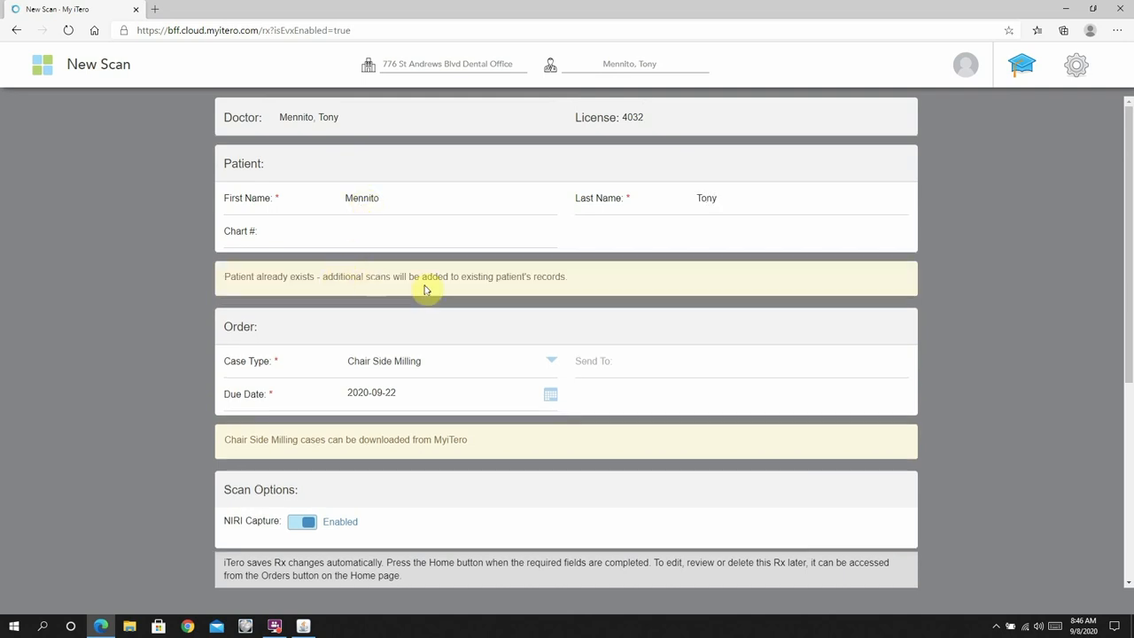
Change the case type to iRecord and confirm the switch.
left_click(551, 361)
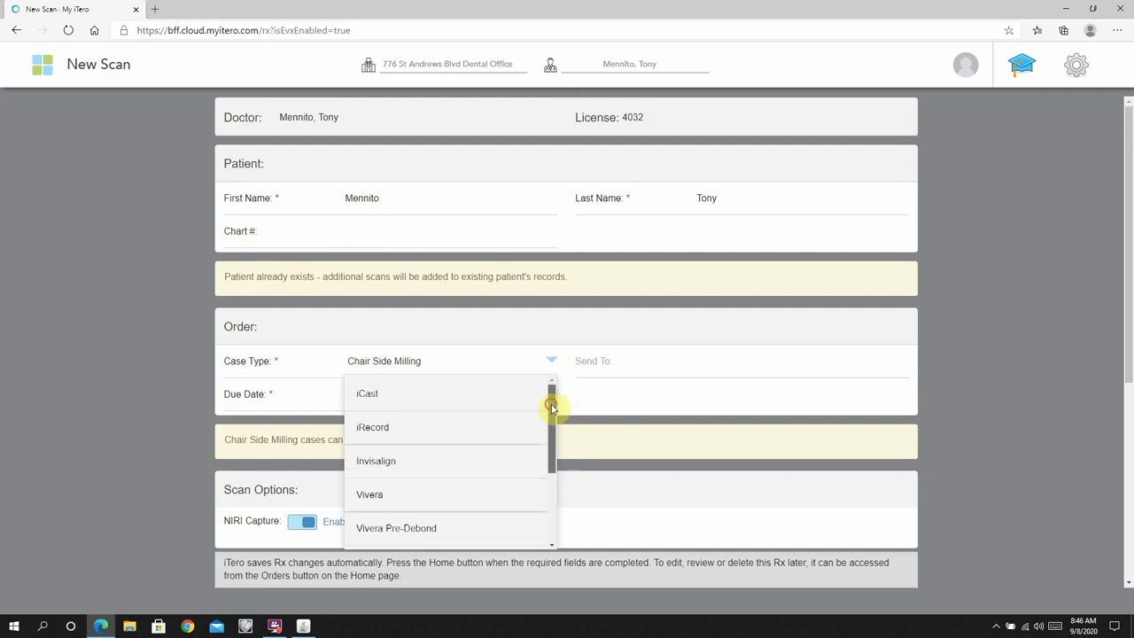
mouse_move(492, 411)
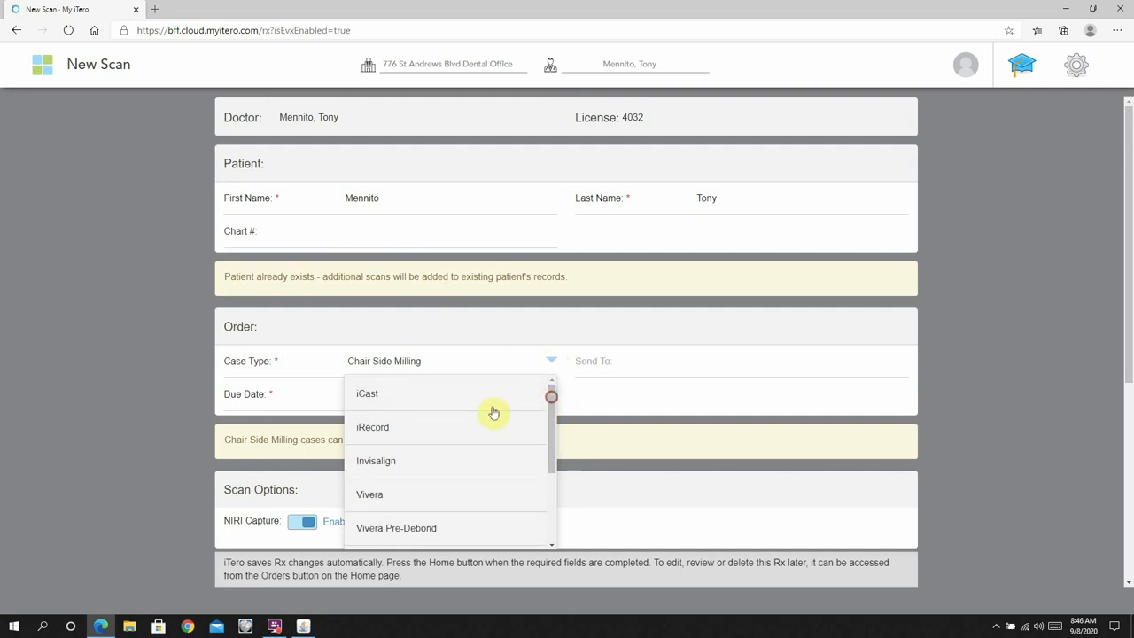
scroll("down", 3)
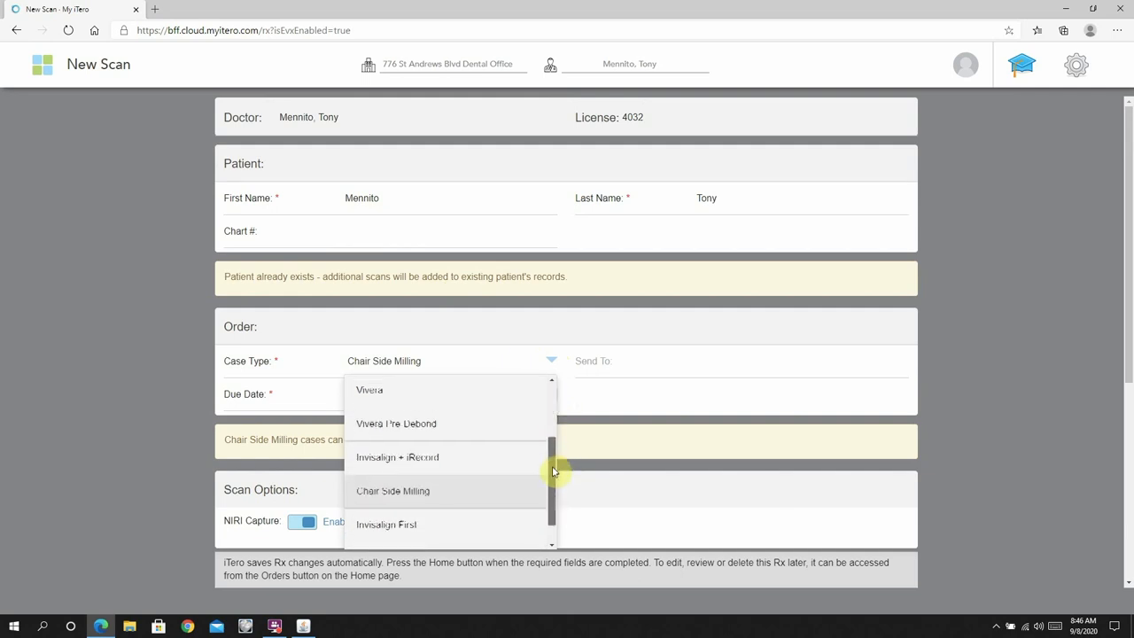
scroll("down", 3)
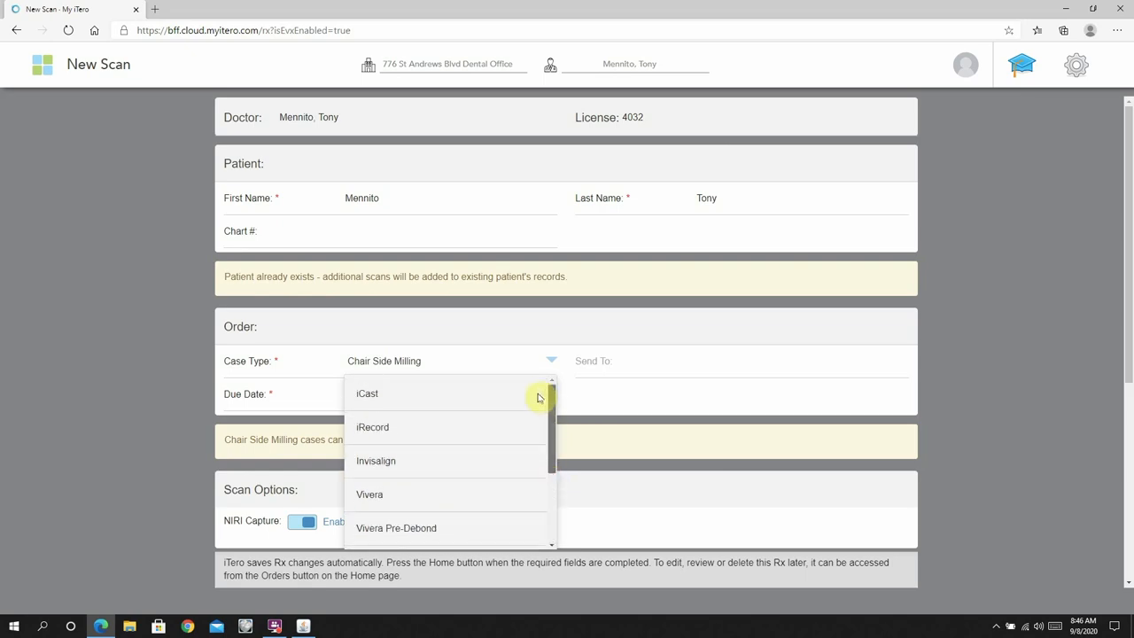
left_click(372, 427)
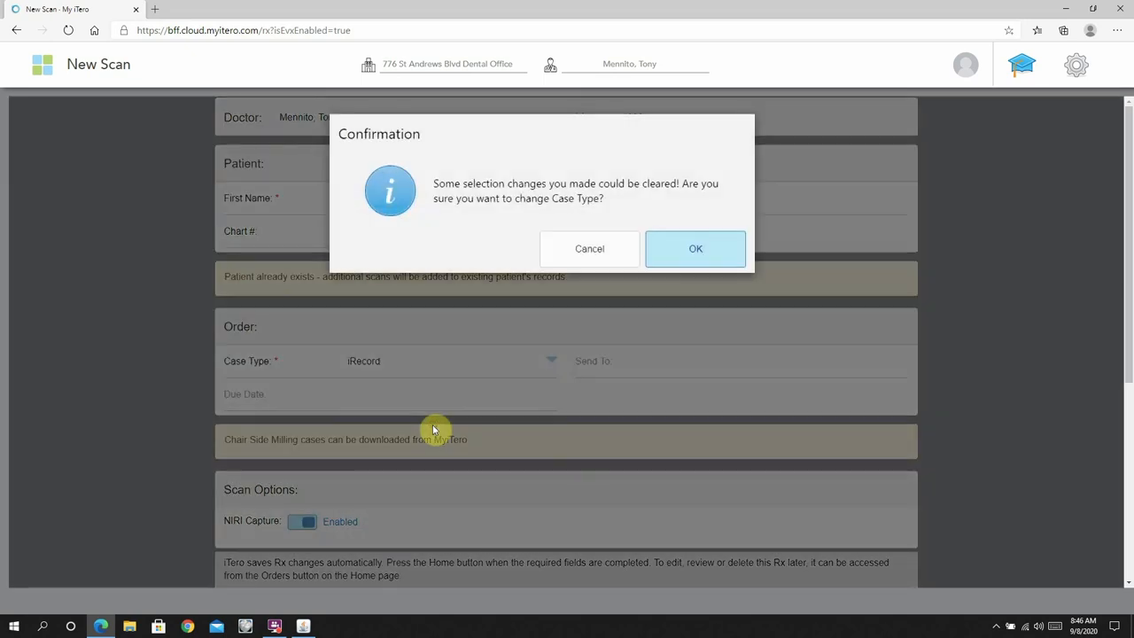
left_click(695, 248)
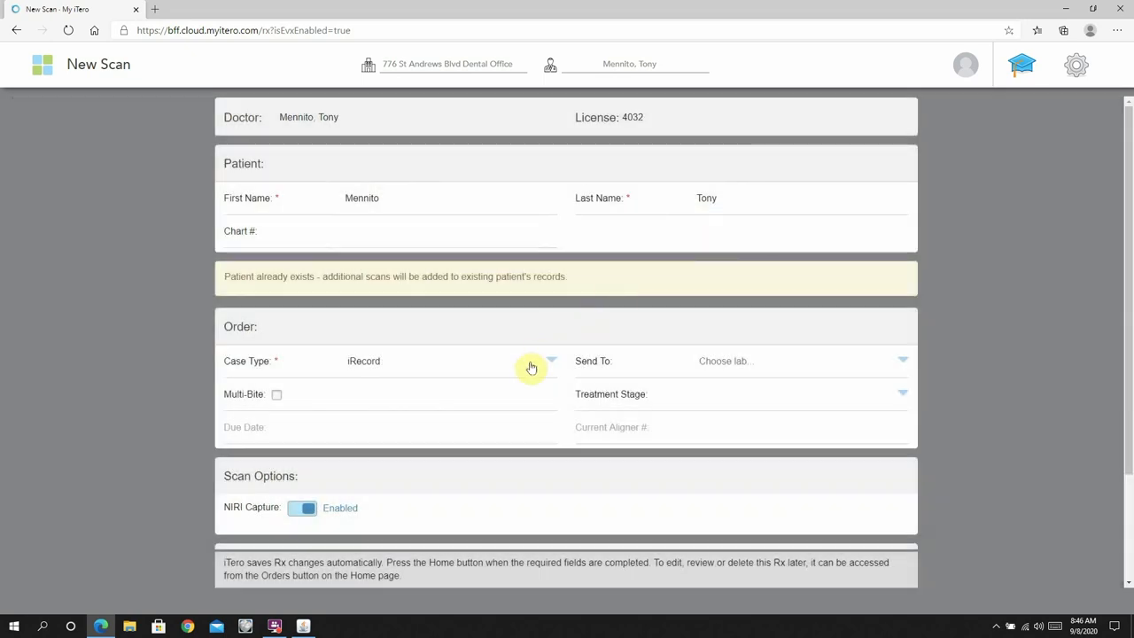
Switch the case type to Restorative and confirm, revealing the tooth chart.
scroll("down", 3)
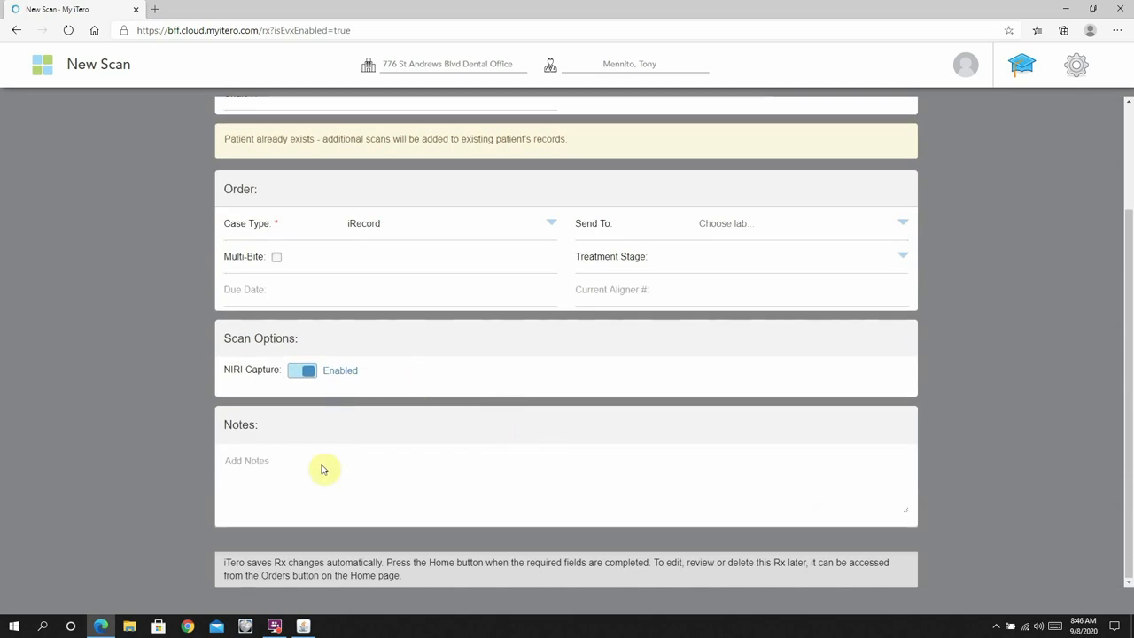
mouse_move(826, 234)
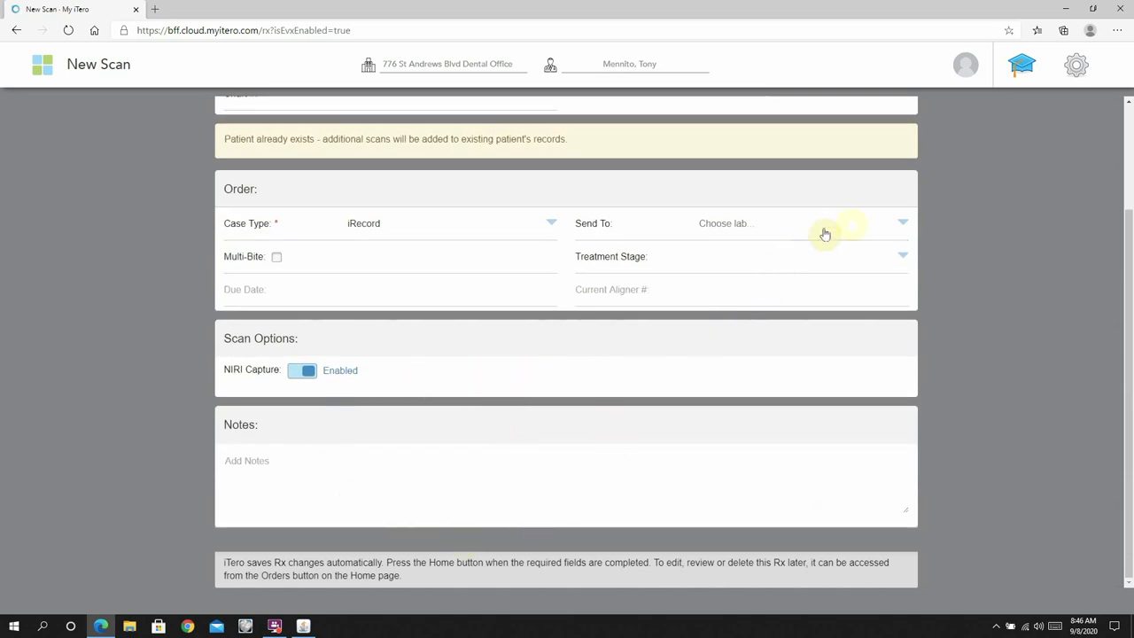
mouse_move(620, 241)
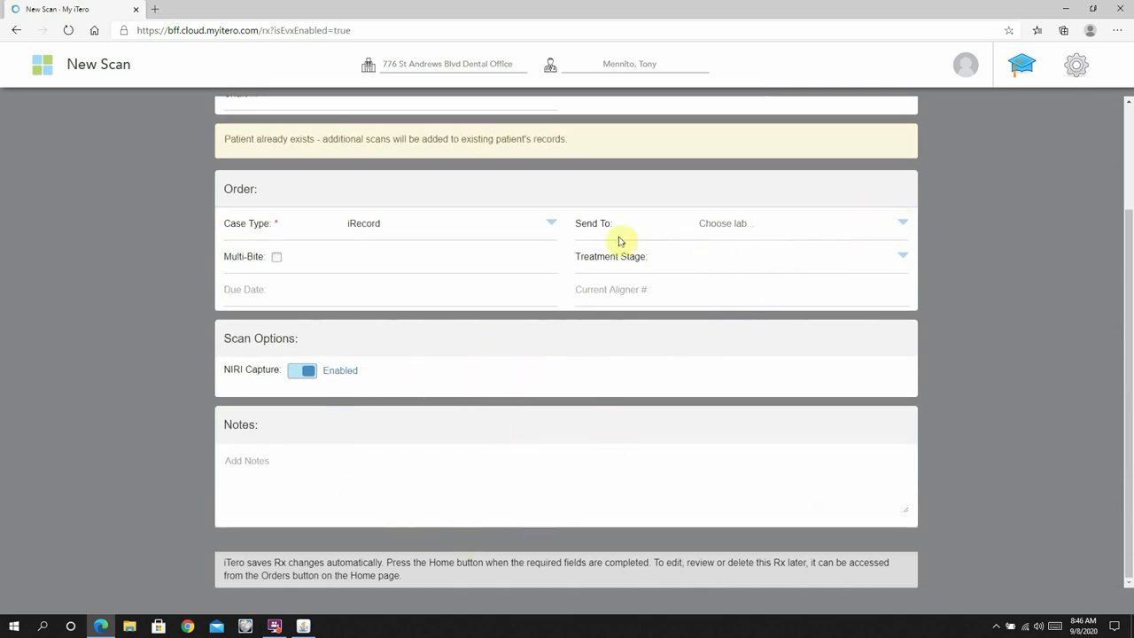
left_click(452, 223)
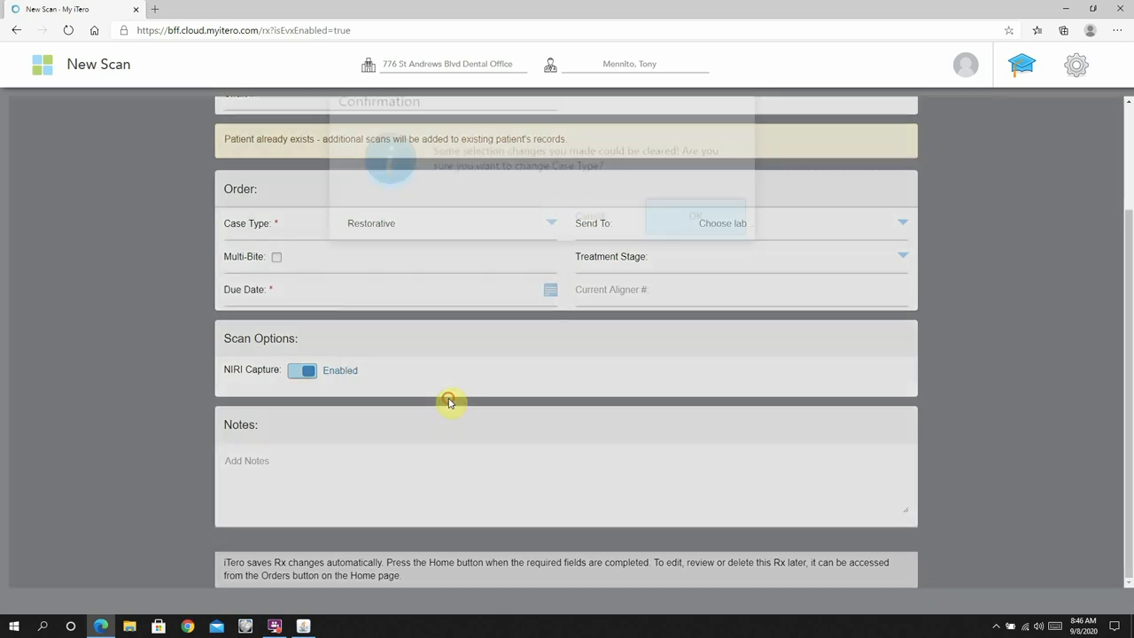
left_click(695, 218)
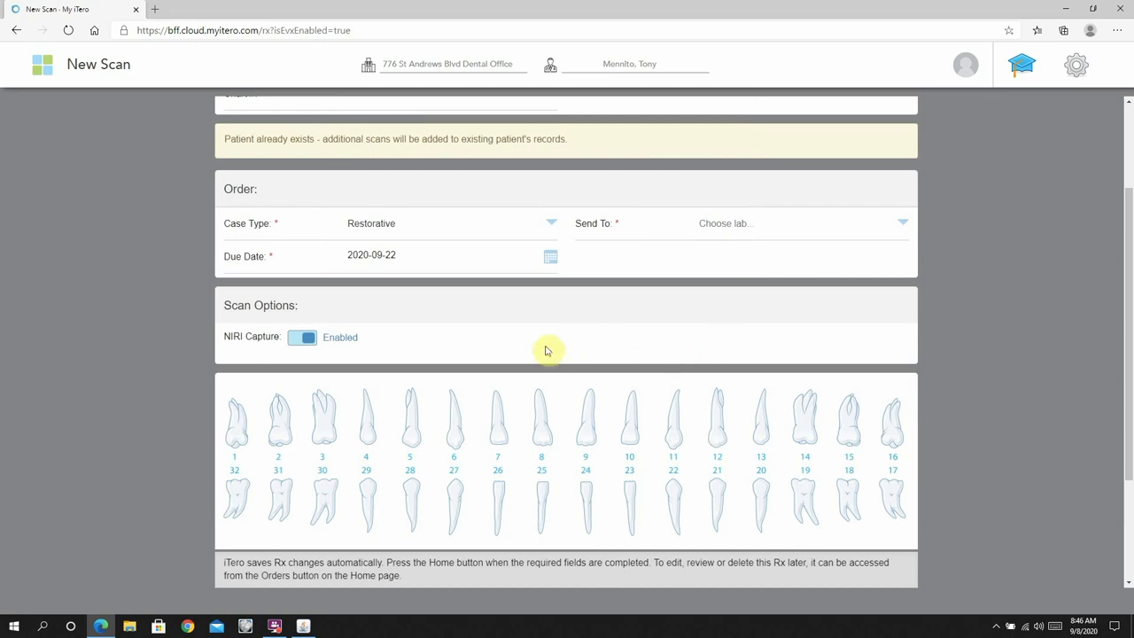
scroll("down", 3)
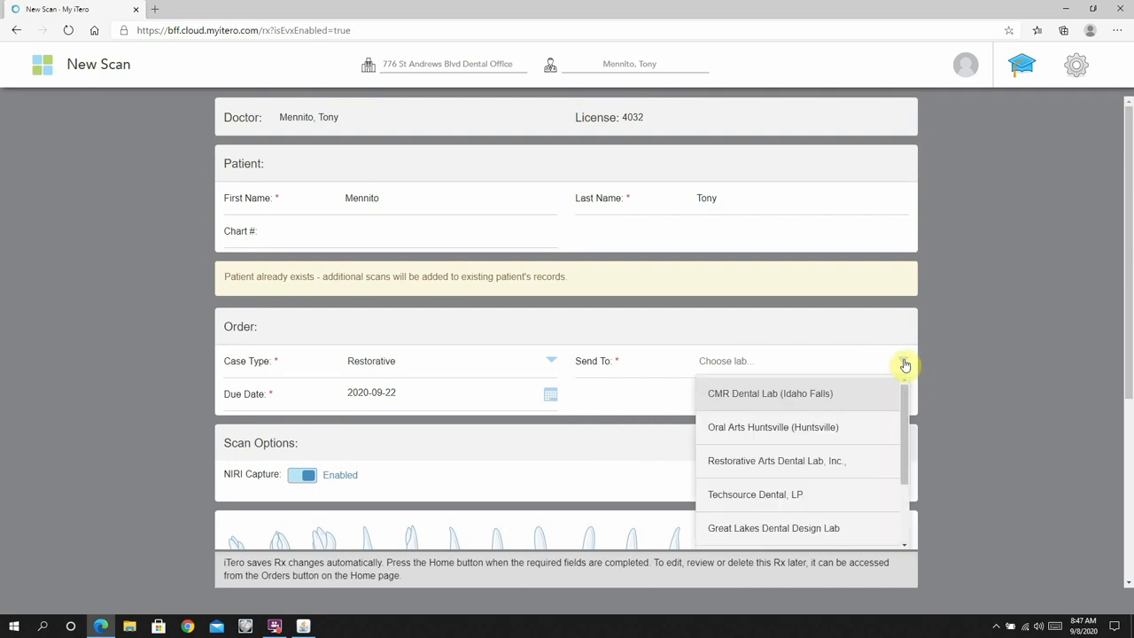
scroll("down", 3)
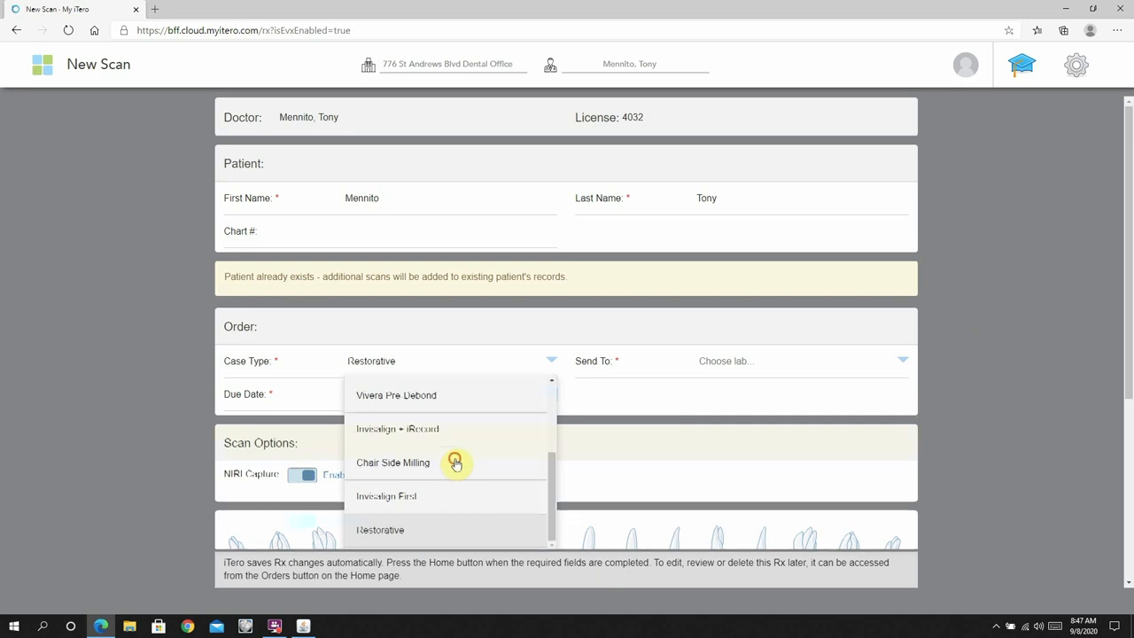
Set the case type to Chair Side Milling and move down to the tooth chart.
left_click(394, 463)
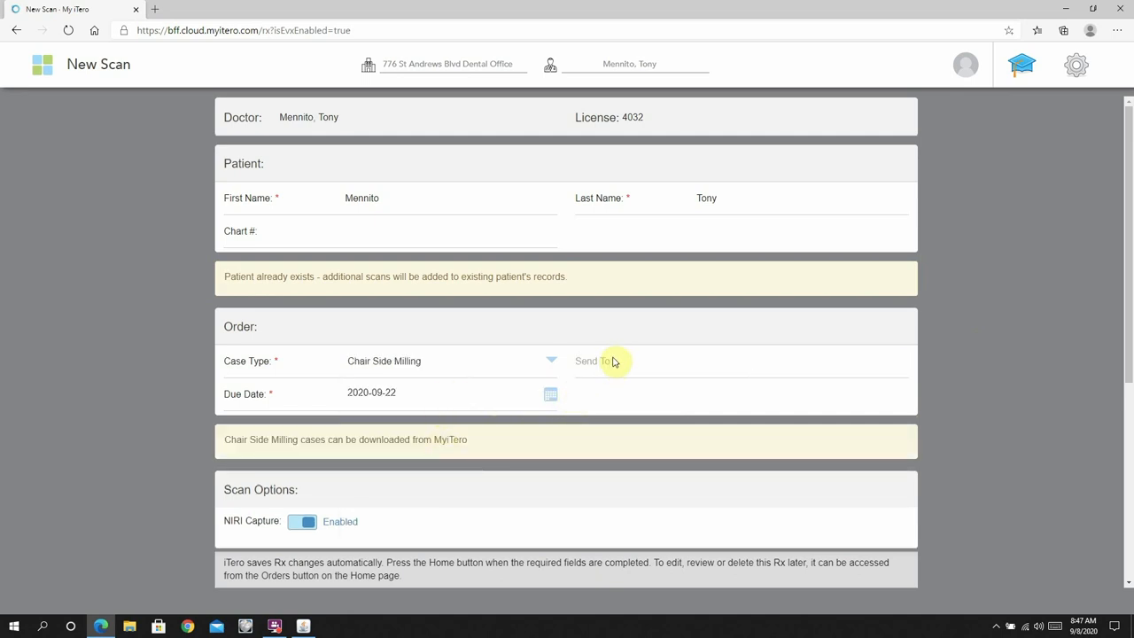
mouse_move(699, 377)
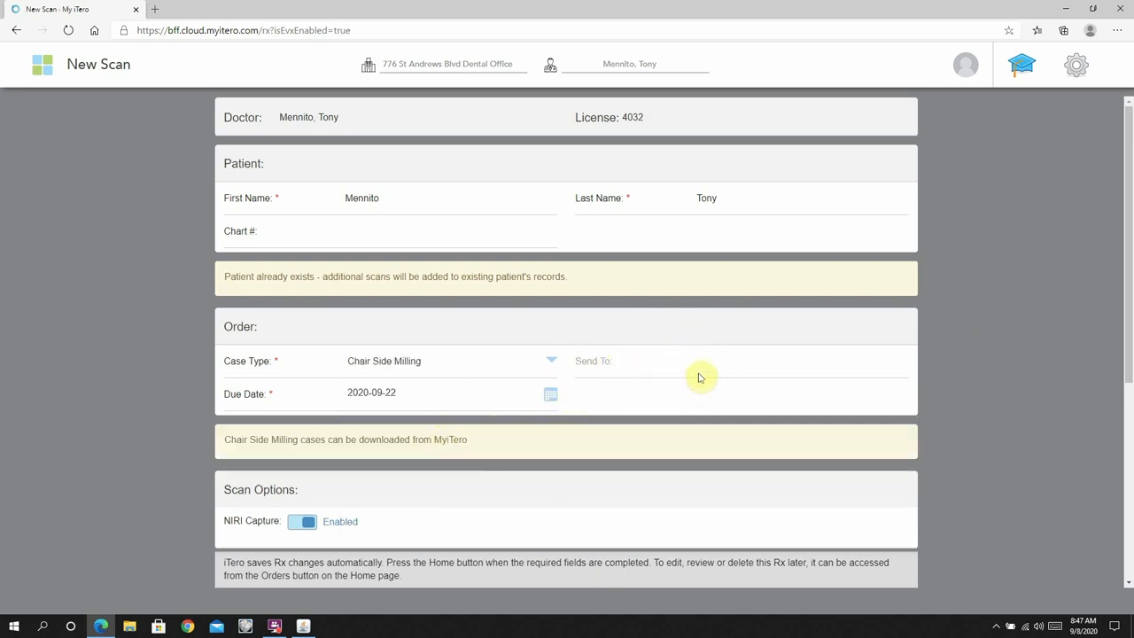
scroll("down", 3)
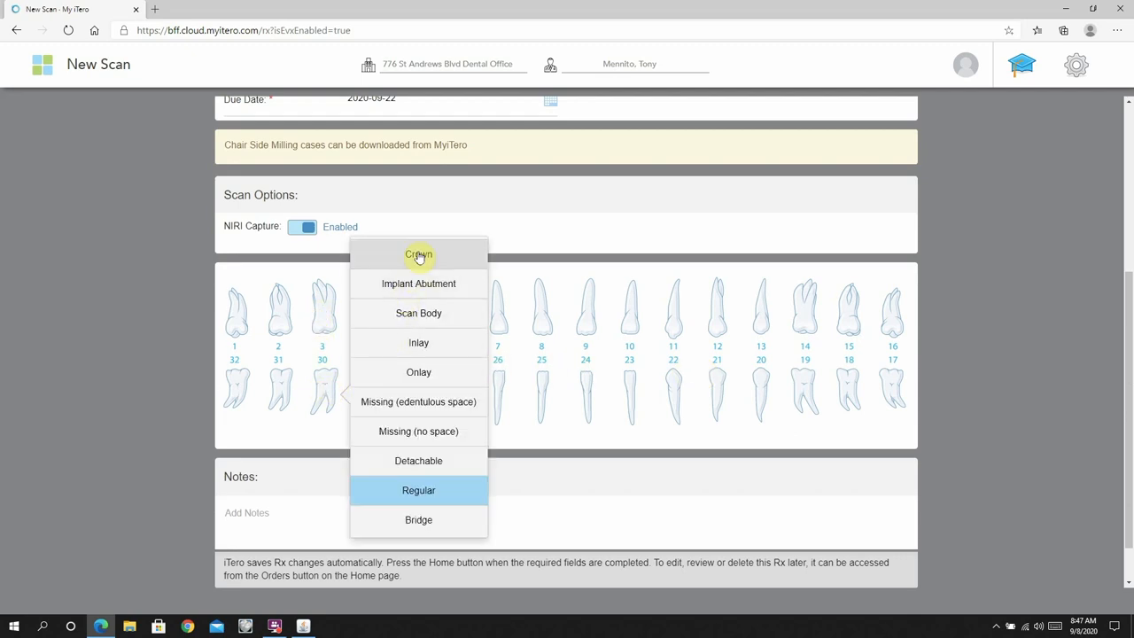
Make tooth 30 a crown with Shoulder preparation and VITA Lumin shades starting at incisal A1.
left_click(418, 256)
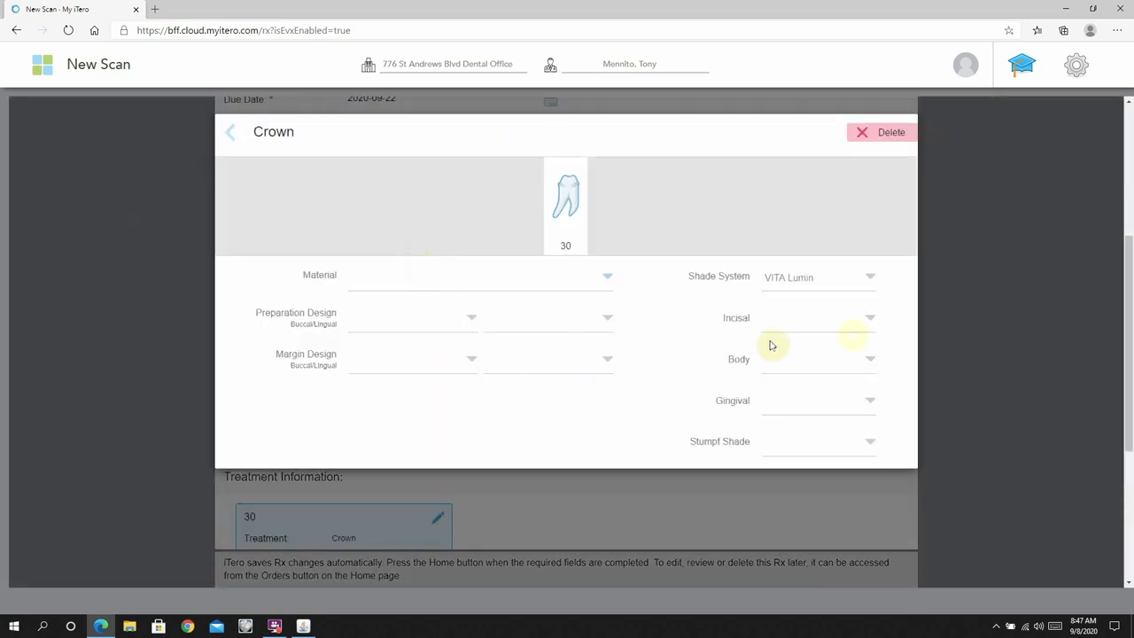
left_click(606, 276)
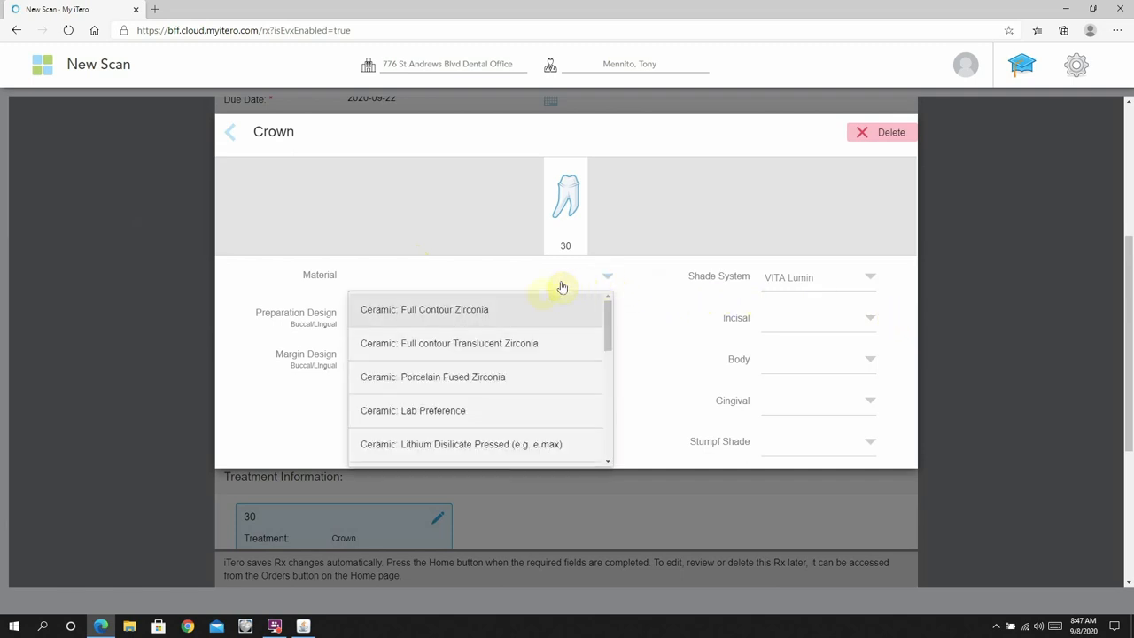
scroll("down", 3)
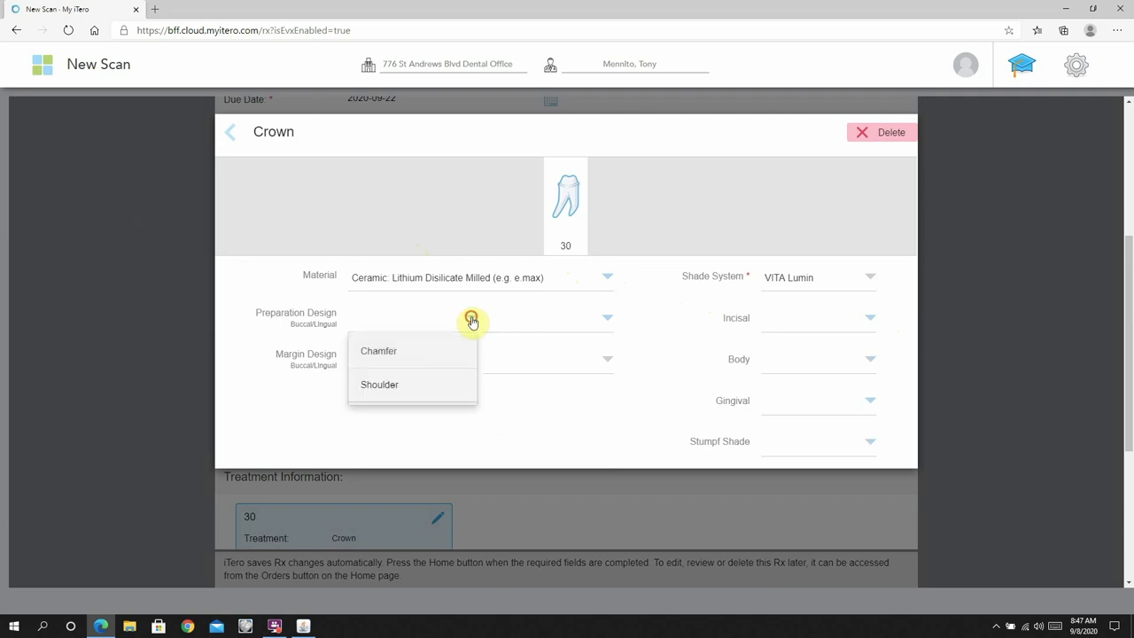
left_click(380, 384)
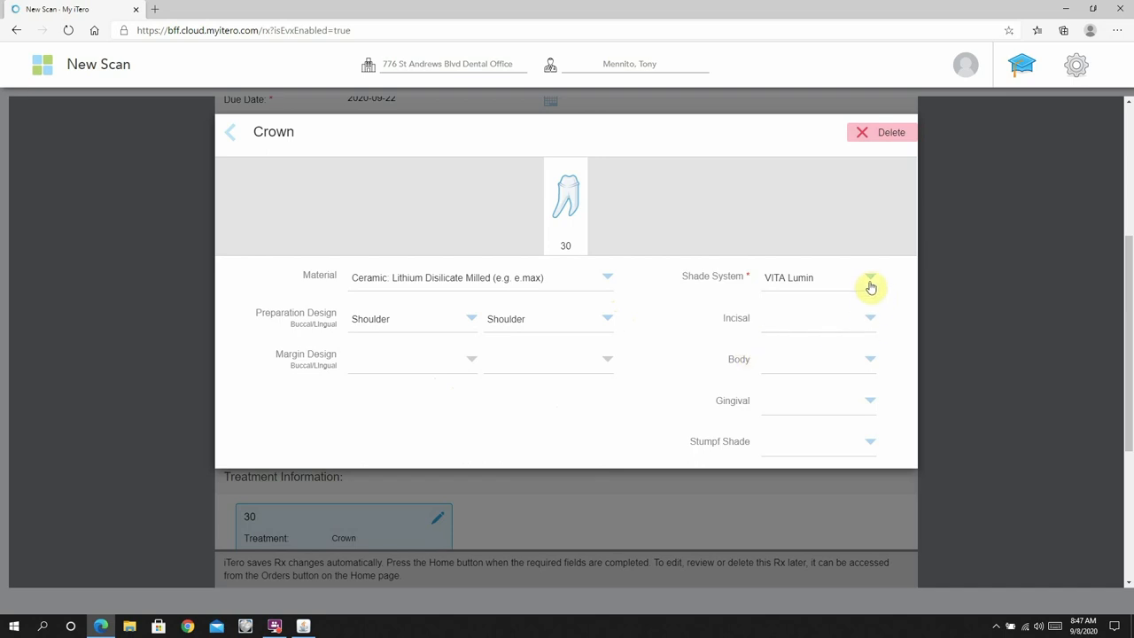
left_click(870, 287)
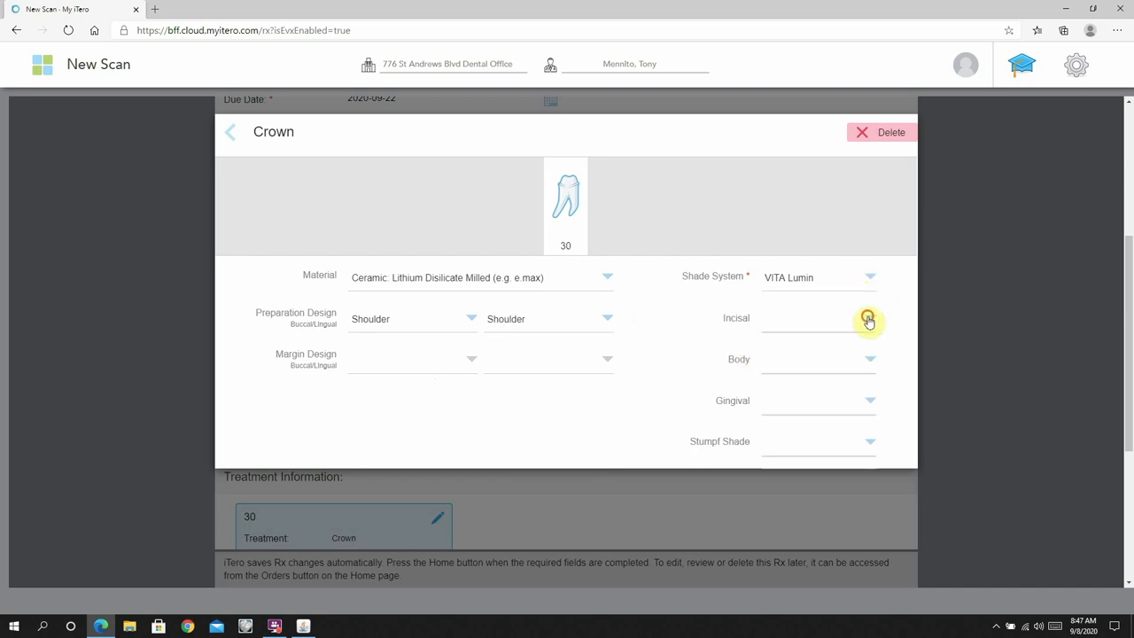
left_click(869, 320)
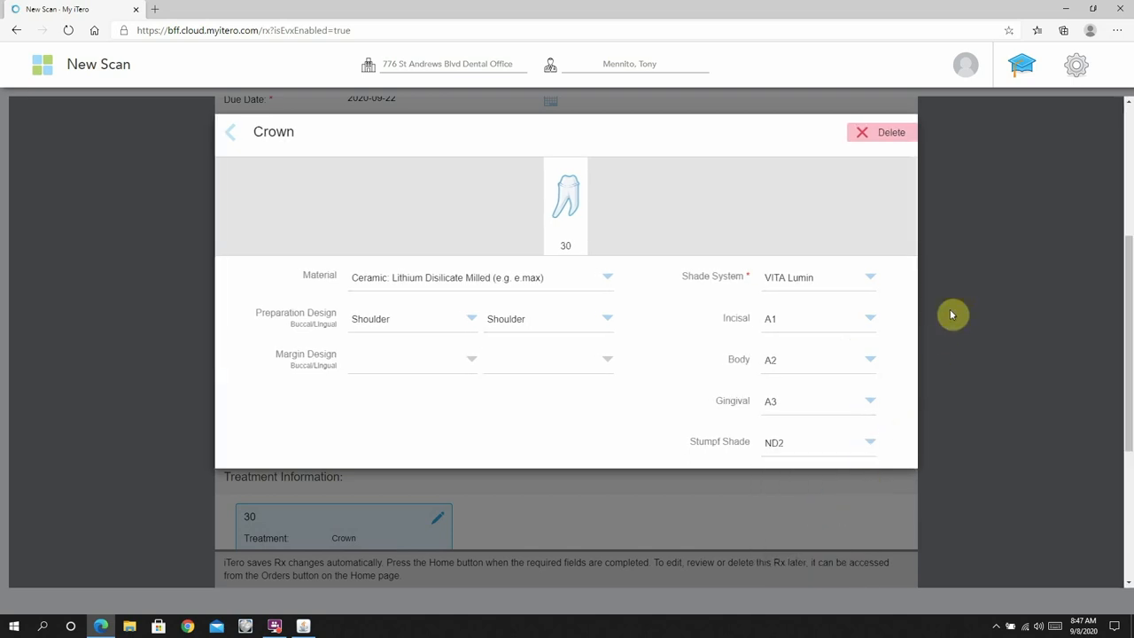
mouse_move(265, 135)
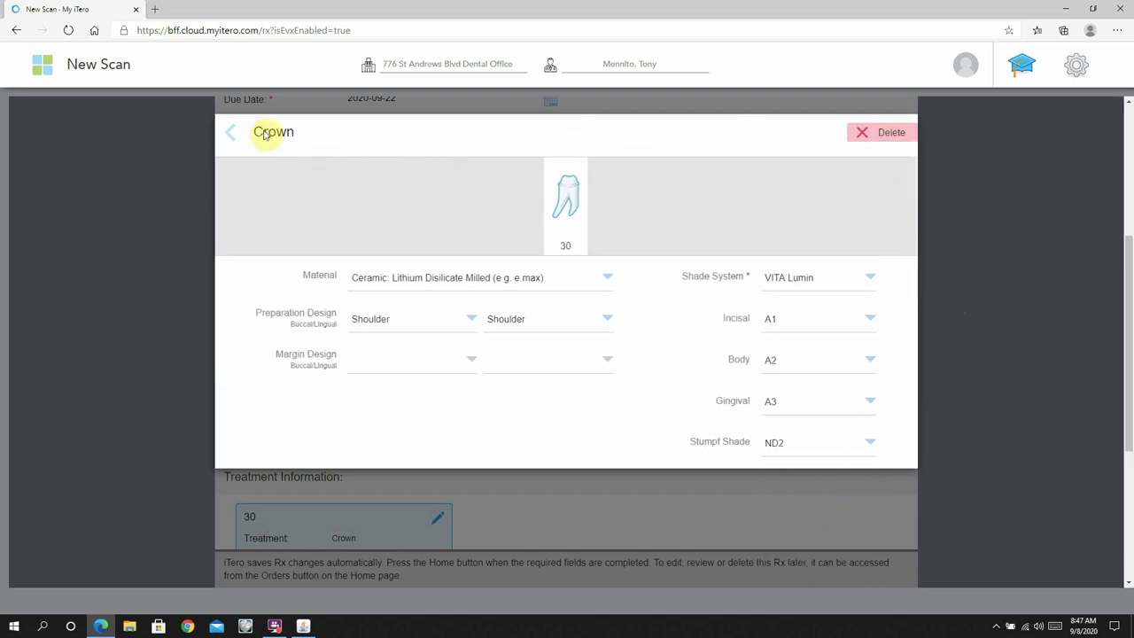
Return to the tooth chart, review Treatment Information, and select tooth 30.
left_click(231, 131)
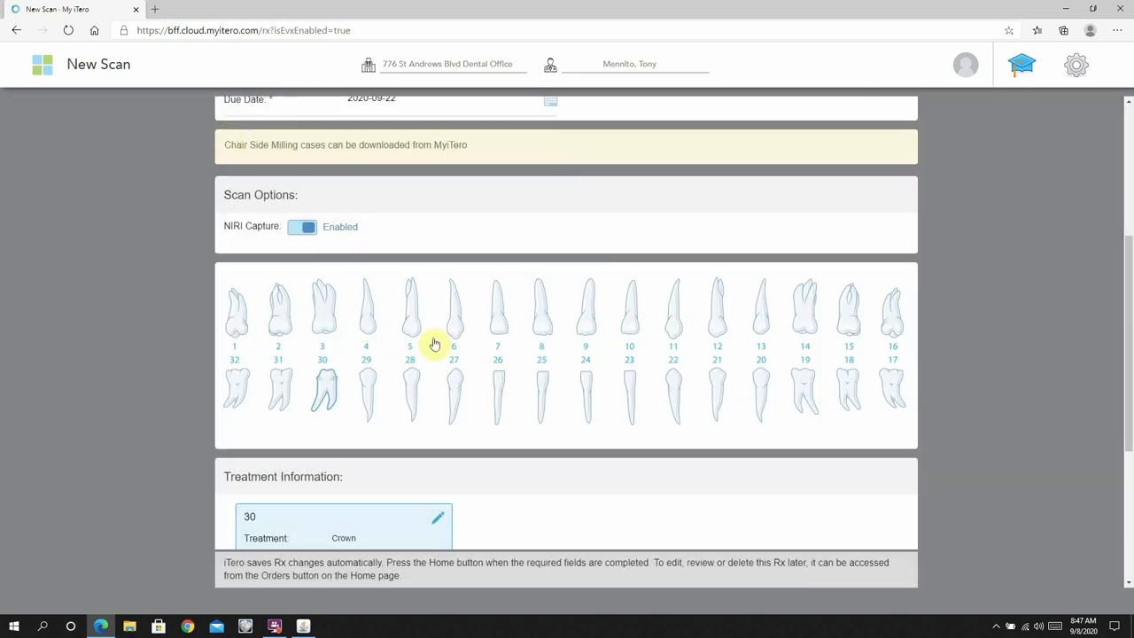
scroll("down", 3)
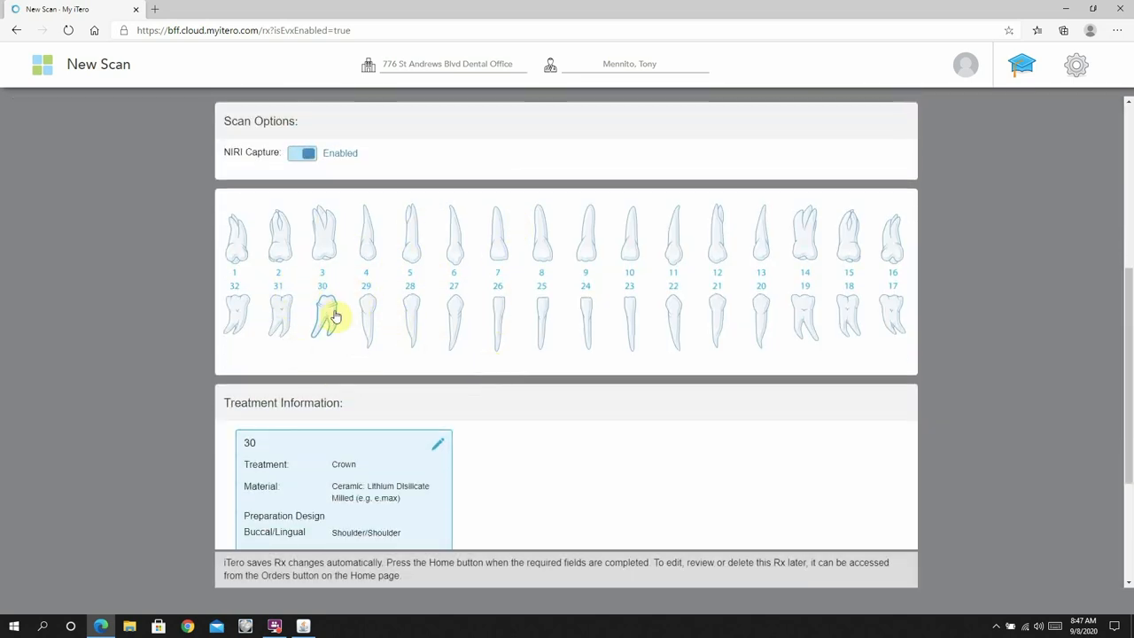
scroll("down", 3)
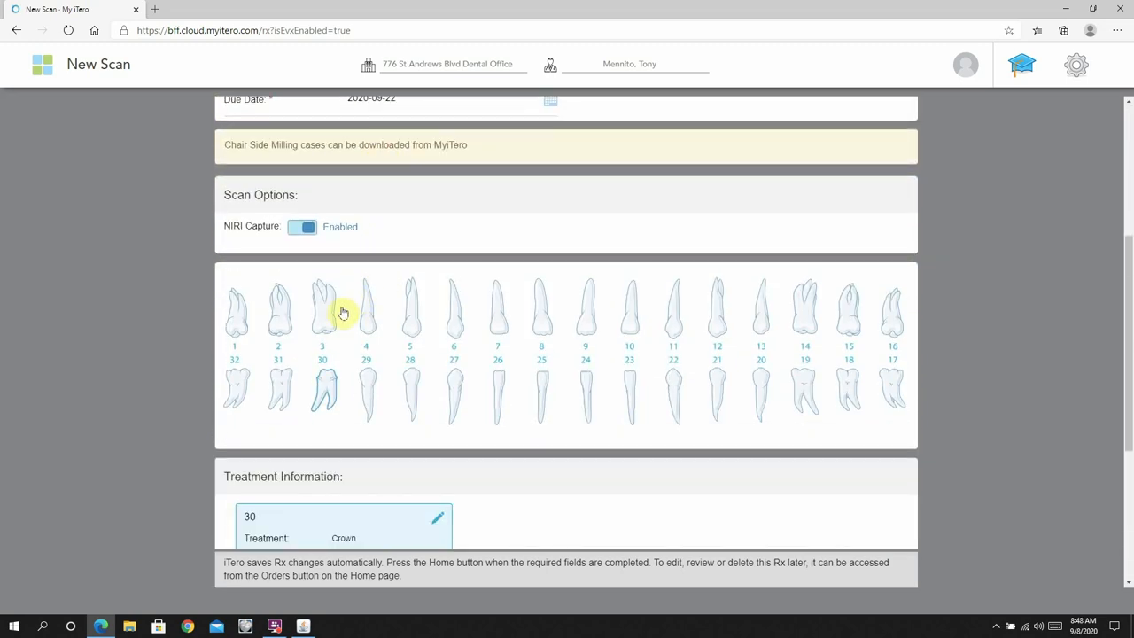
left_click(326, 397)
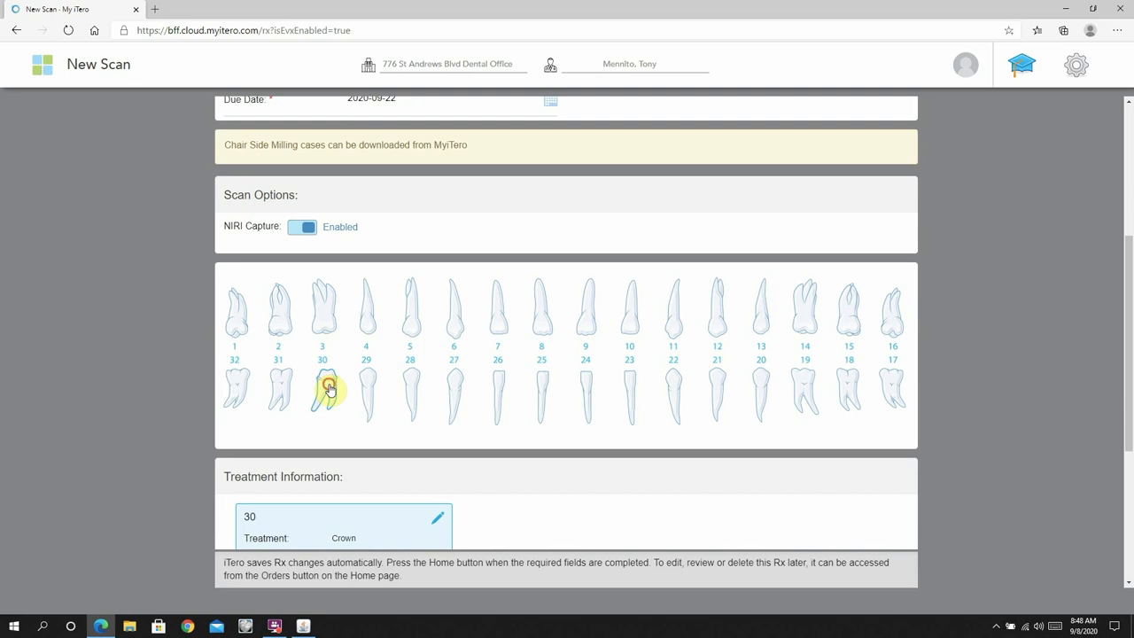
Change tooth 30 to a ZimmerBiomet Zimmer Clinical Scan Body 3.5 implant.
left_click(330, 392)
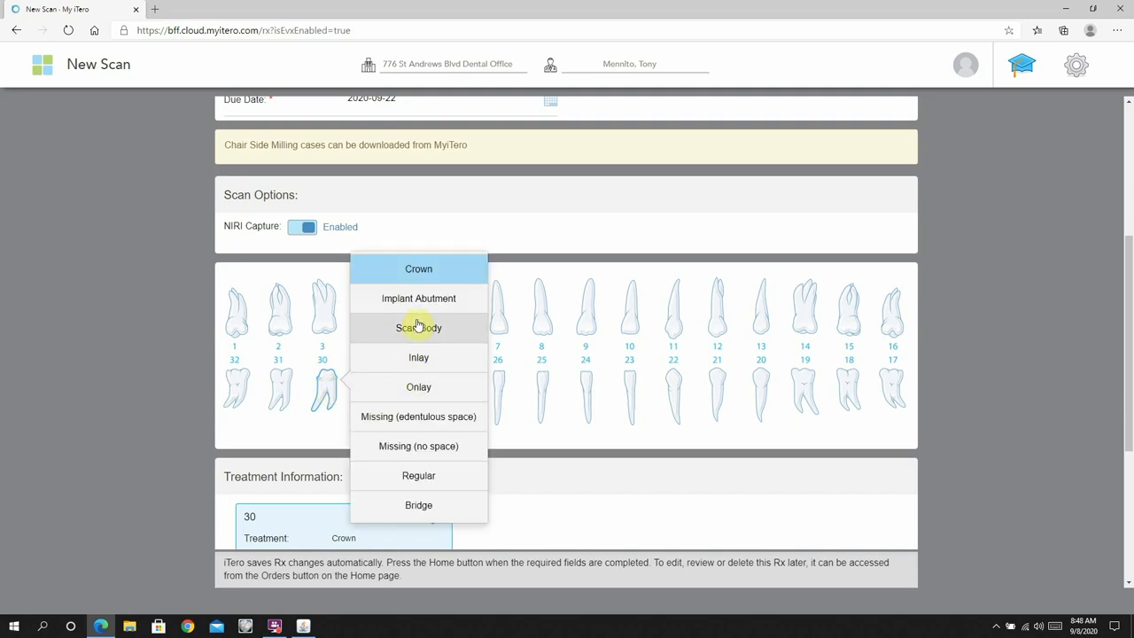
left_click(418, 328)
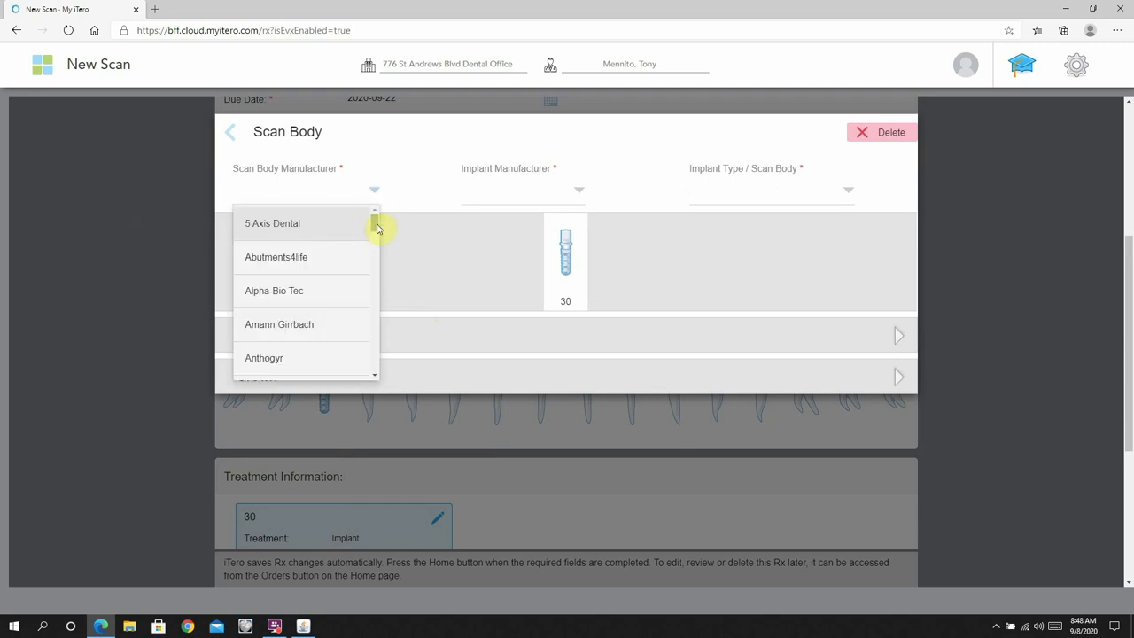
scroll("down", 3)
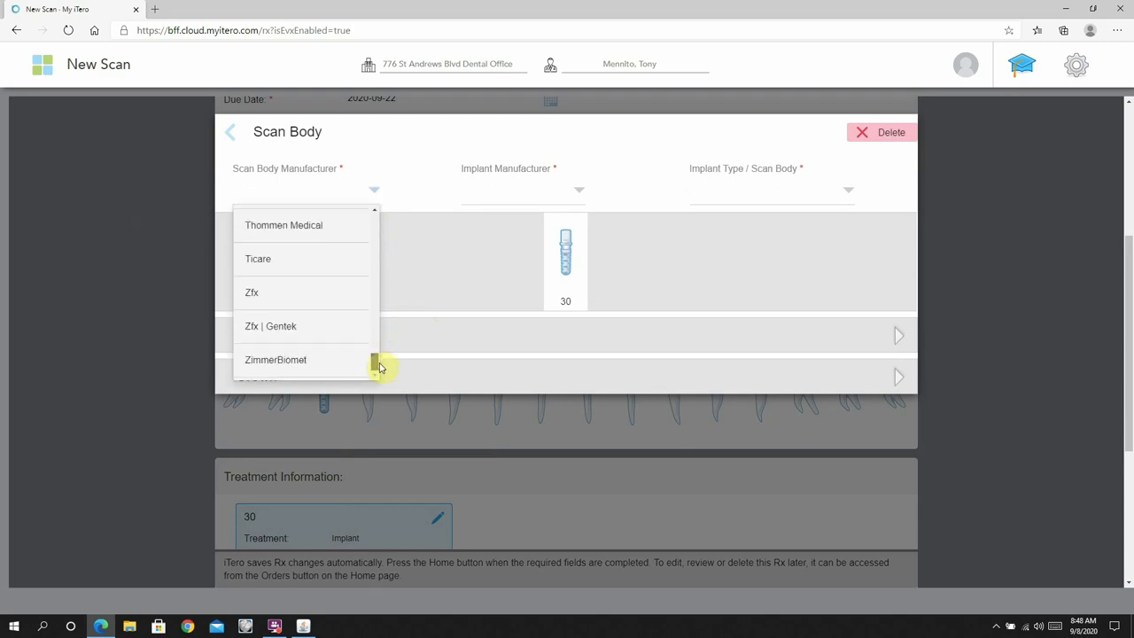
mouse_move(361, 351)
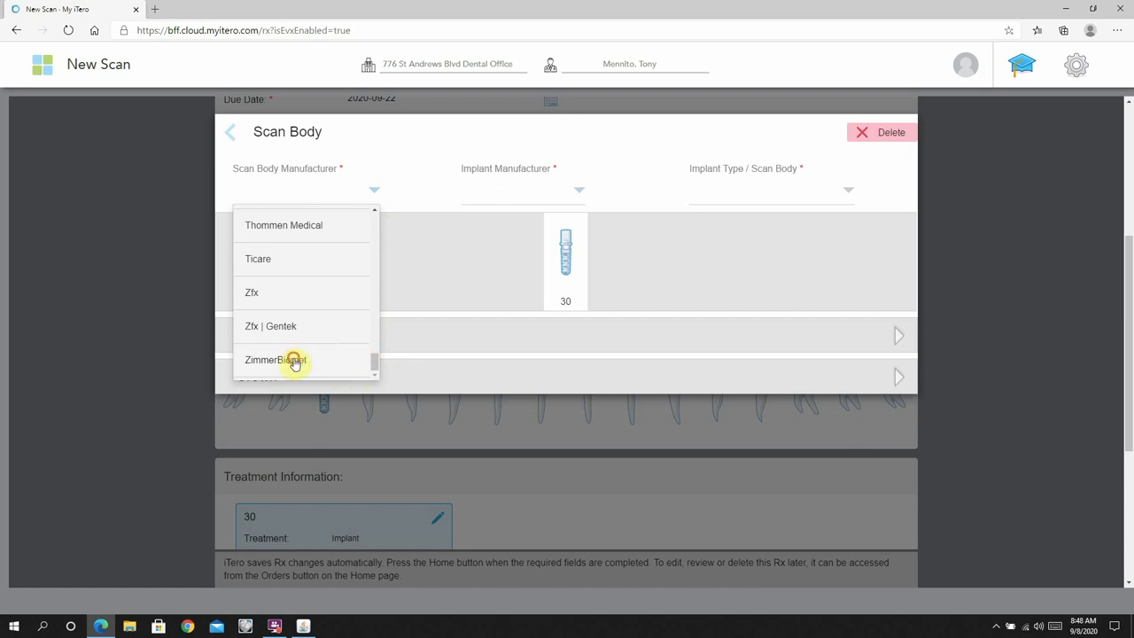
left_click(274, 359)
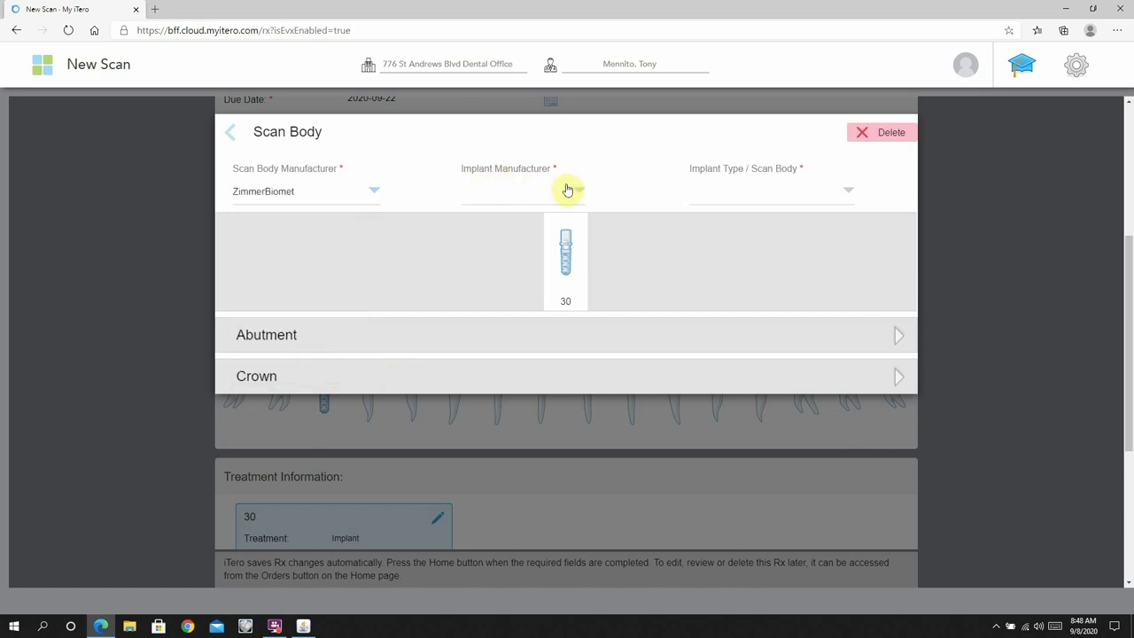
left_click(523, 191)
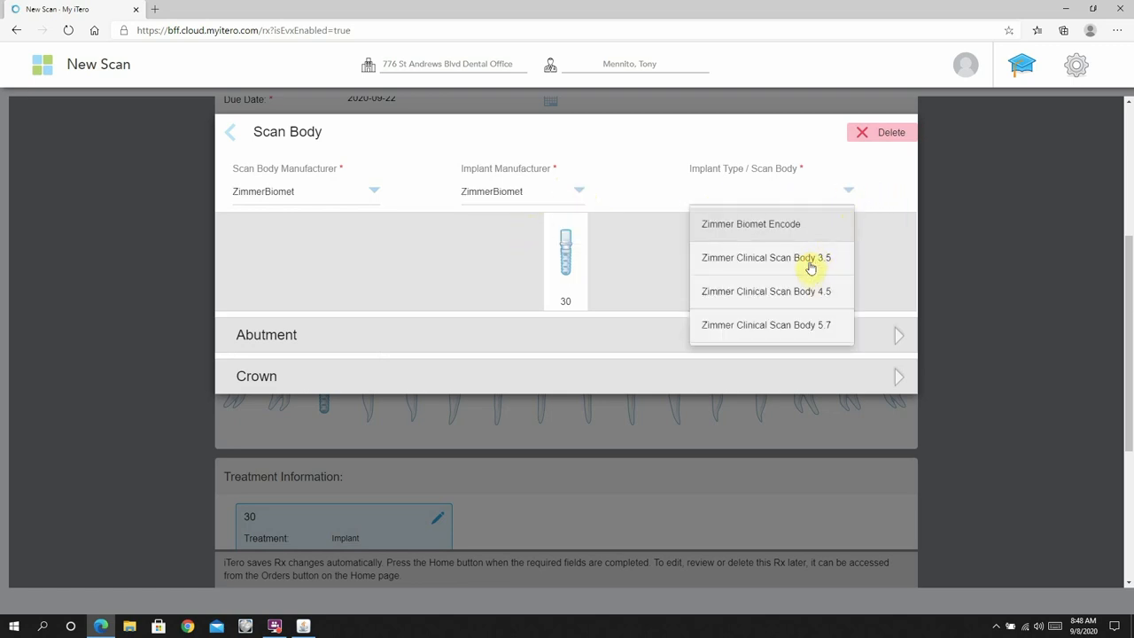
left_click(768, 256)
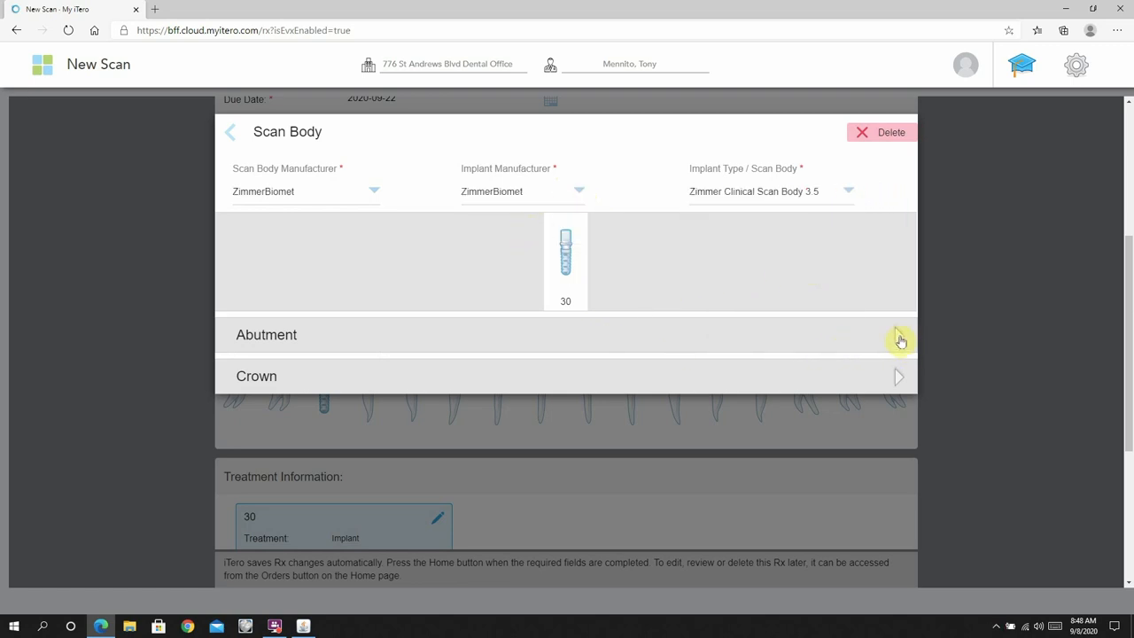
Set a Custom Abutment with Shoulder margin and return to the chart.
left_click(900, 339)
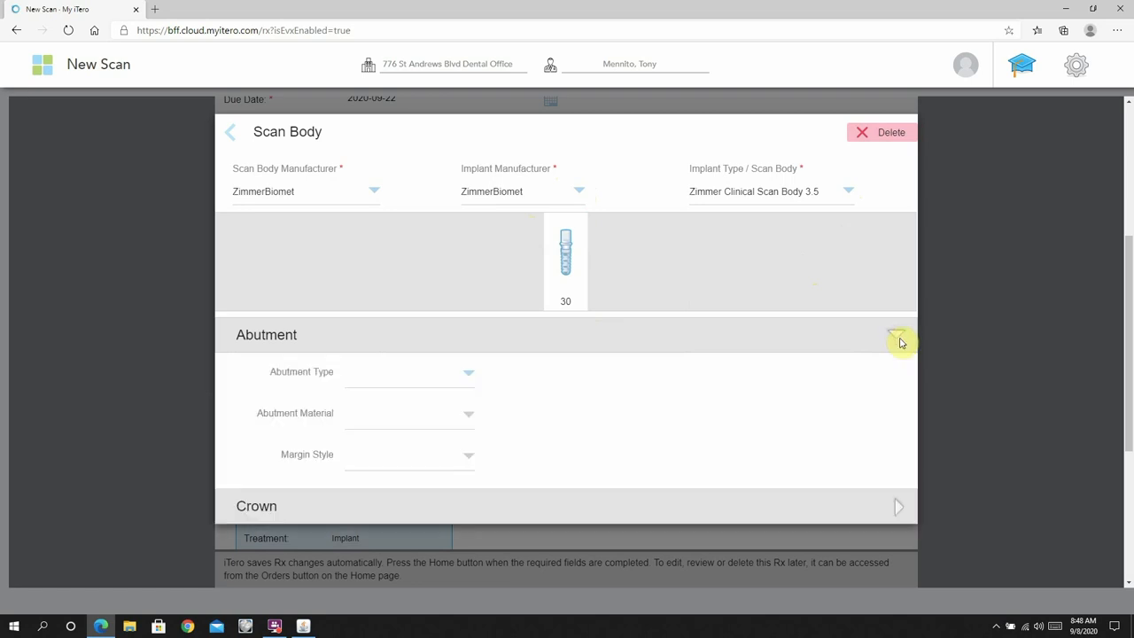
left_click(409, 372)
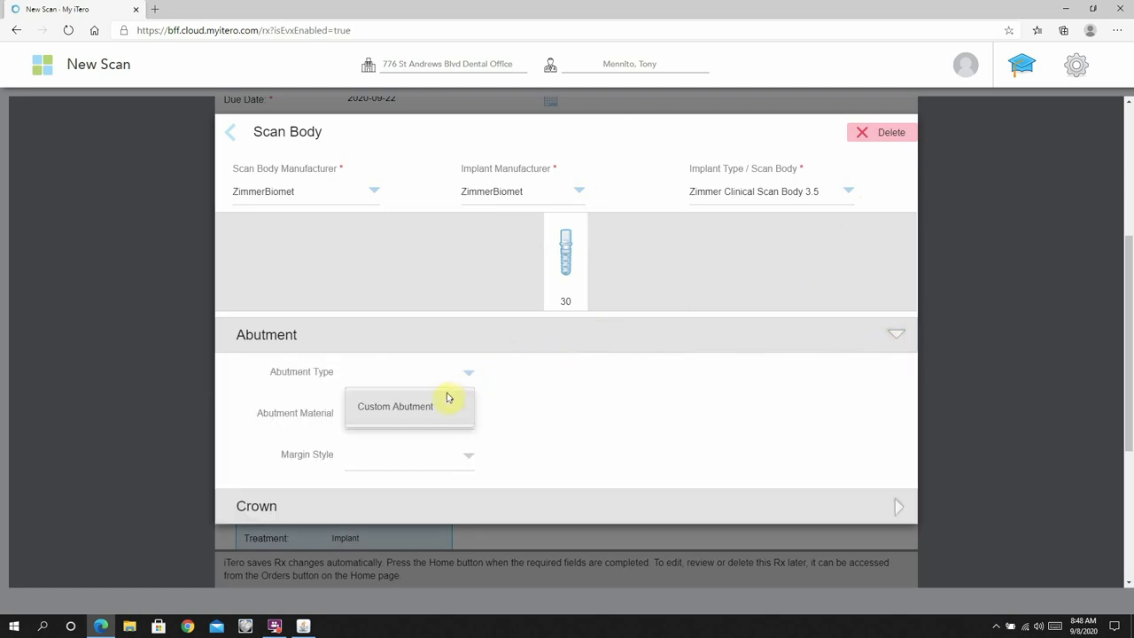
left_click(394, 406)
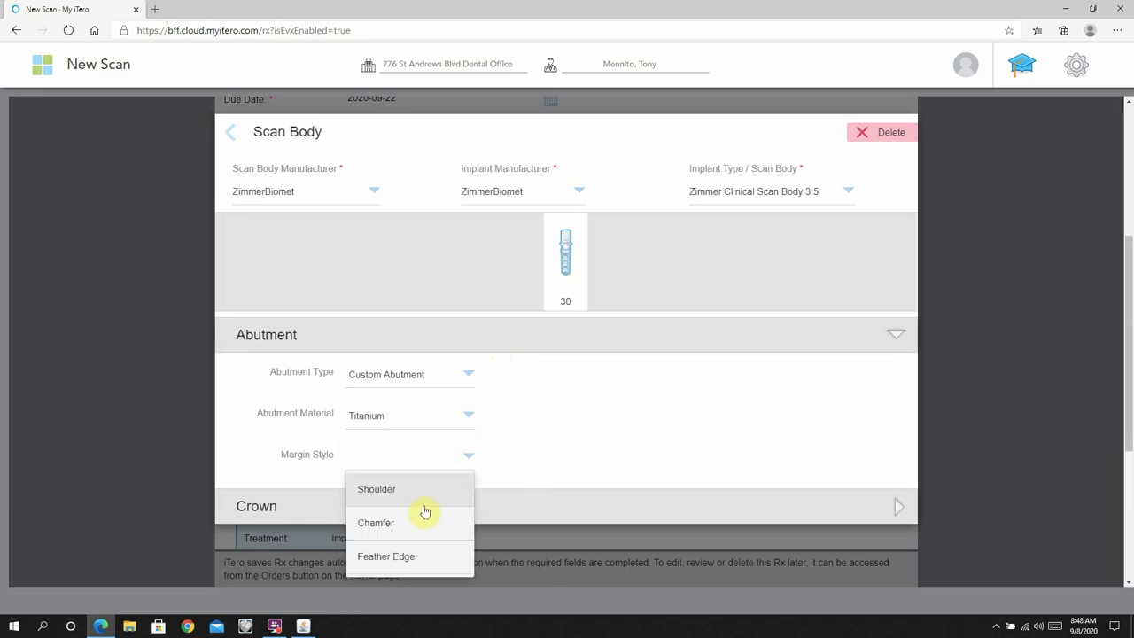
left_click(375, 489)
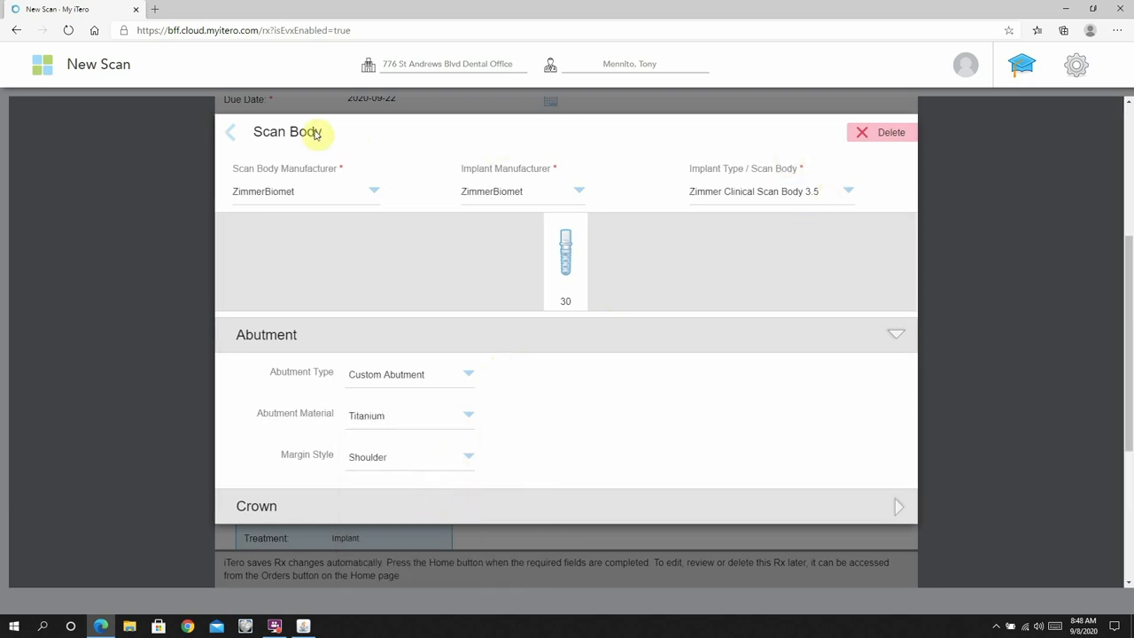
left_click(230, 131)
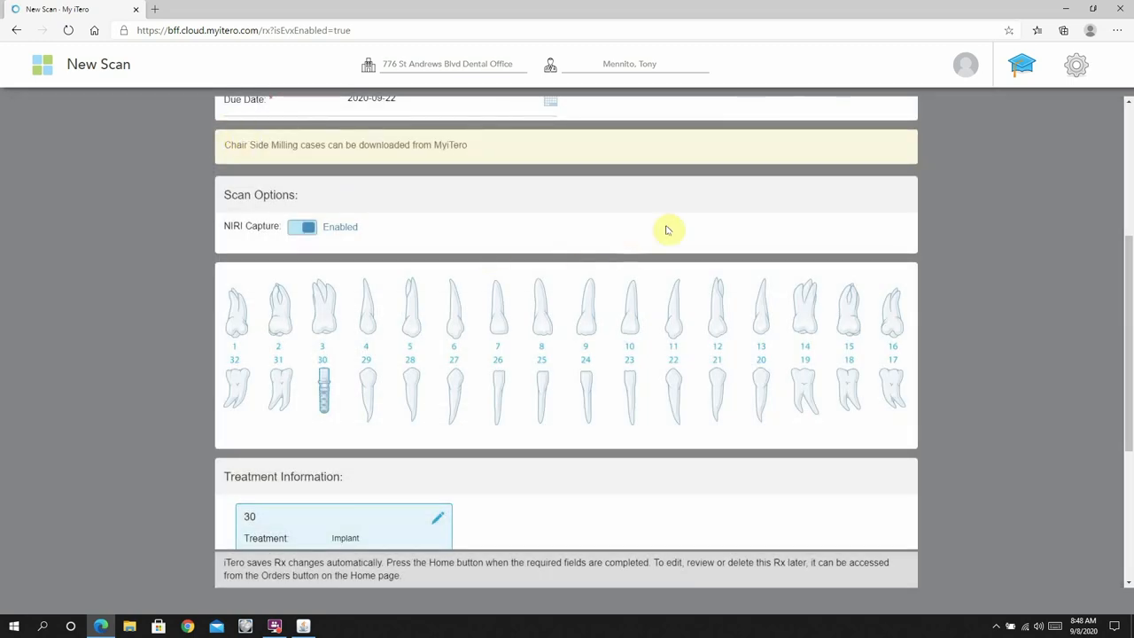
scroll("down", 3)
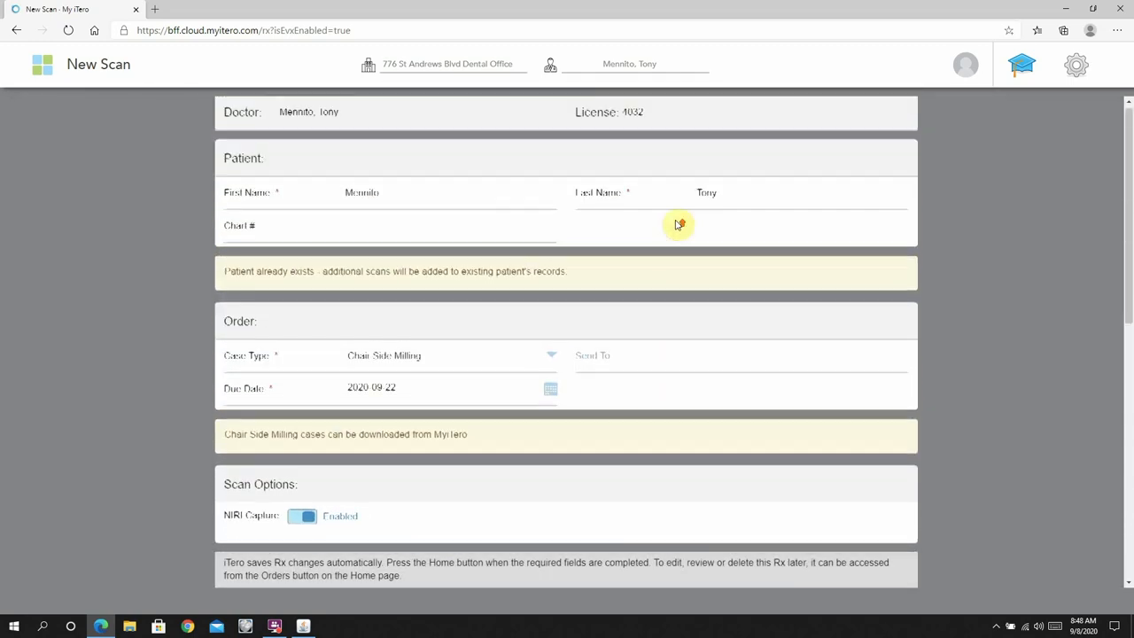
scroll("down", 3)
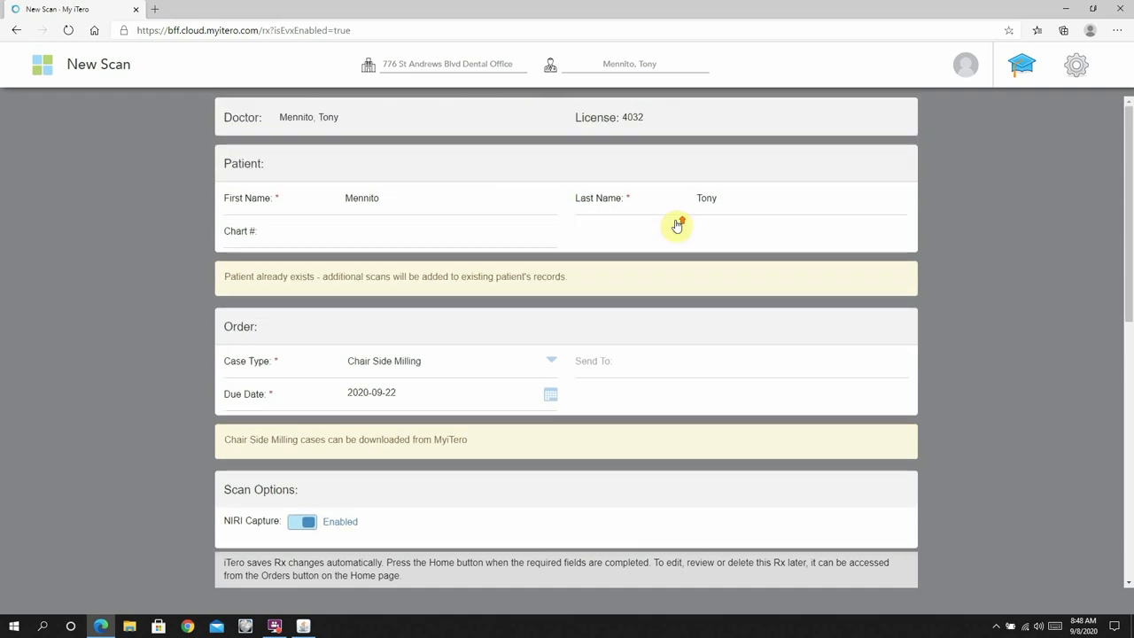
mouse_move(677, 223)
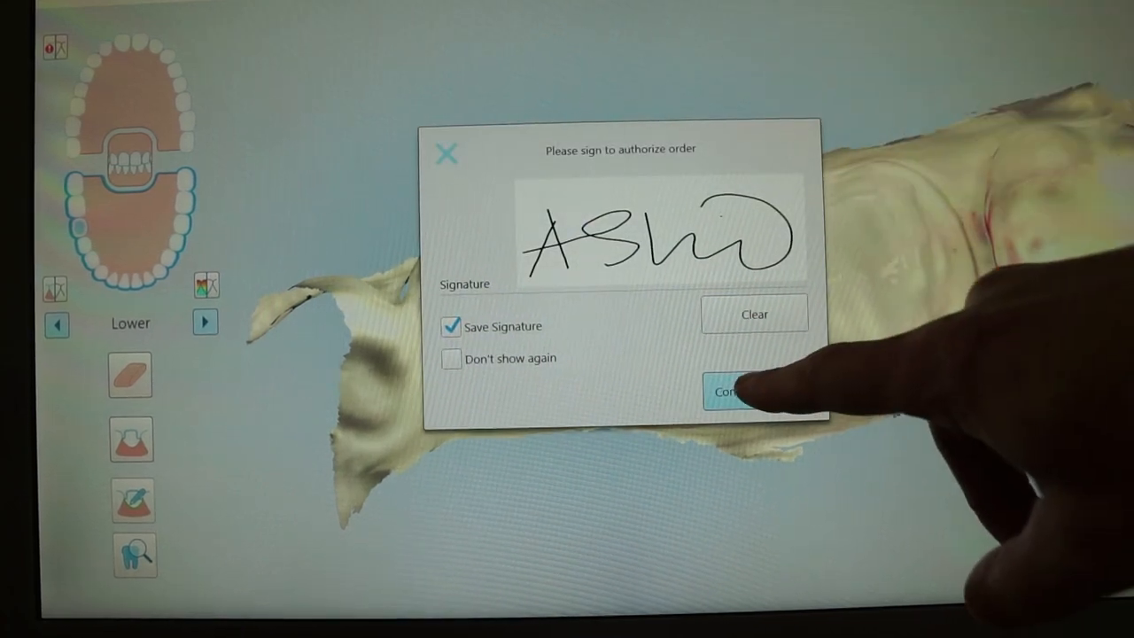
Confirm the drawn signature to authorize the scanned order.
left_click(733, 393)
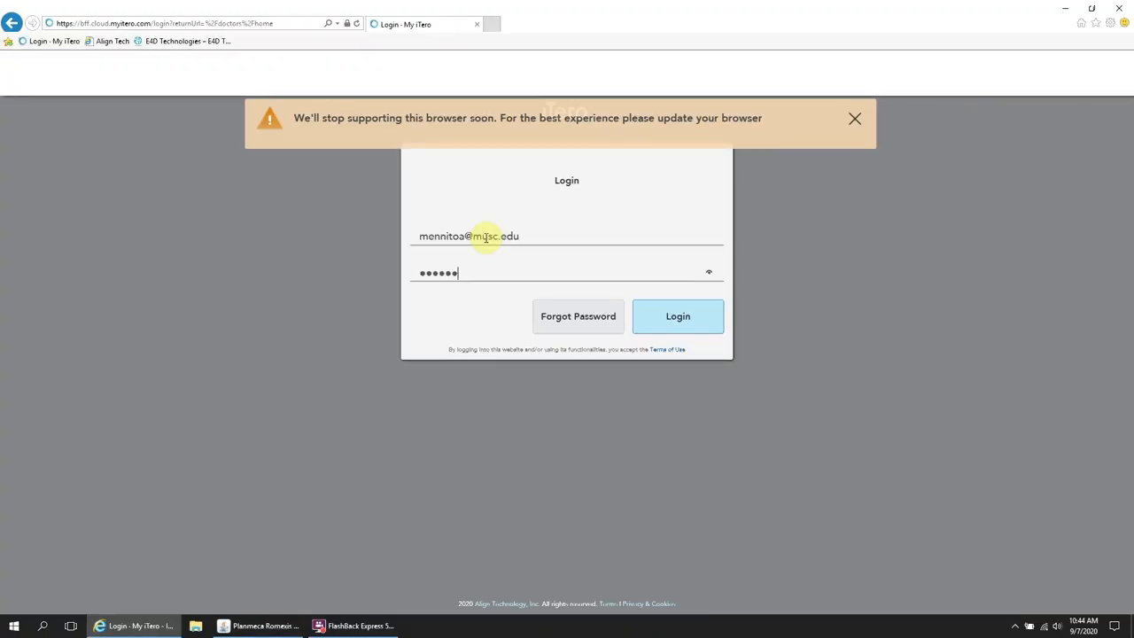
Log back into MyiTero and bring up the Orders list.
left_click(676, 316)
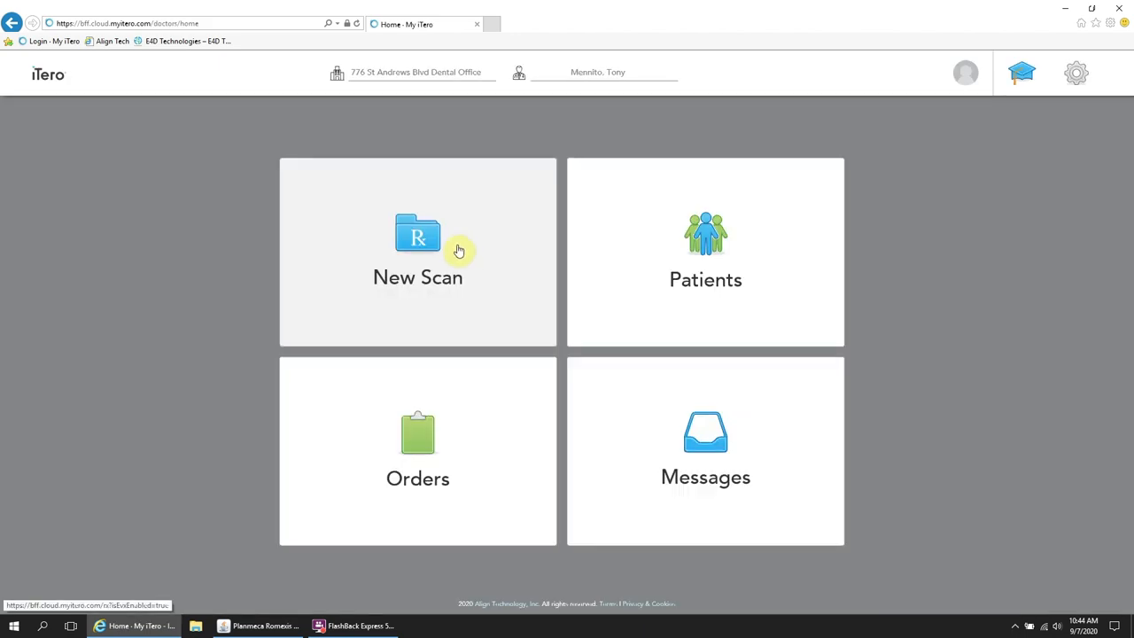
left_click(418, 450)
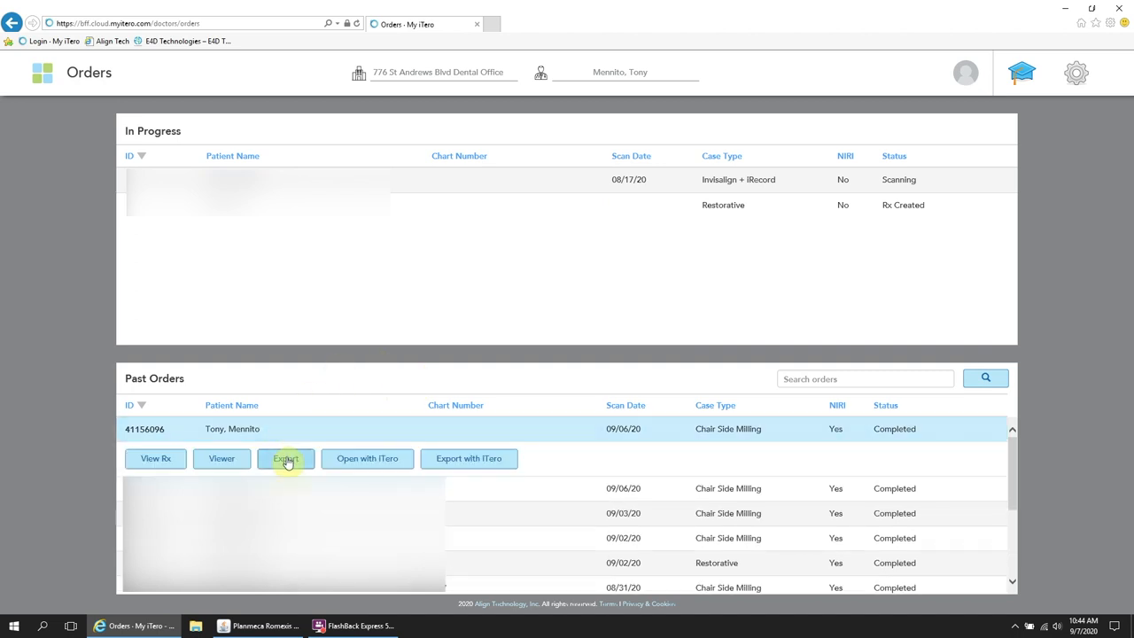
Export the completed Chair Side Milling order and browse the CAD/CAM System list.
left_click(286, 458)
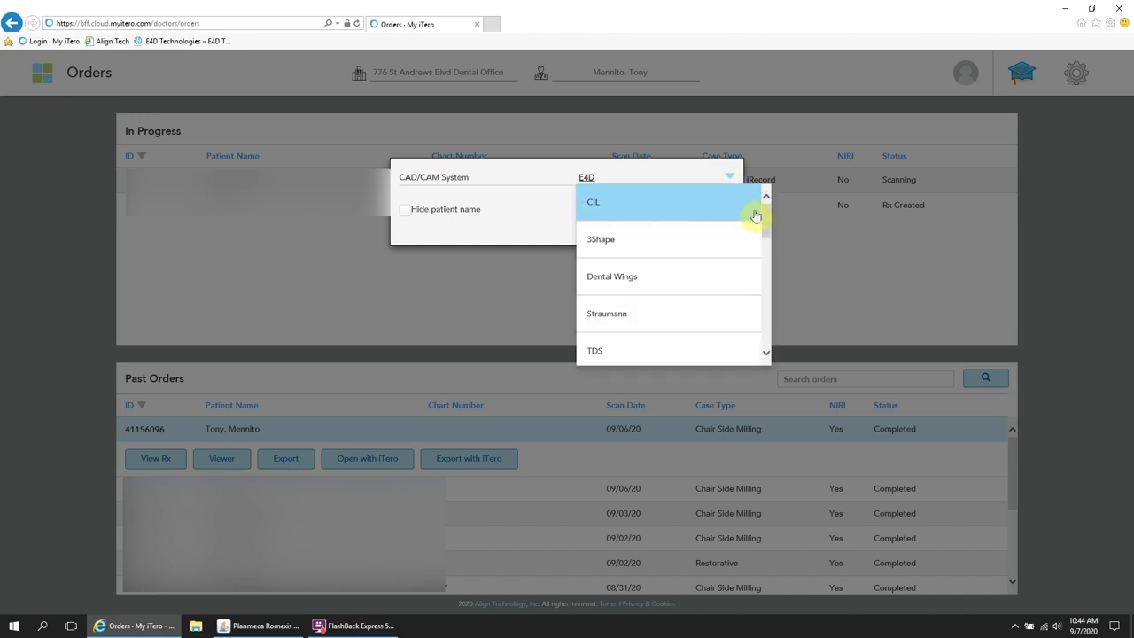
scroll("down", 3)
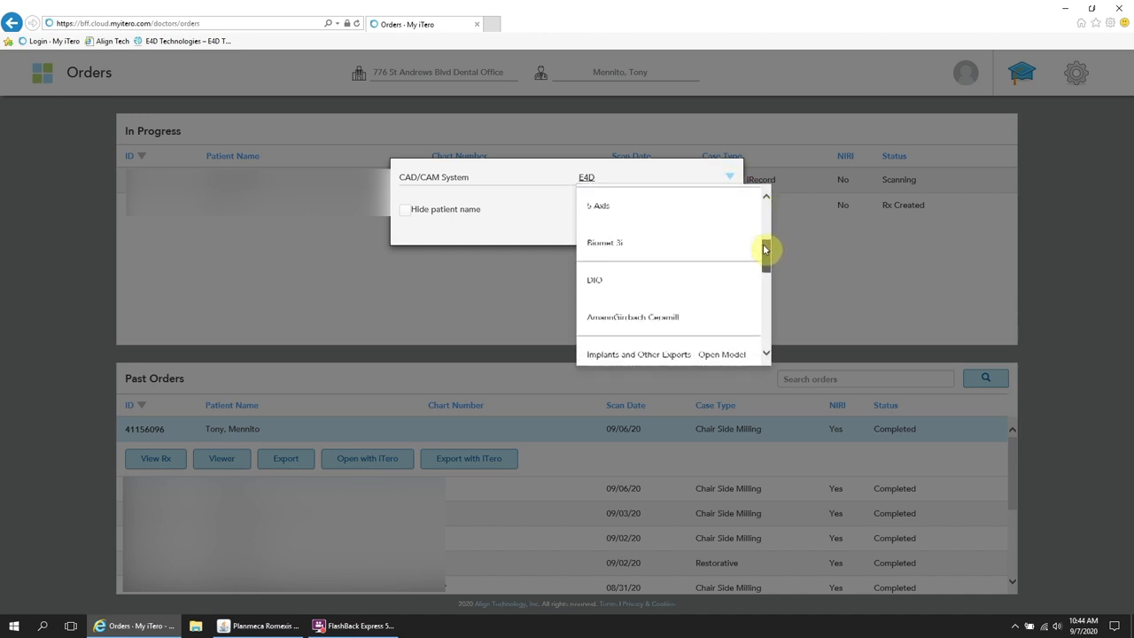
scroll("down", 3)
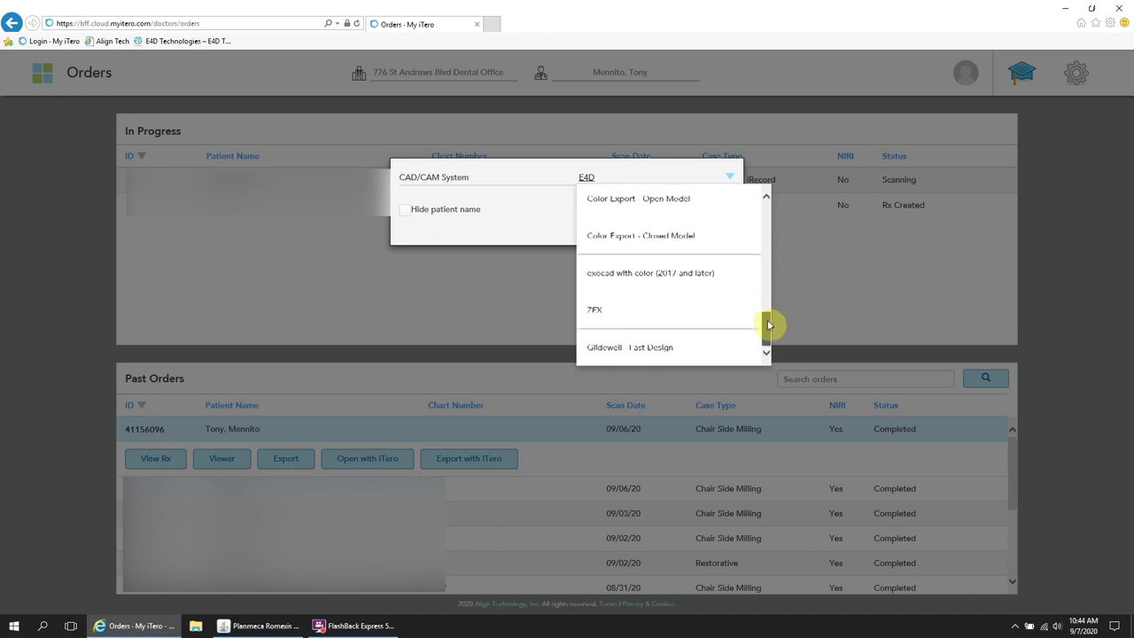
scroll("down", 3)
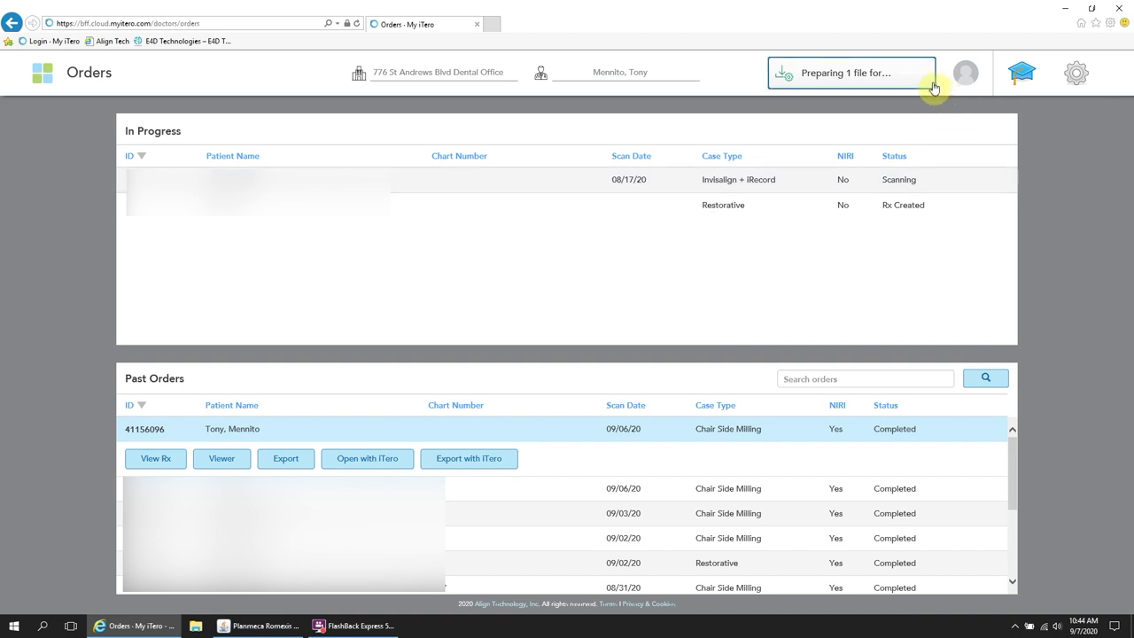
mouse_move(836, 92)
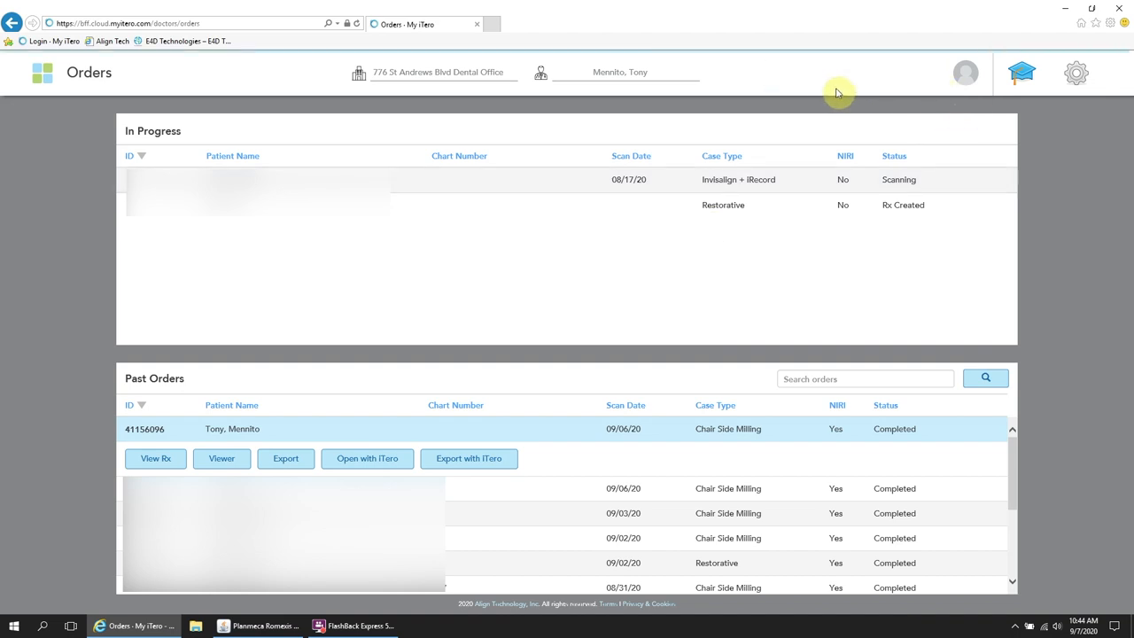
Choose Save as for the iTero export zip and browse to Desktop\CADCAM cases.
left_click(778, 599)
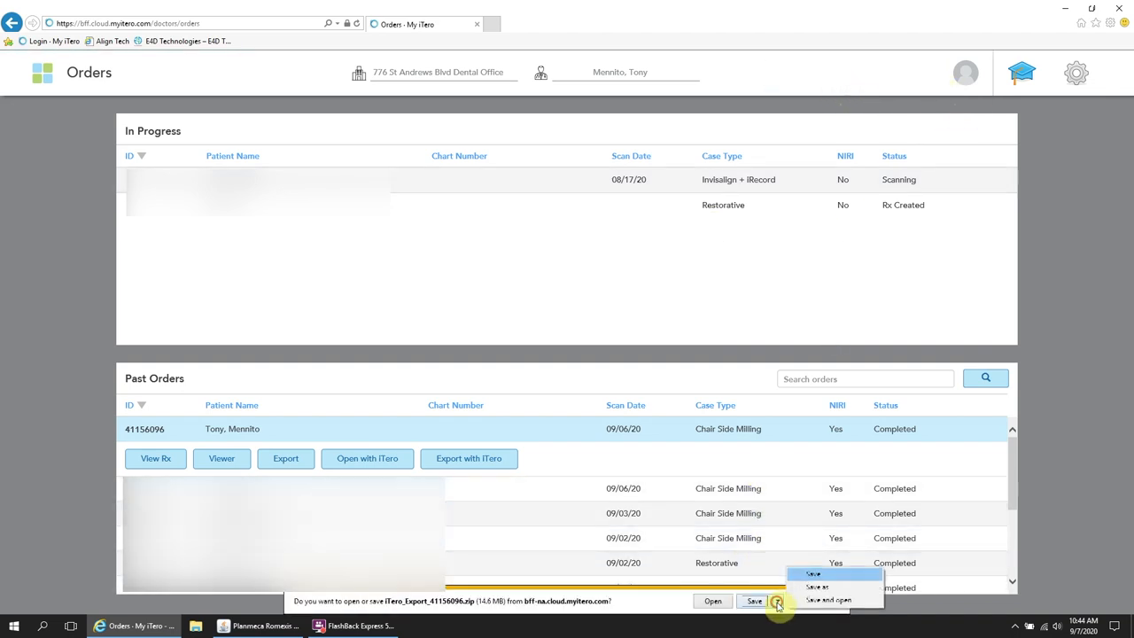
left_click(822, 588)
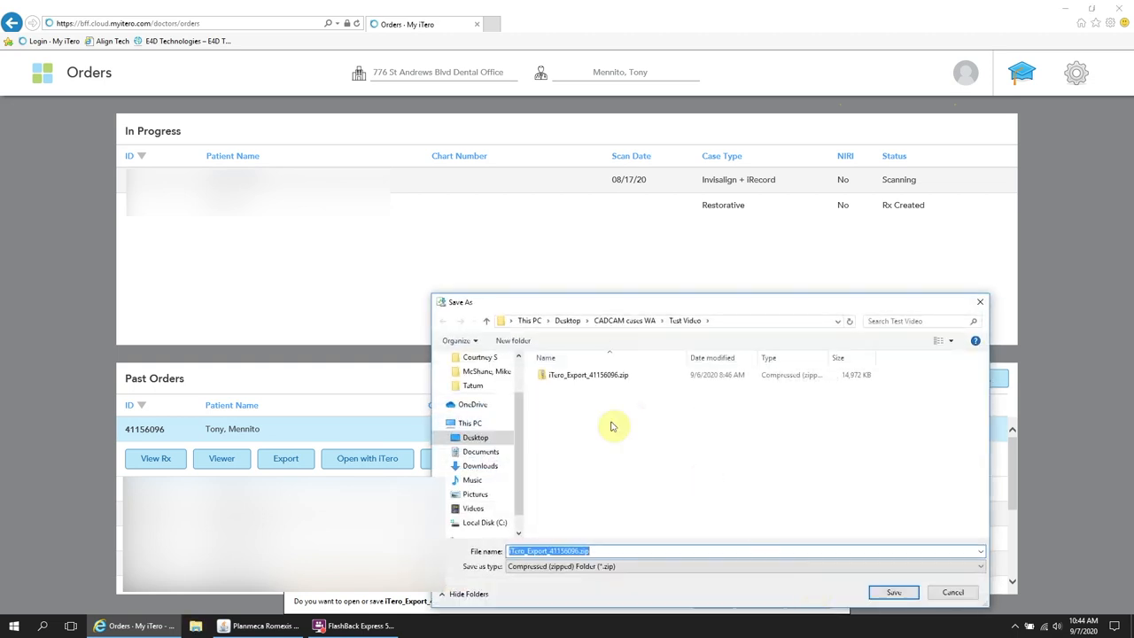
left_click(475, 436)
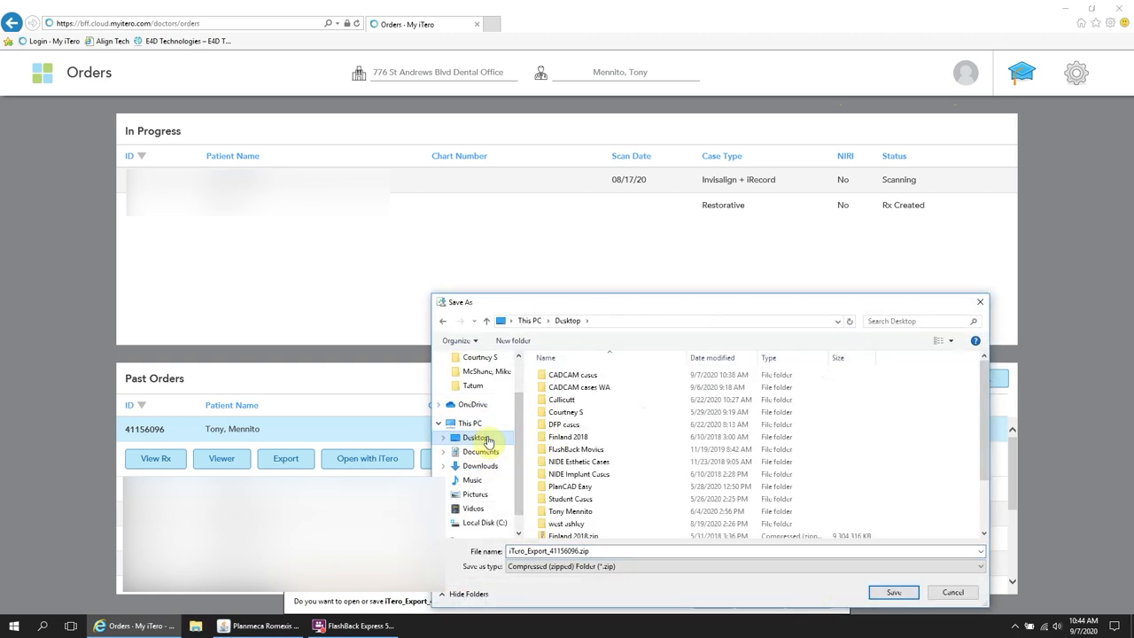
double_click(574, 375)
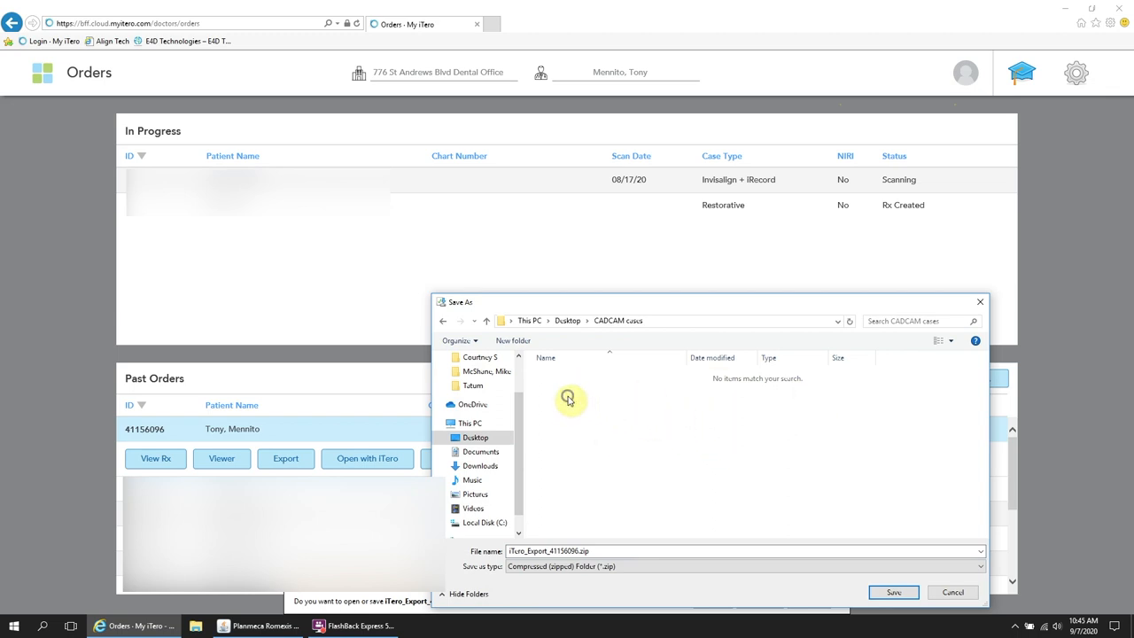
Create a new 'iTero demo' folder there and save the export zip into it.
right_click(571, 400)
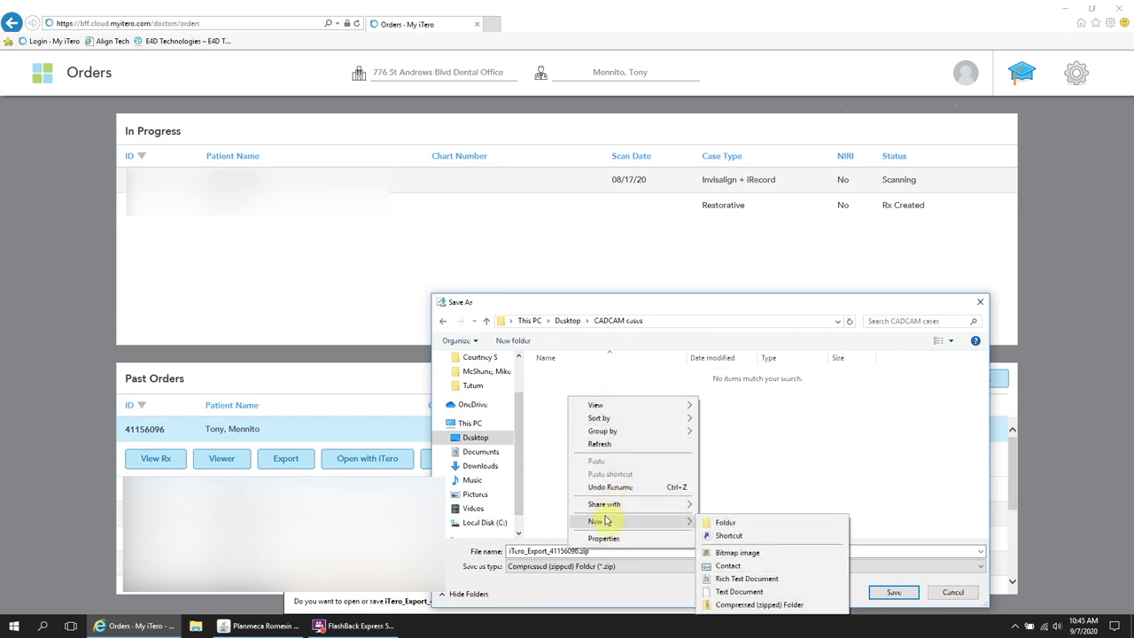
left_click(725, 521)
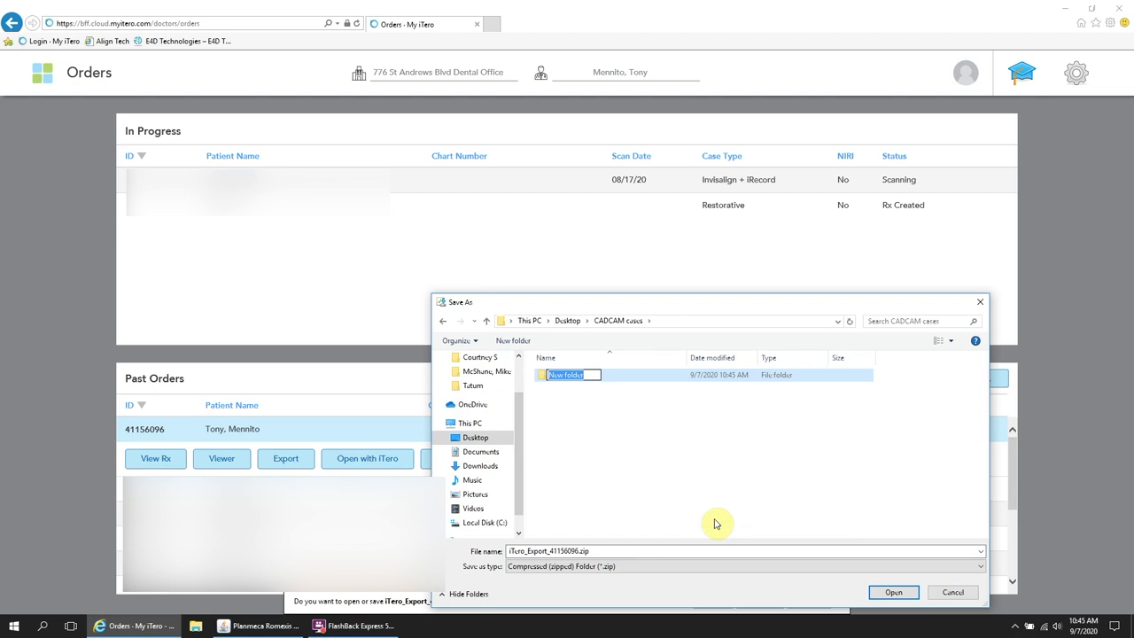
type("iTero demo")
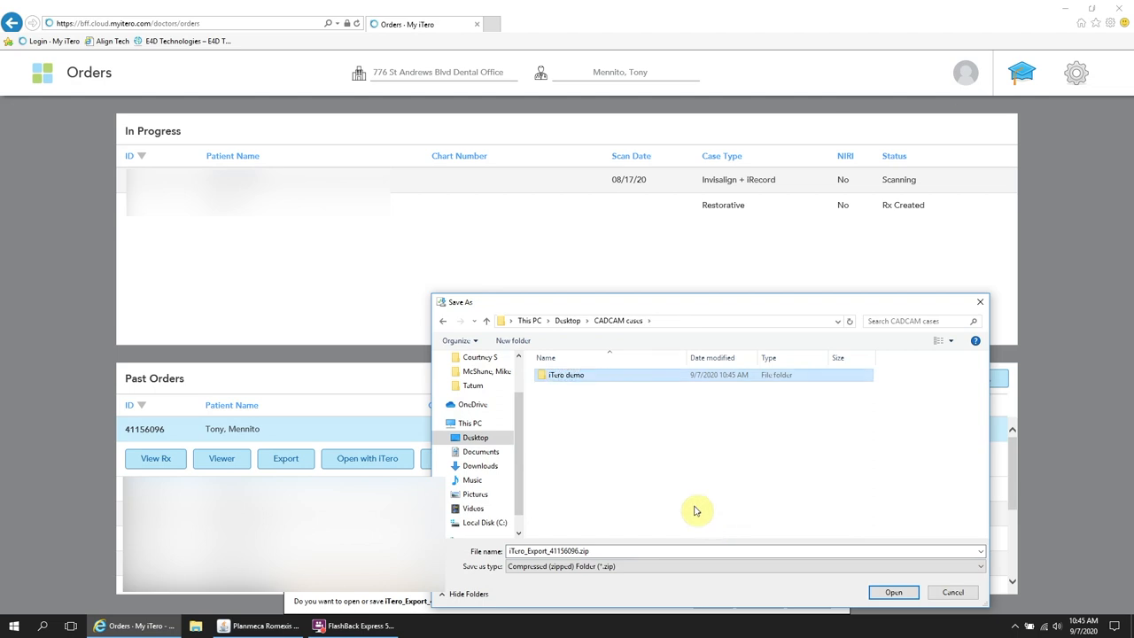
double_click(571, 376)
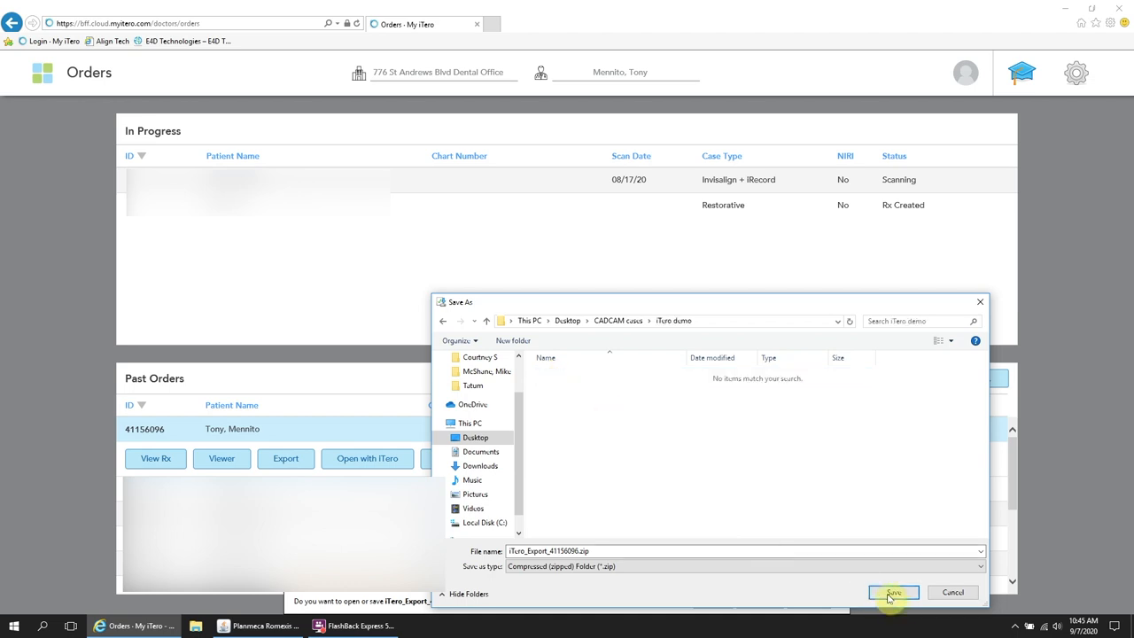
left_click(893, 592)
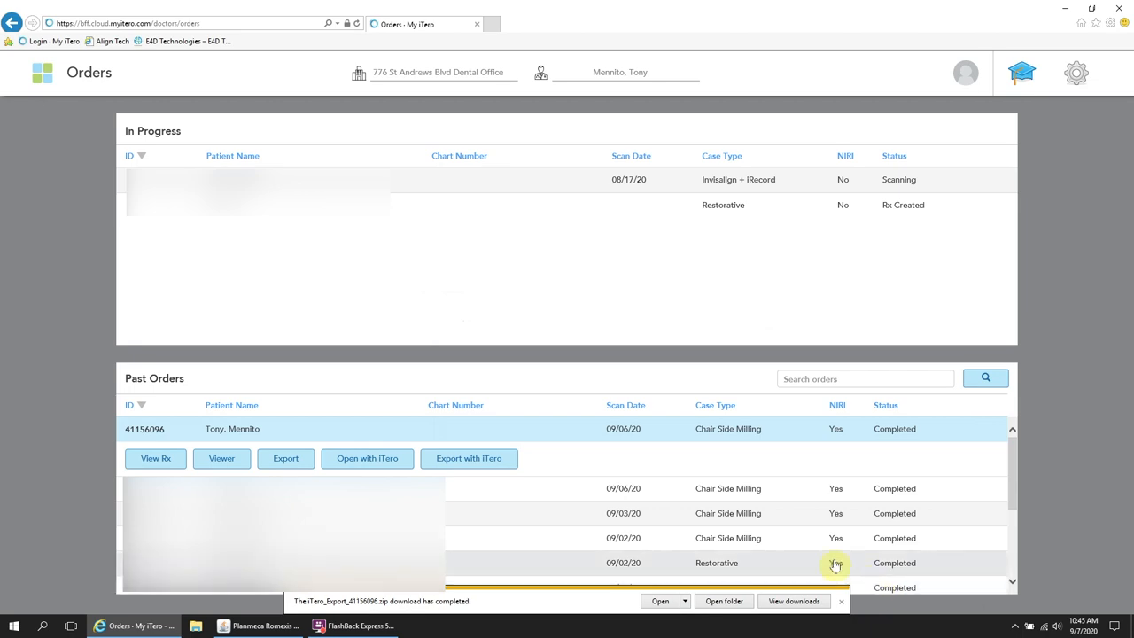
mouse_move(1060, 11)
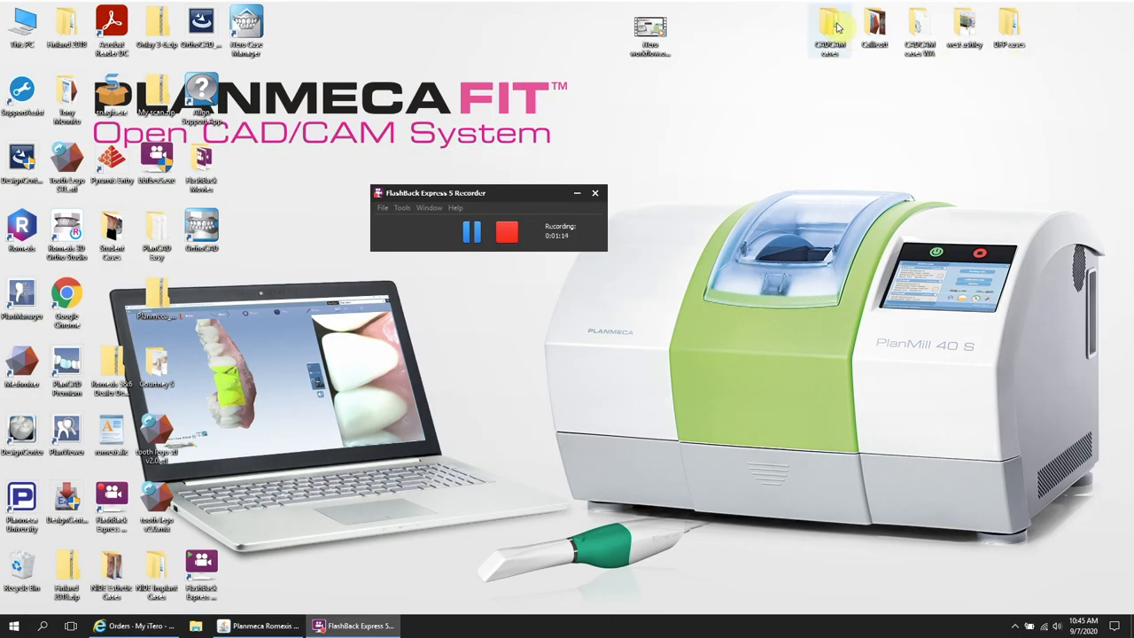
Open the export zip in the iTero demo folder and copy both jaw STL files.
double_click(829, 21)
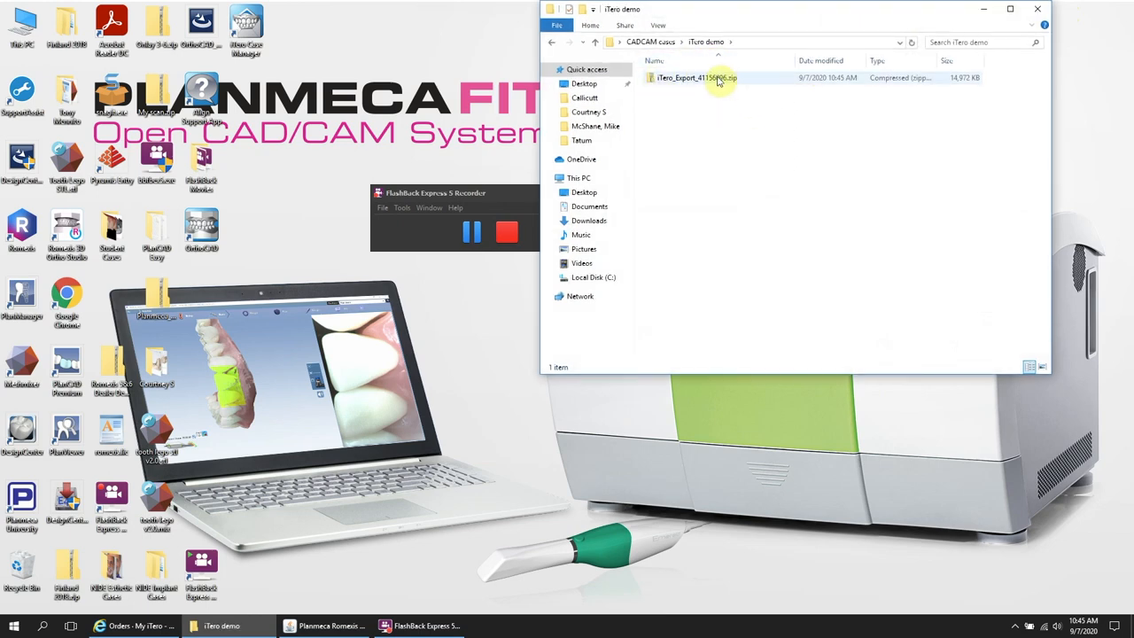
double_click(691, 78)
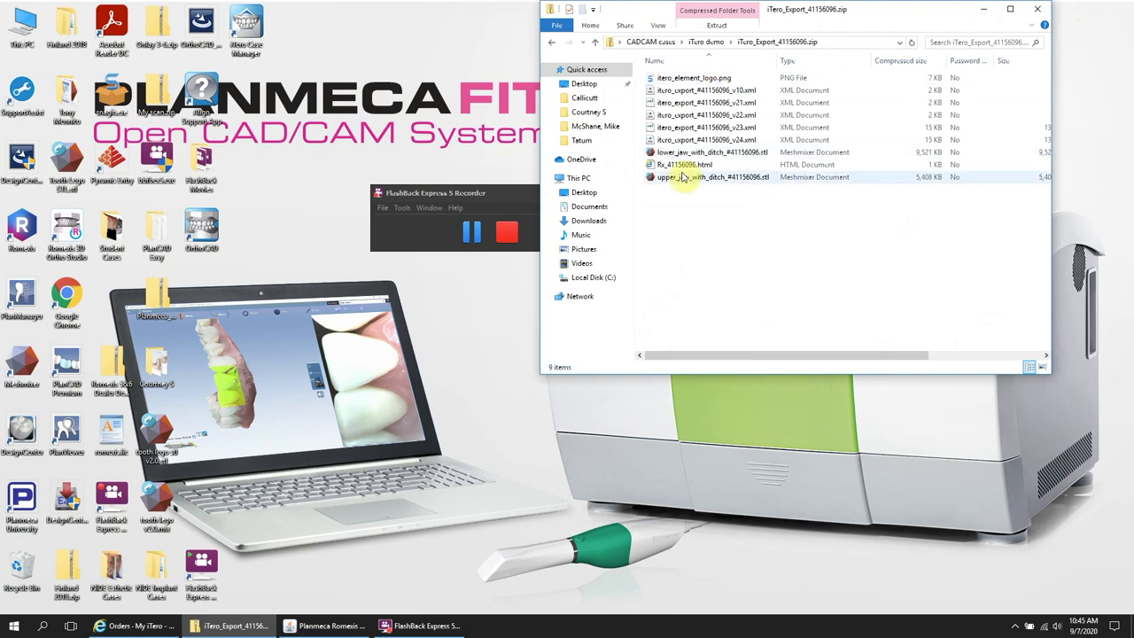
left_click(707, 153)
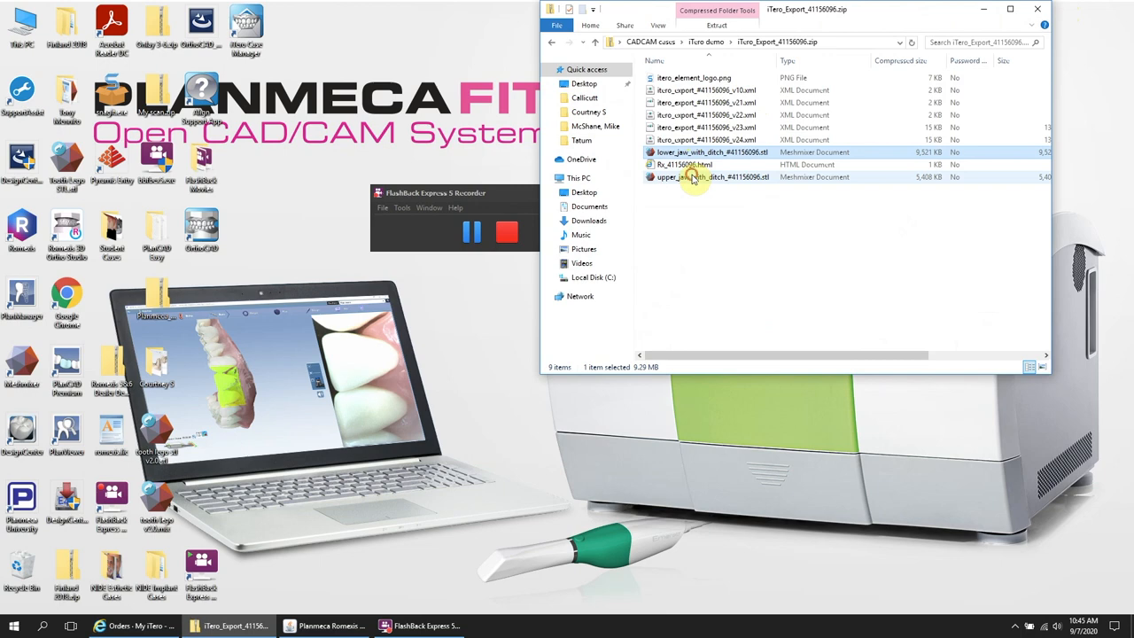
right_click(695, 177)
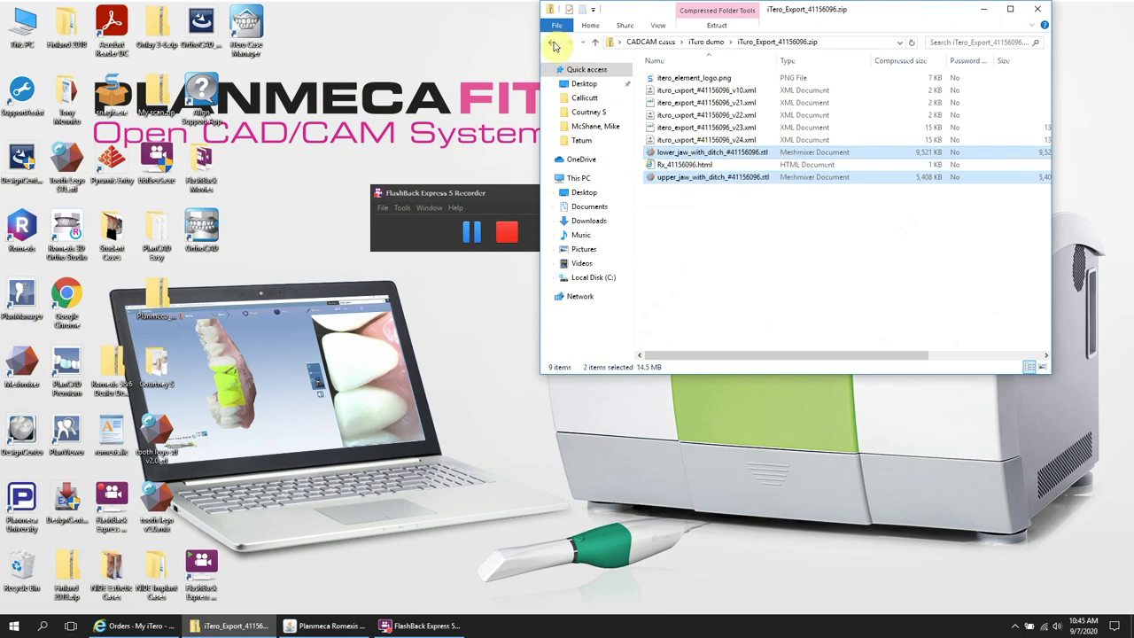
Paste the lower and upper jaw STLs into the iTero demo folder, then switch to Romexis.
left_click(553, 46)
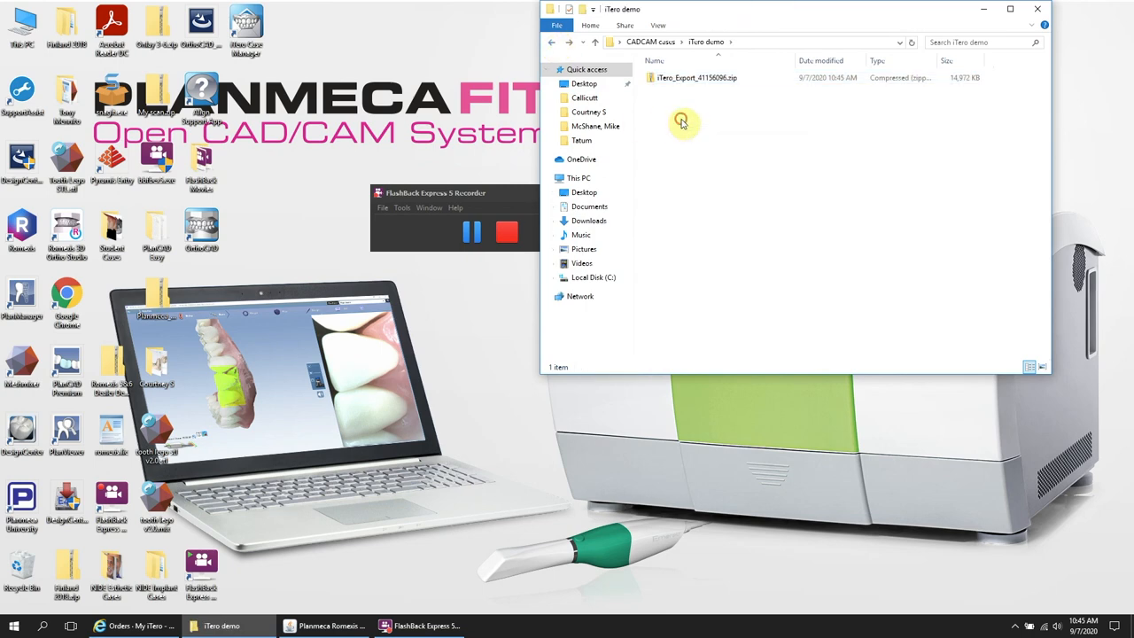
right_click(684, 124)
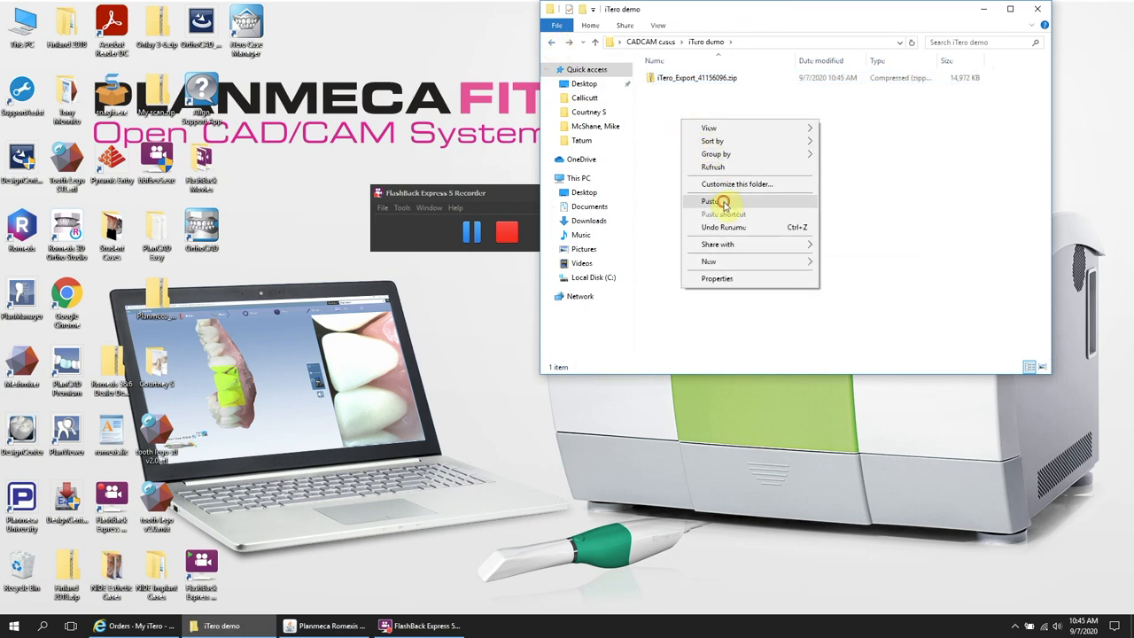
left_click(709, 200)
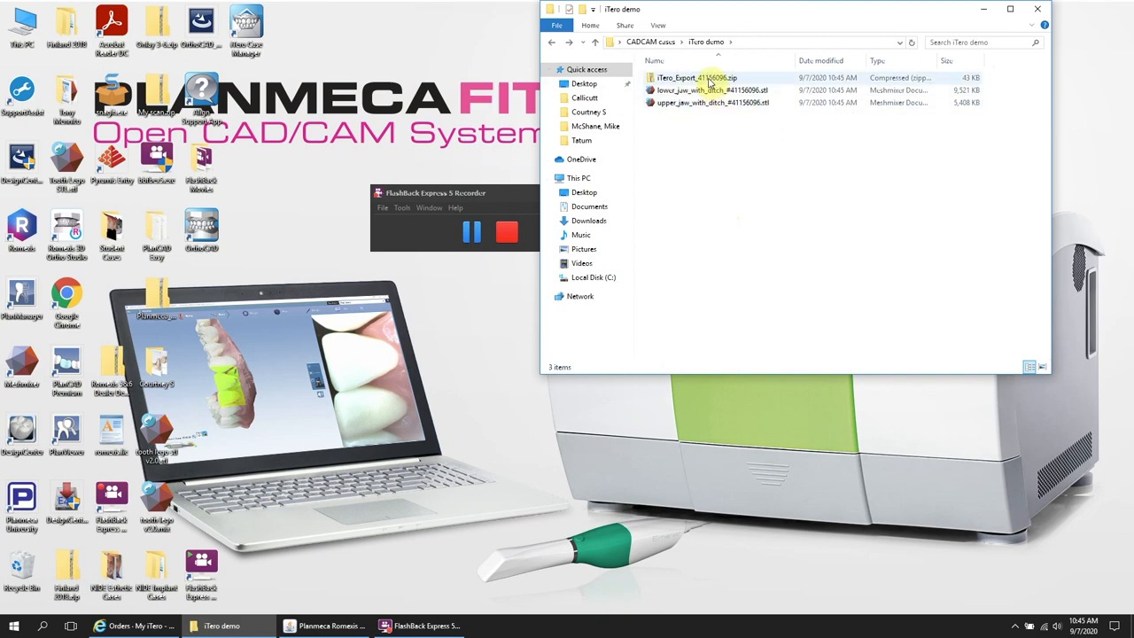
left_click(660, 135)
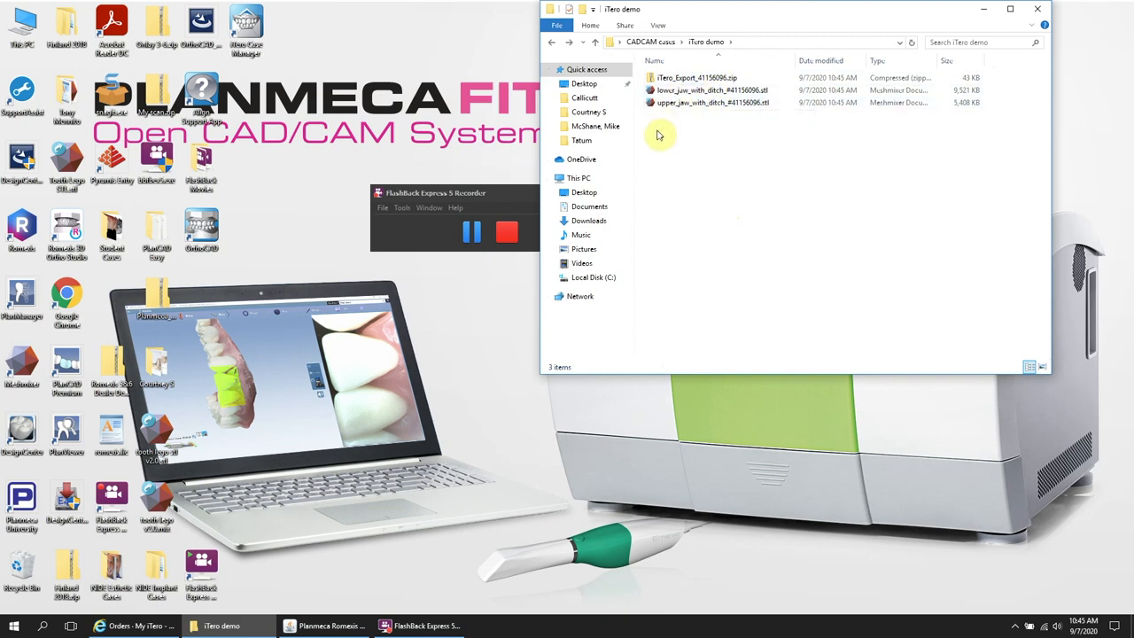
left_click(1033, 8)
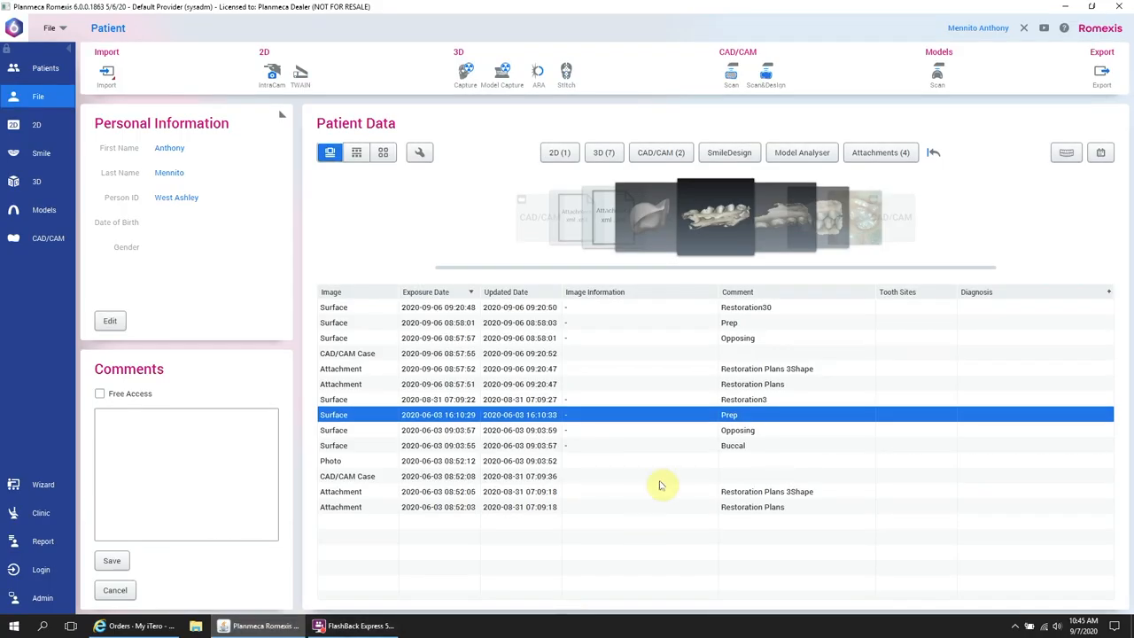
mouse_move(42, 164)
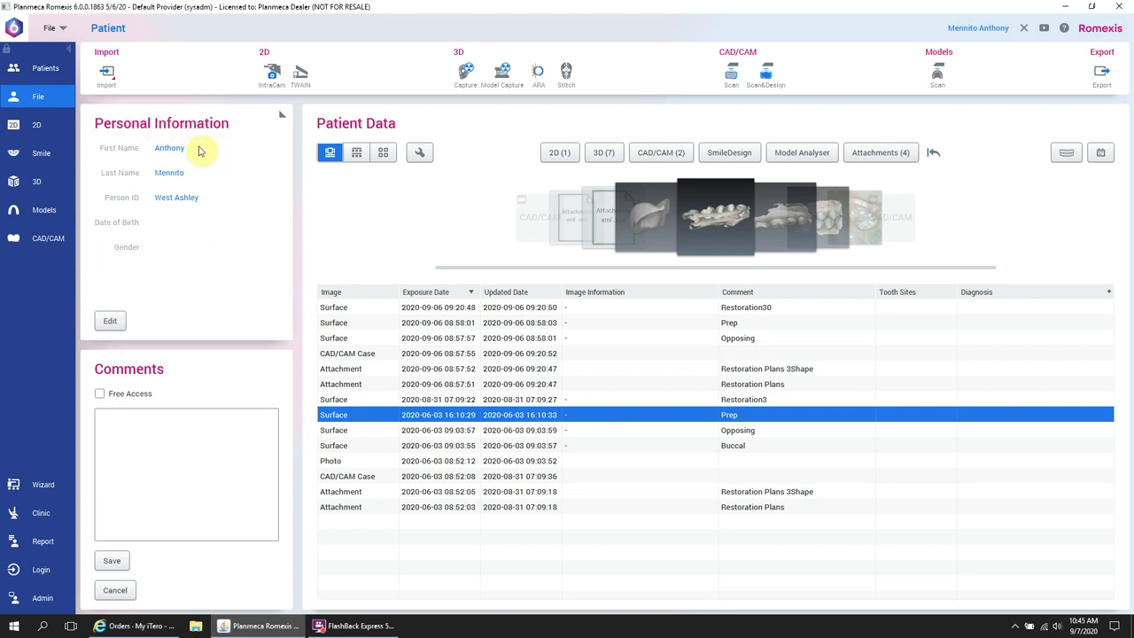
mouse_move(209, 176)
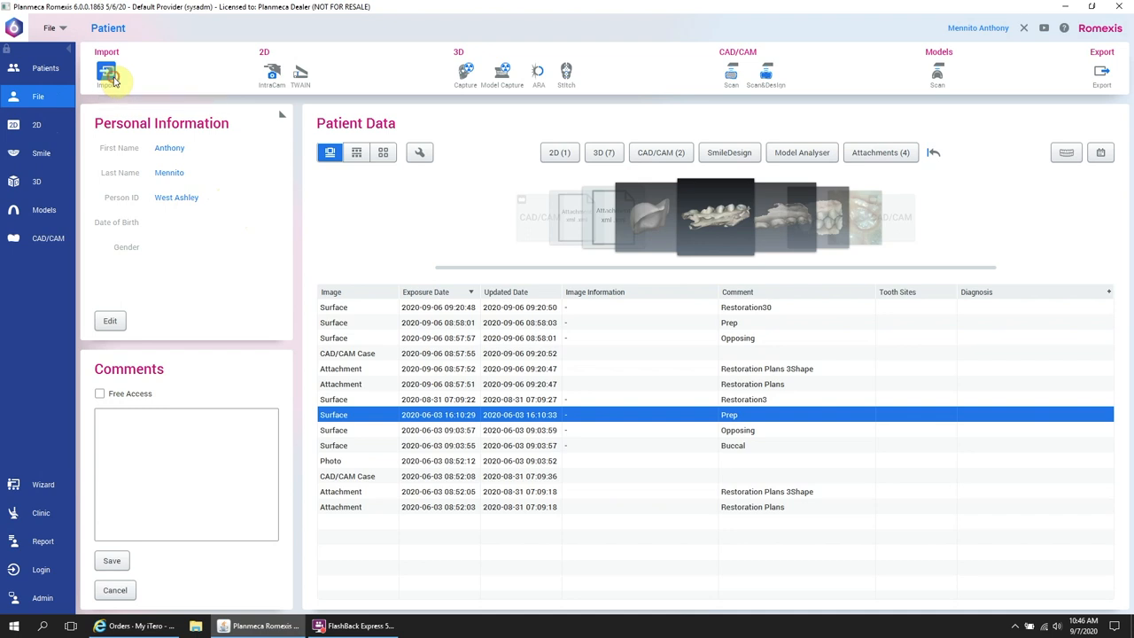
Show the patient's Import menu with the CAD/CAM STLs for Design option.
left_click(106, 71)
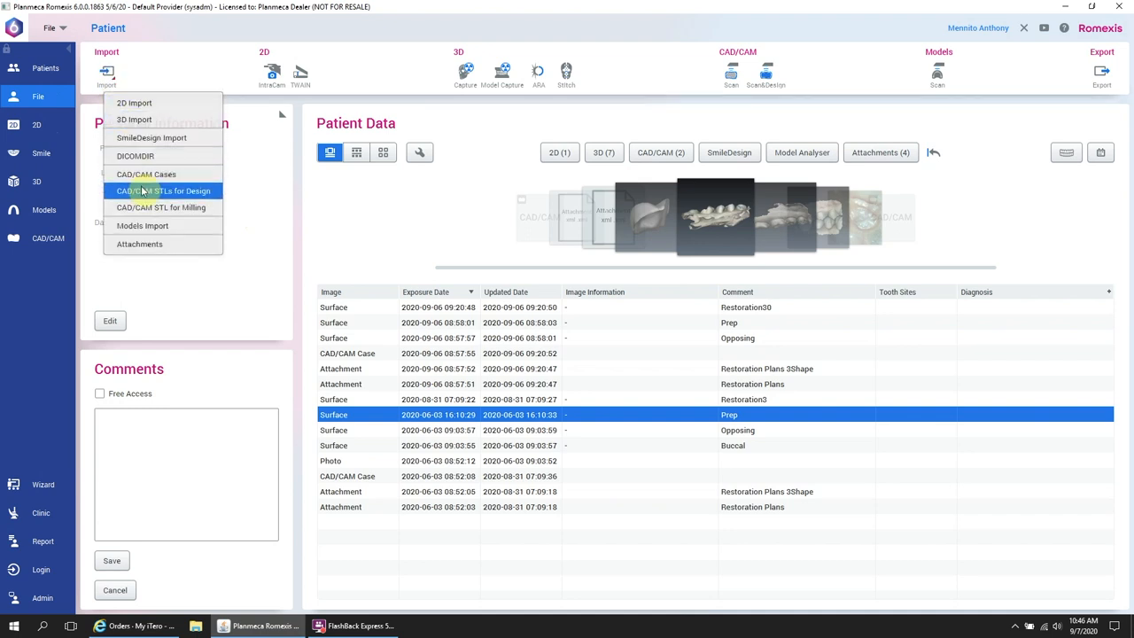
Load the lower jaw STL from Desktop\CADCAM cases\iTero demo as the prep scan.
left_click(163, 192)
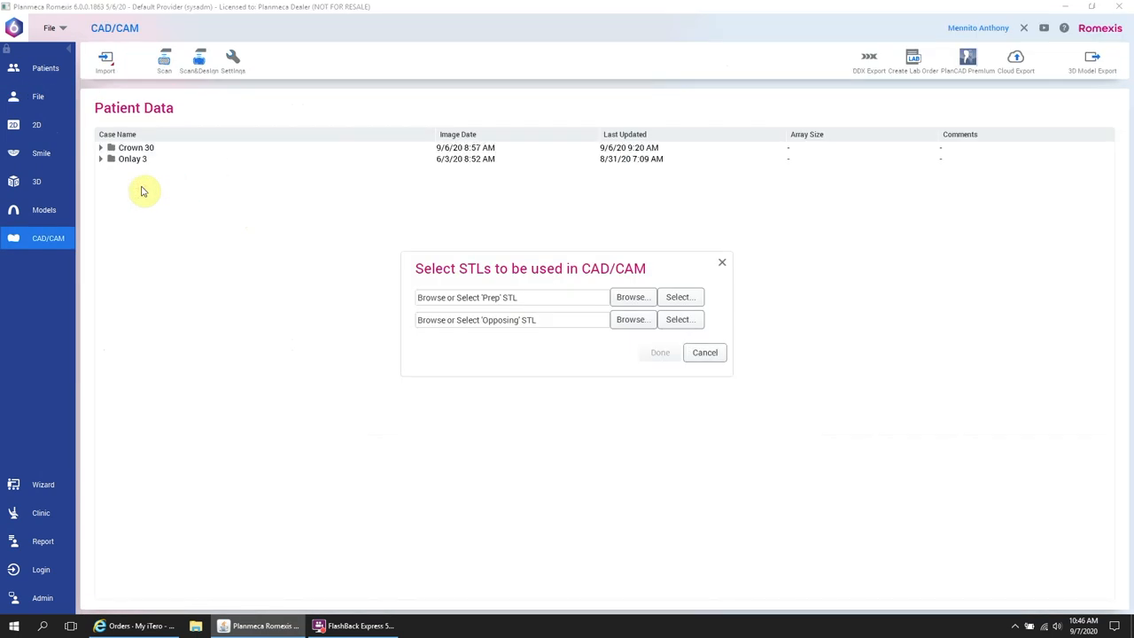
mouse_move(639, 298)
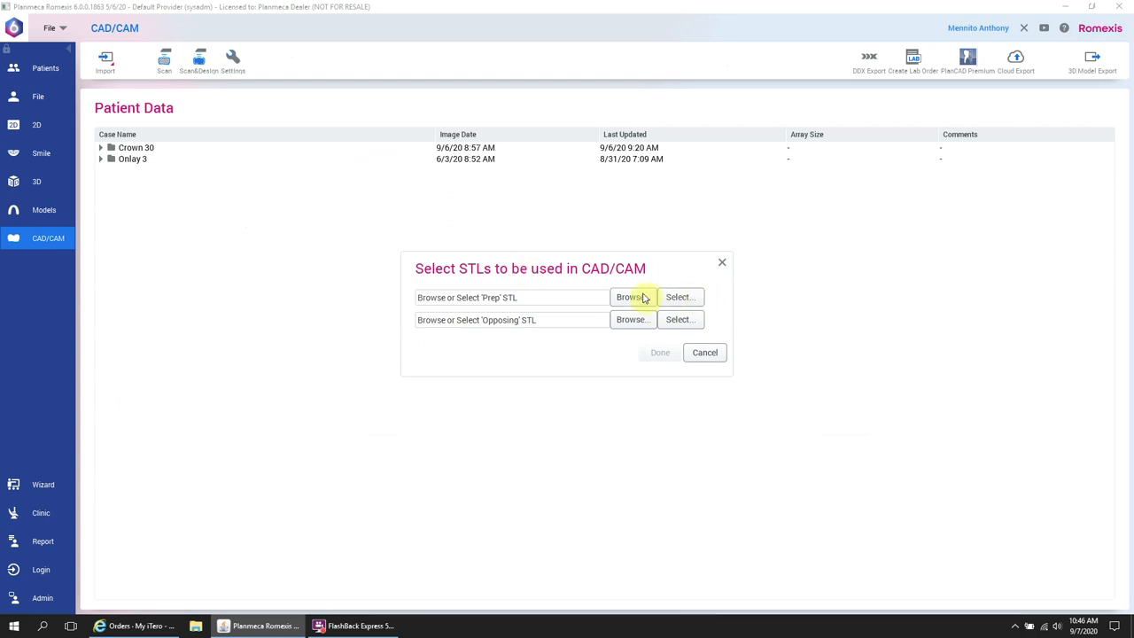
mouse_move(523, 322)
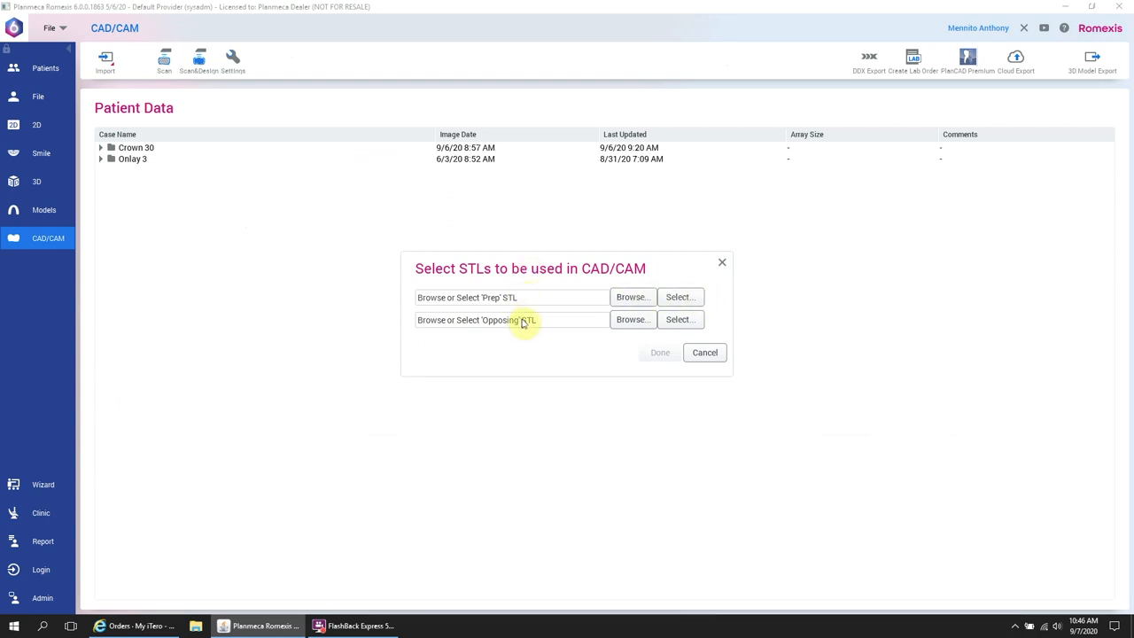
mouse_move(631, 298)
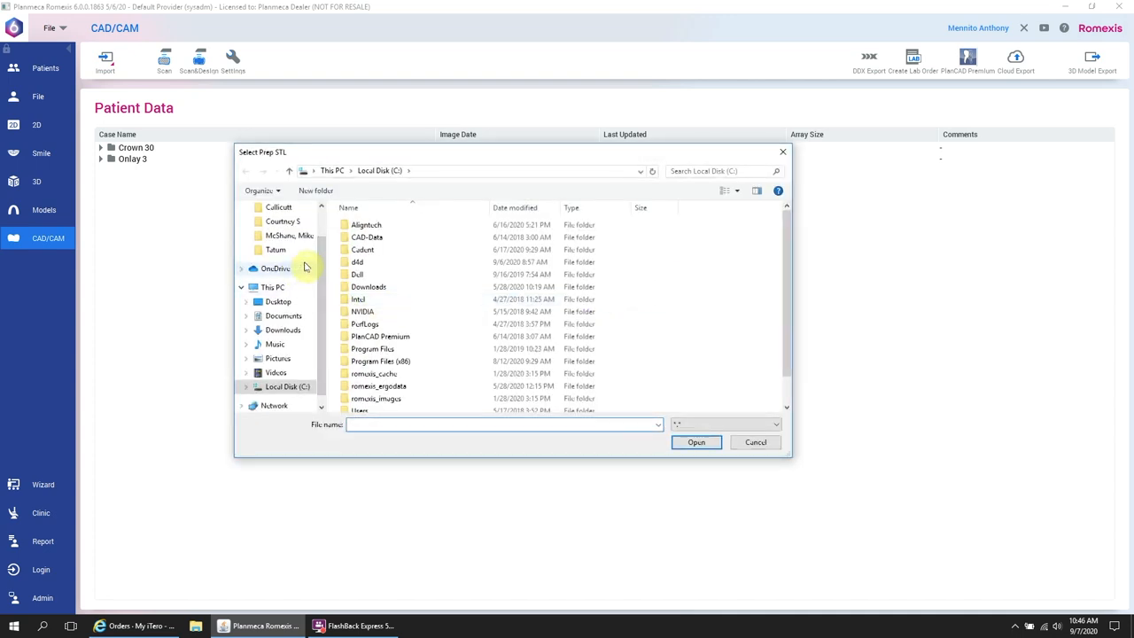
left_click(277, 301)
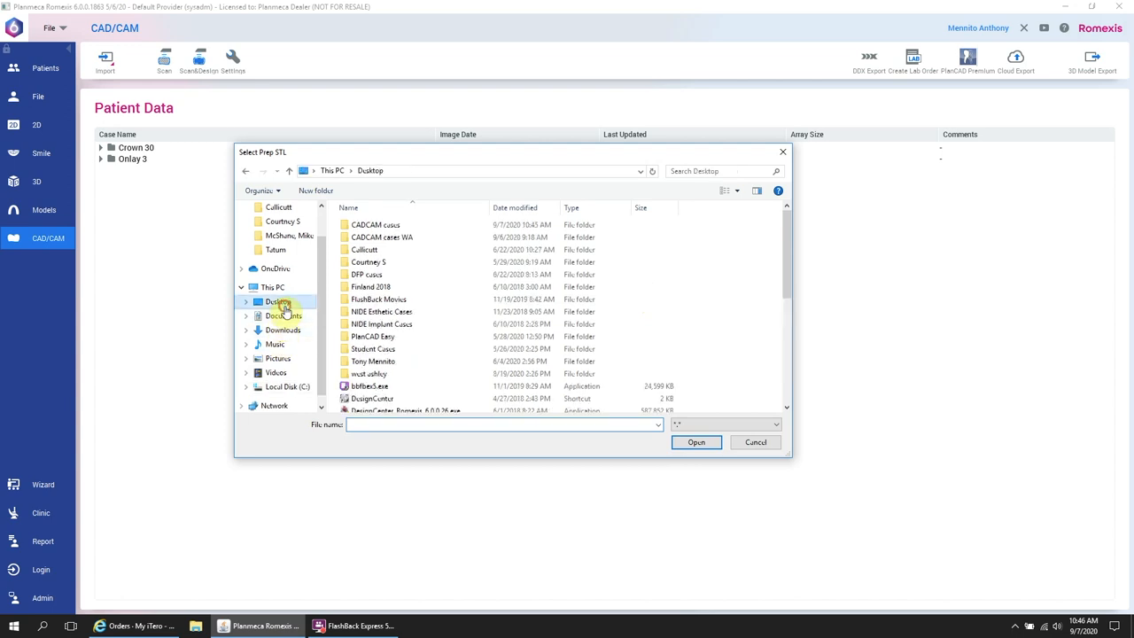
double_click(377, 224)
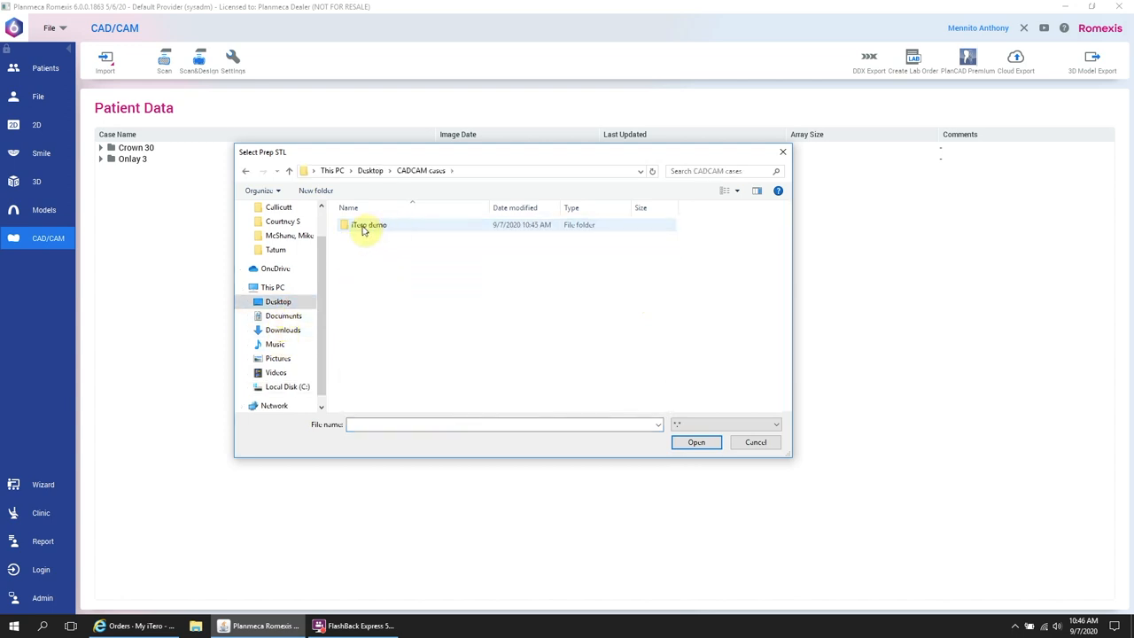
double_click(365, 223)
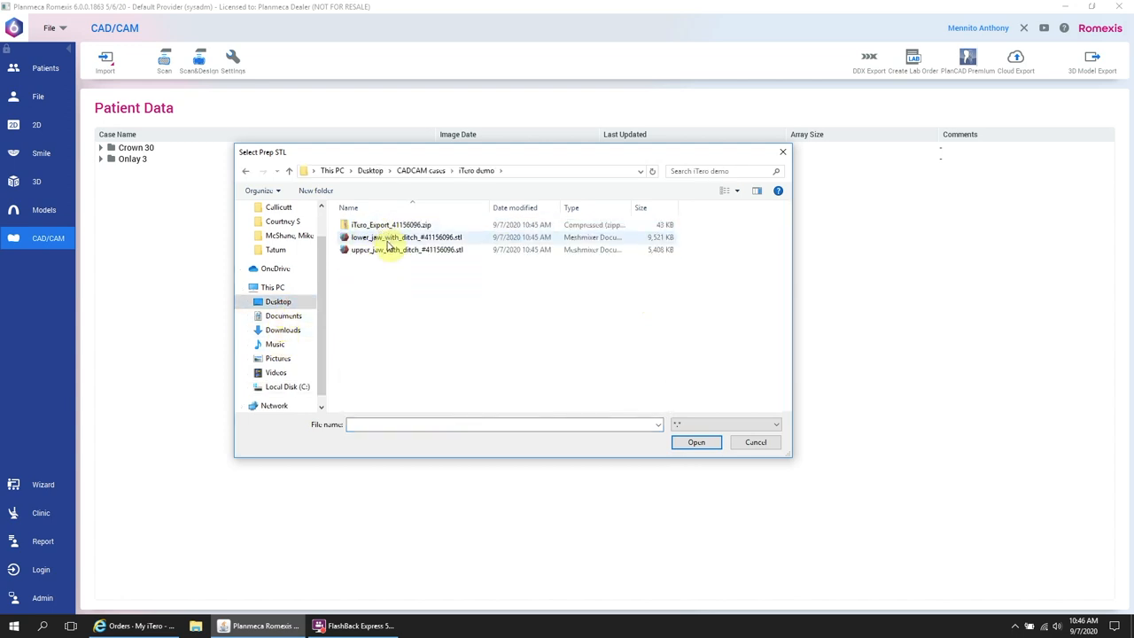
left_click(397, 238)
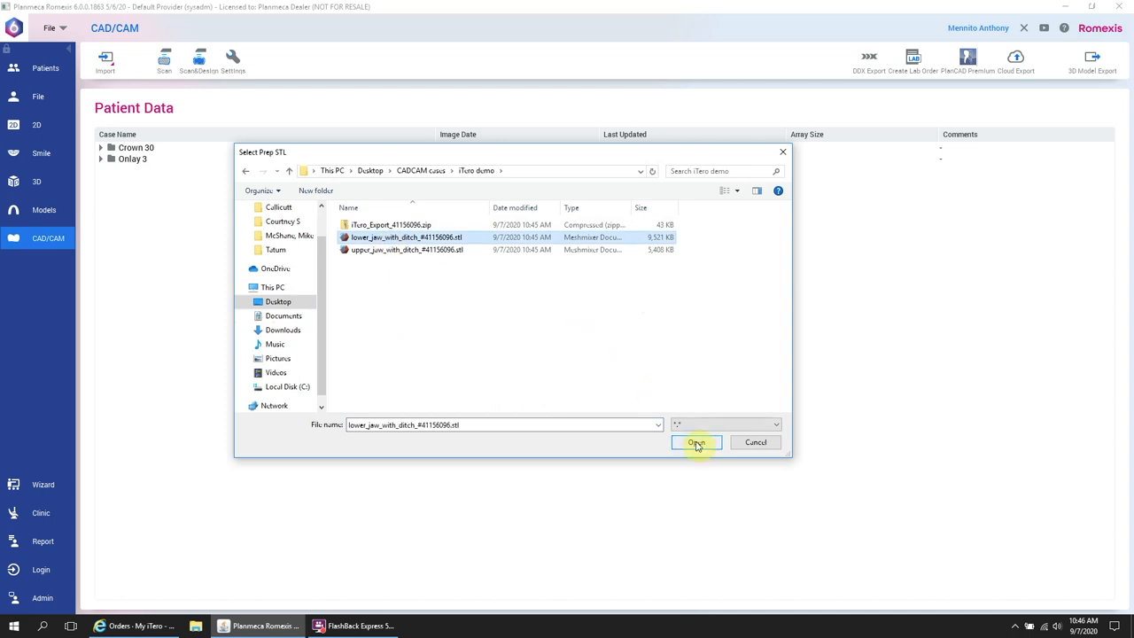
left_click(696, 443)
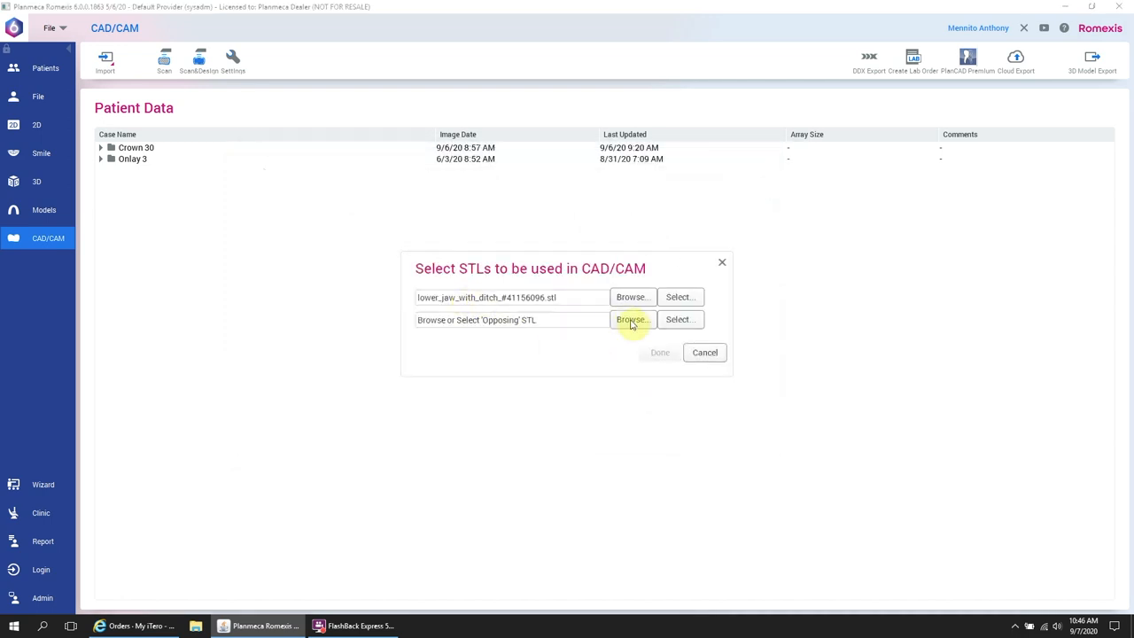
Load the upper jaw STL as the opposing scan and finish the import into a new case.
left_click(630, 319)
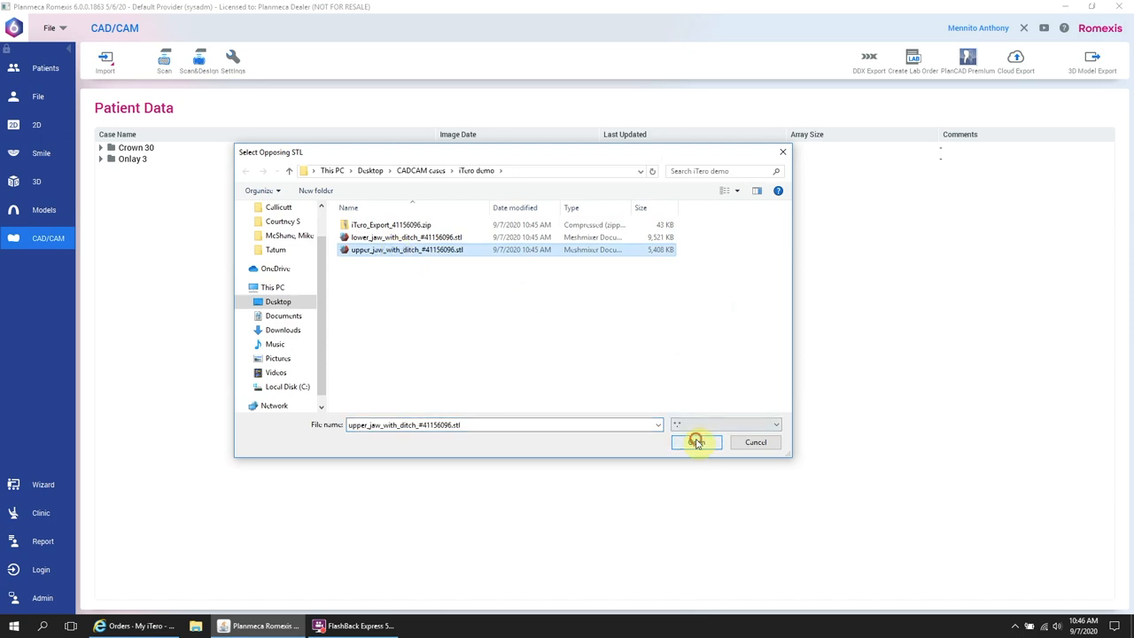
left_click(696, 443)
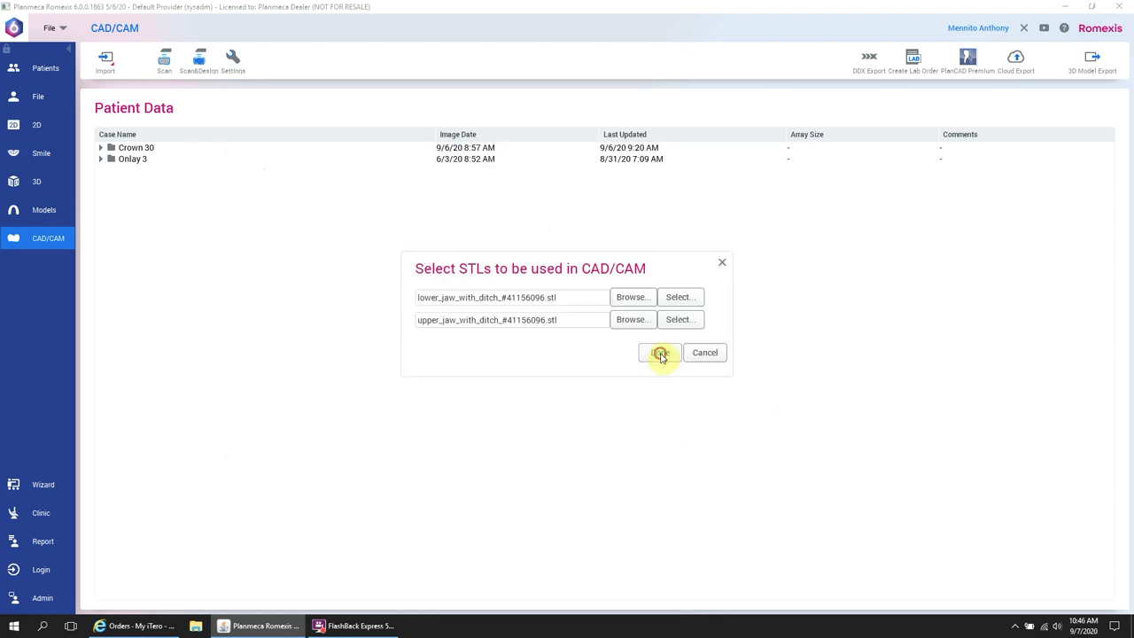
left_click(659, 353)
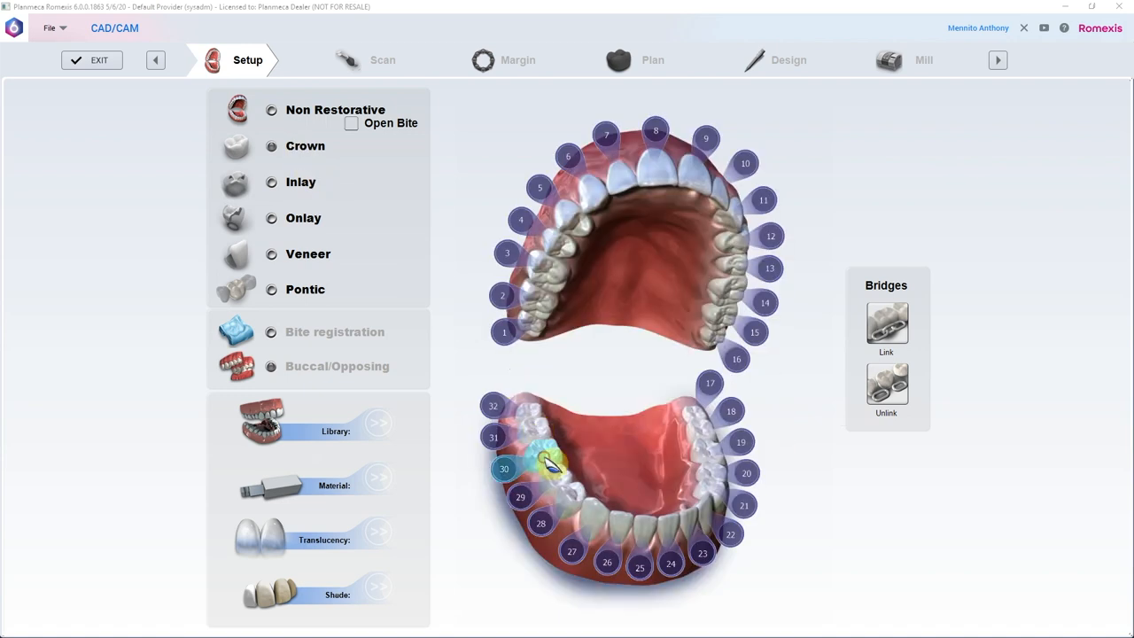
Choose Library A with IPS e.max CAD material, MT translucency and a shade for the crown.
left_click(379, 432)
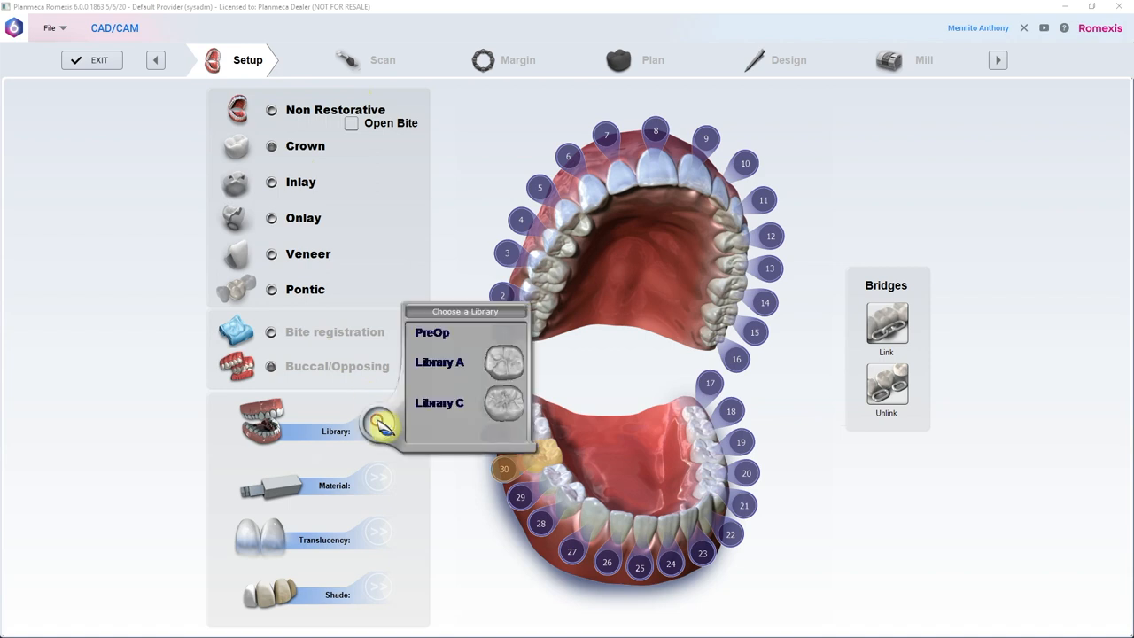
left_click(440, 361)
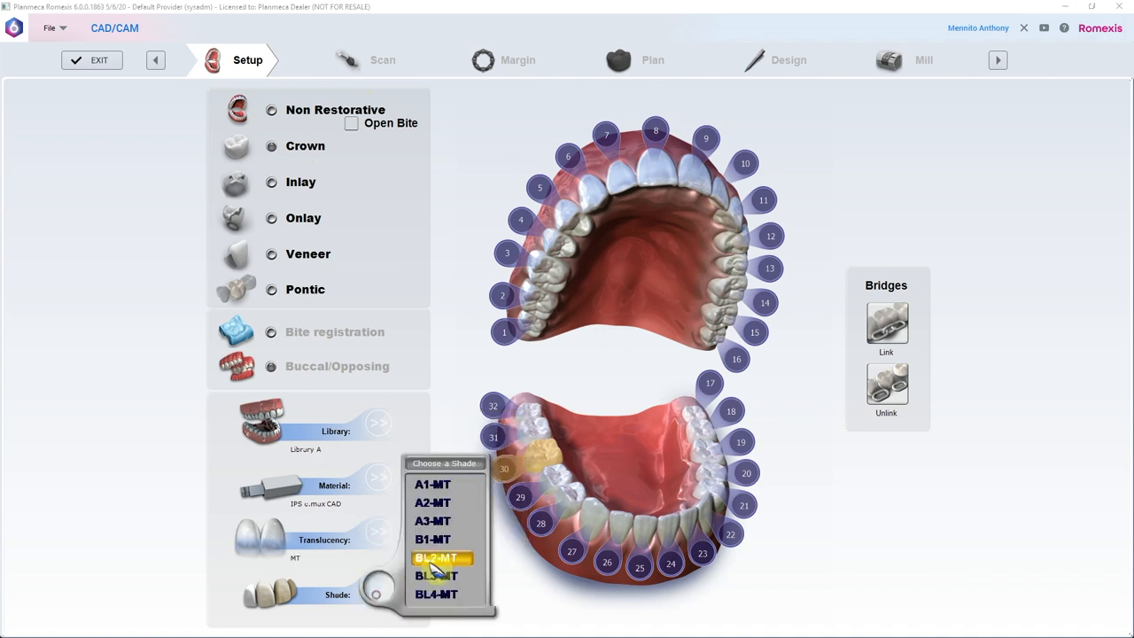
left_click(520, 60)
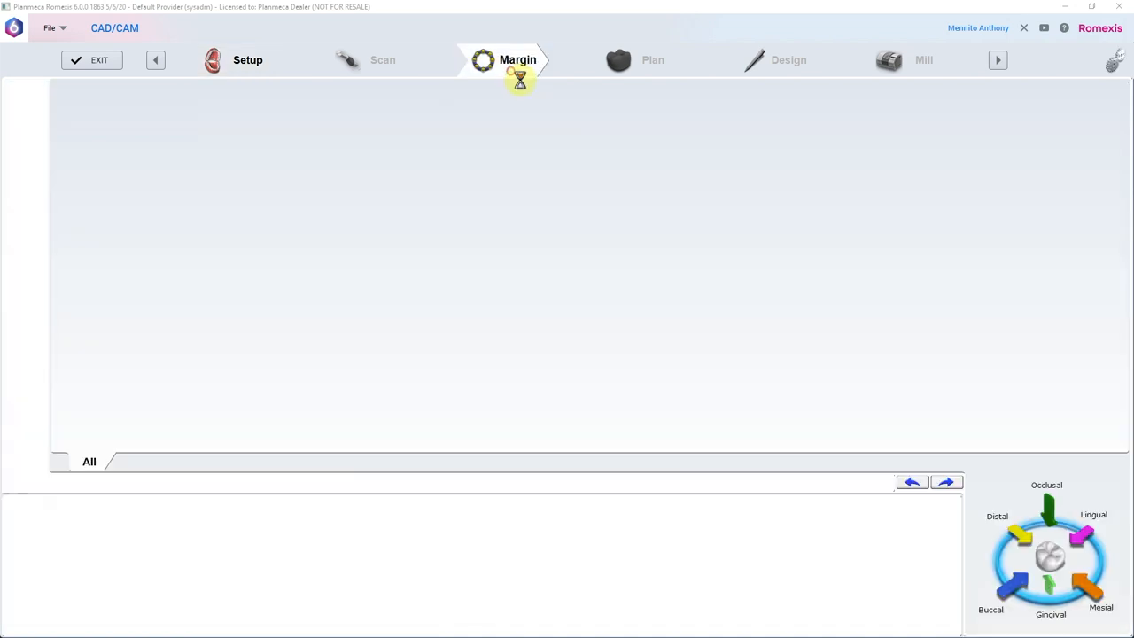
Paint the margin line around the tooth 30 prep and continue to the Plan proposal.
left_click(517, 61)
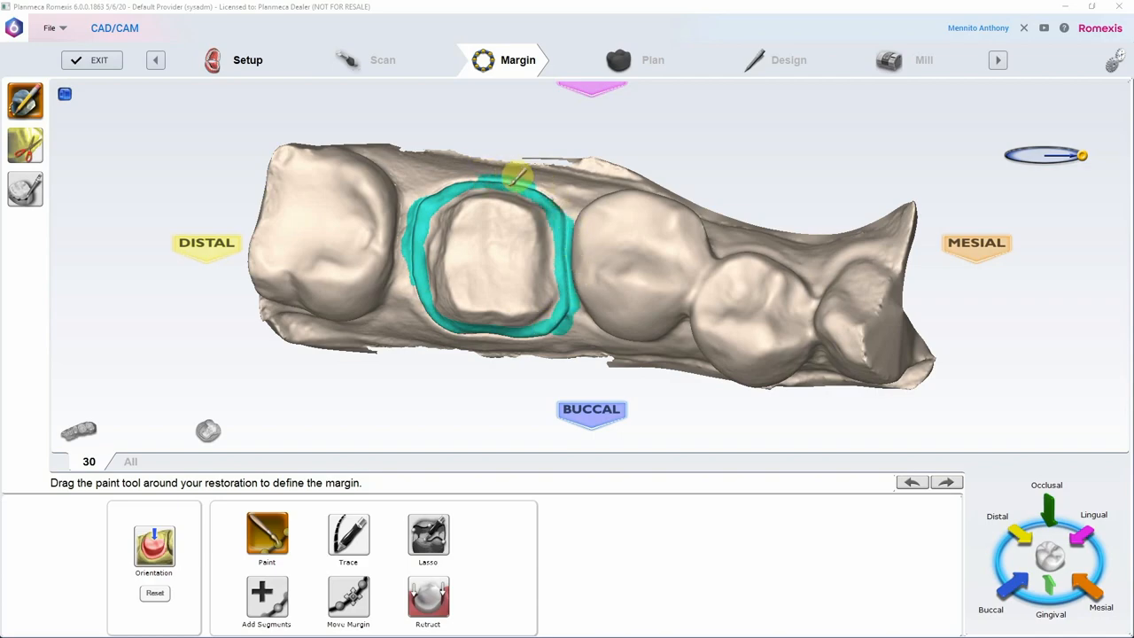
left_click(347, 595)
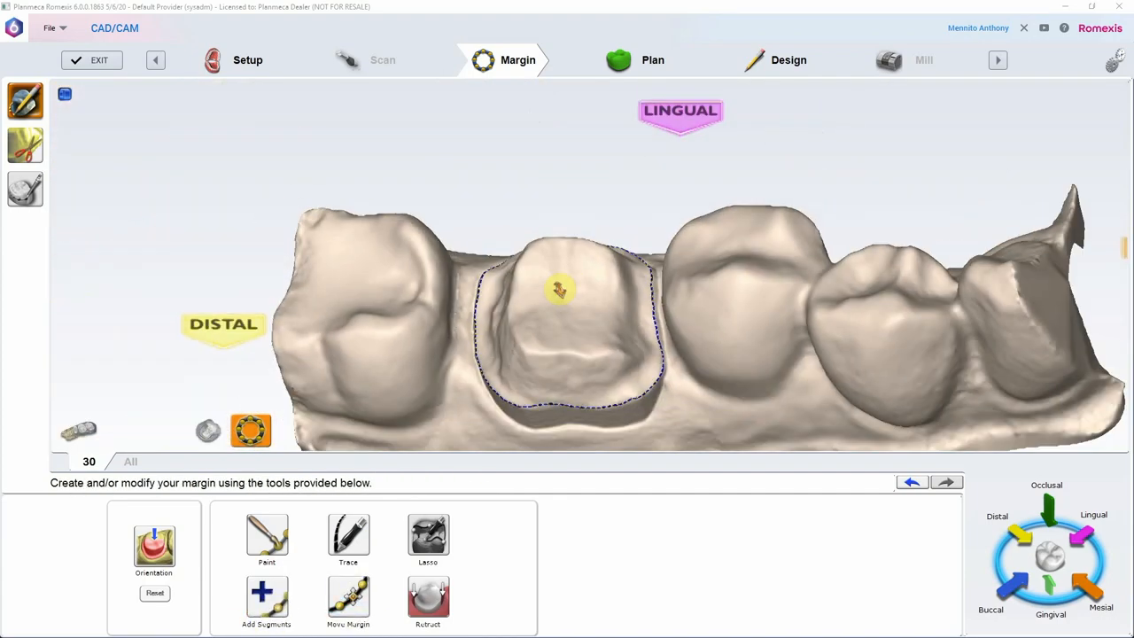
left_click(652, 60)
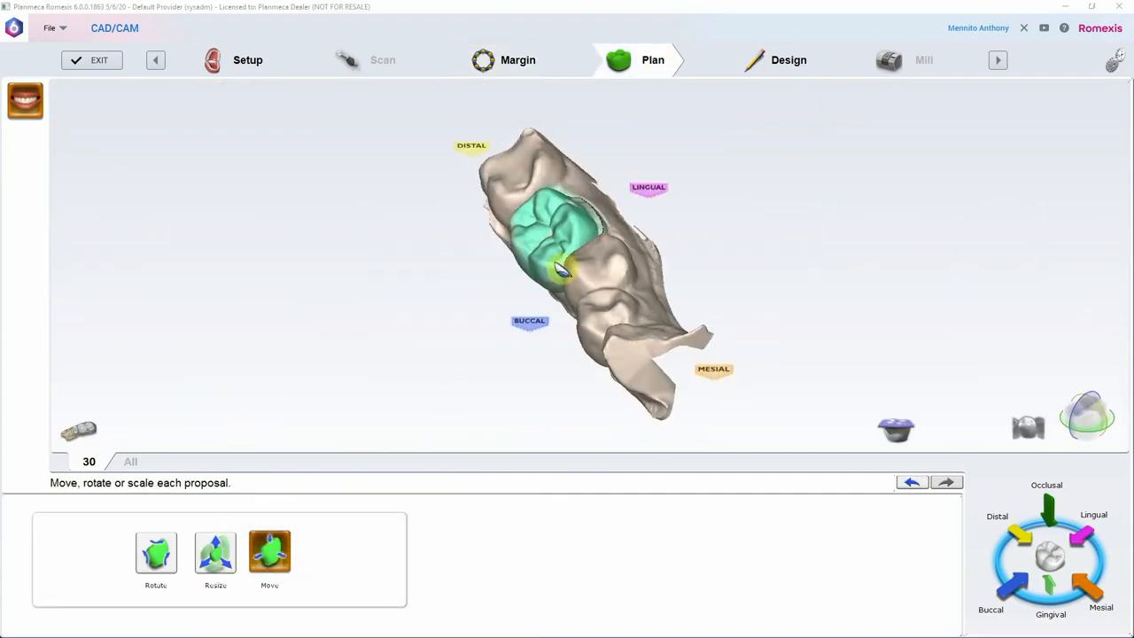
Adjust the crown proposal with Rotate and Move, then advance to Design.
left_click(156, 562)
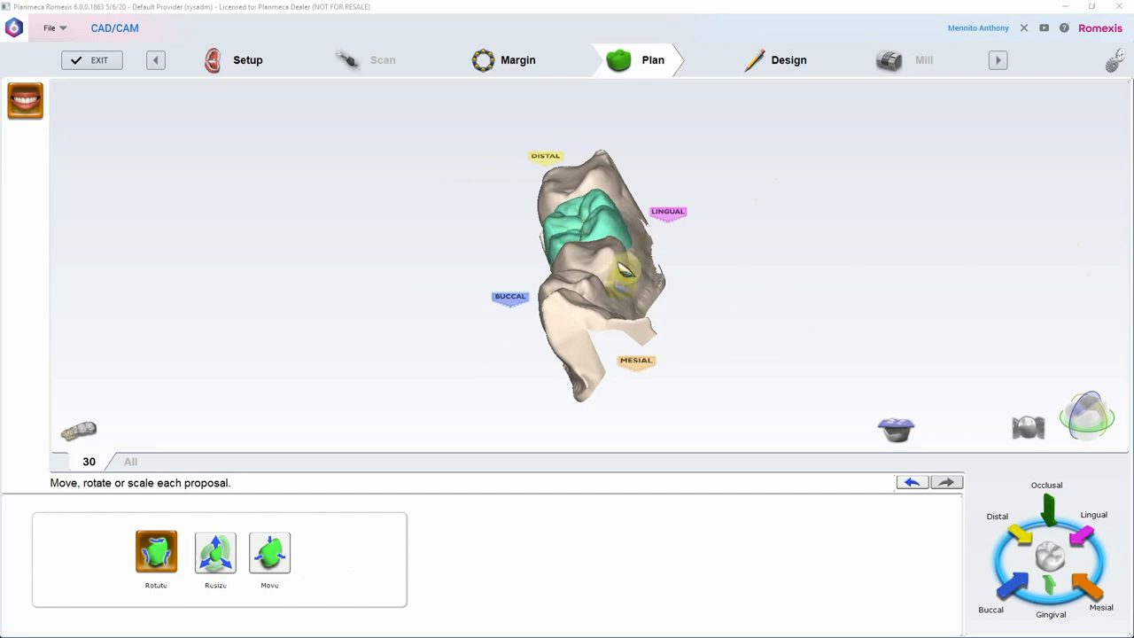
left_click(269, 554)
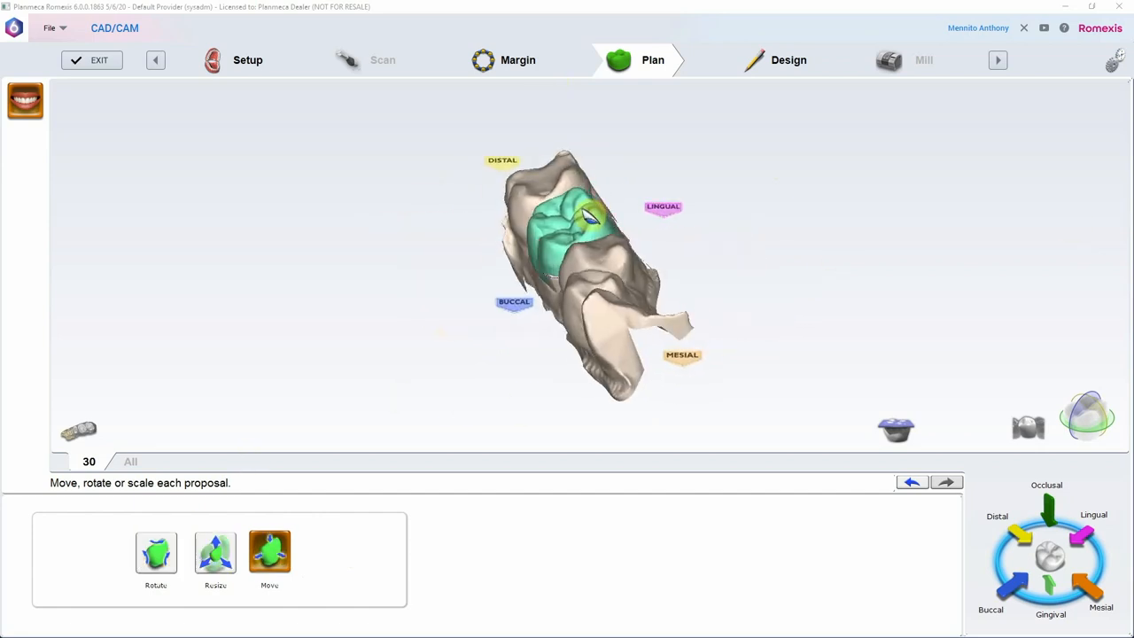
left_click(786, 60)
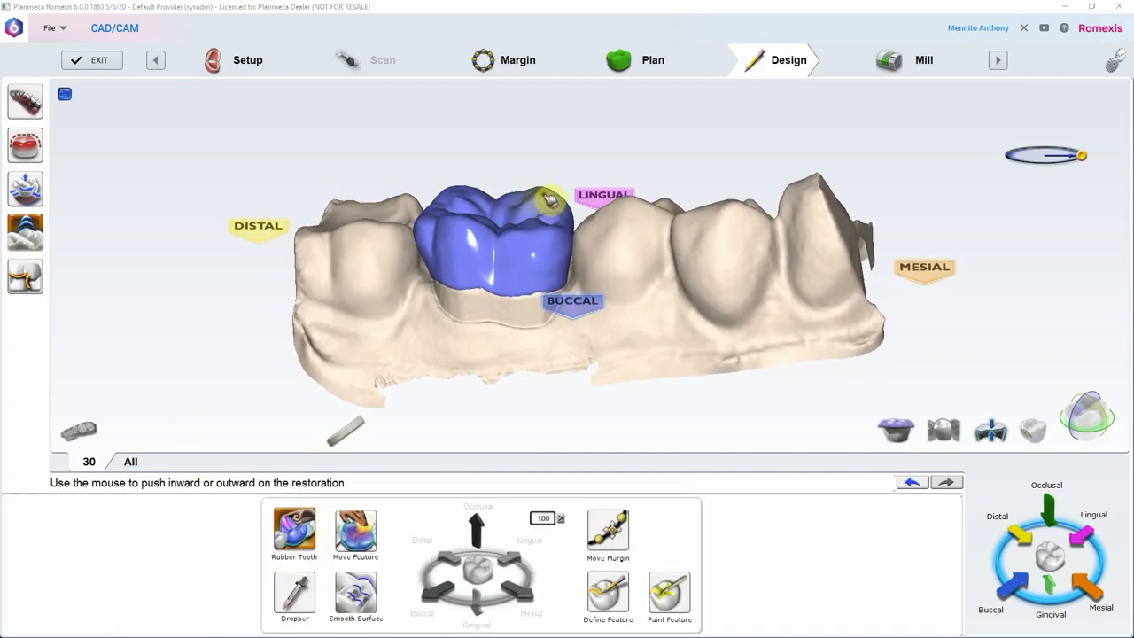
Inspect the crown from above with its contact map shown, then advance to Mill.
left_click_drag(549, 203, 758, 280)
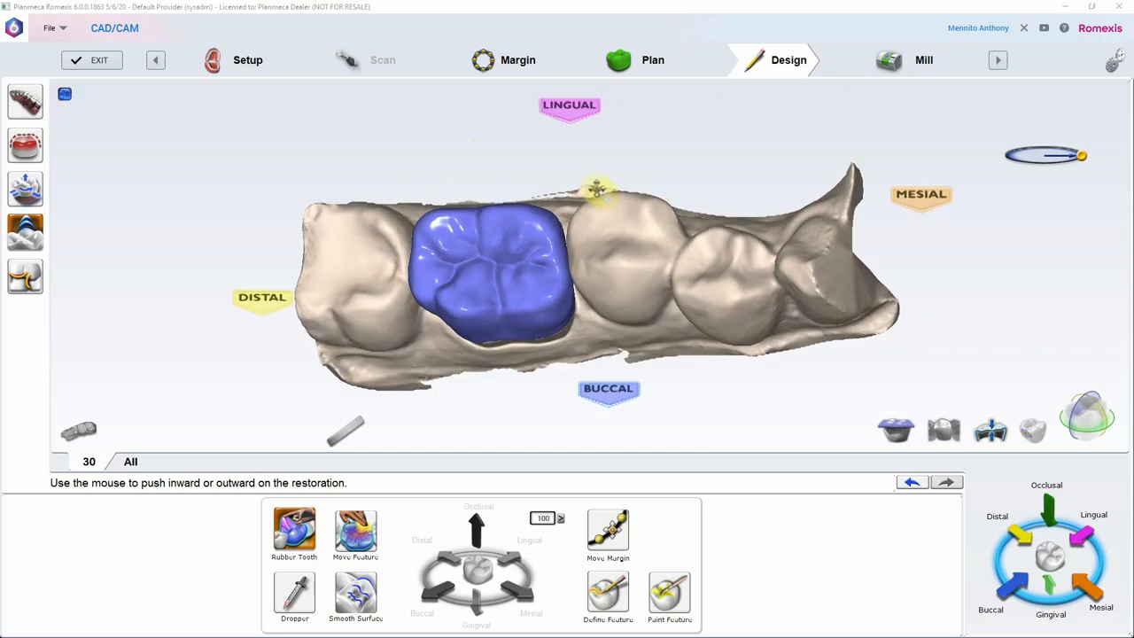
left_click_drag(594, 265, 523, 280)
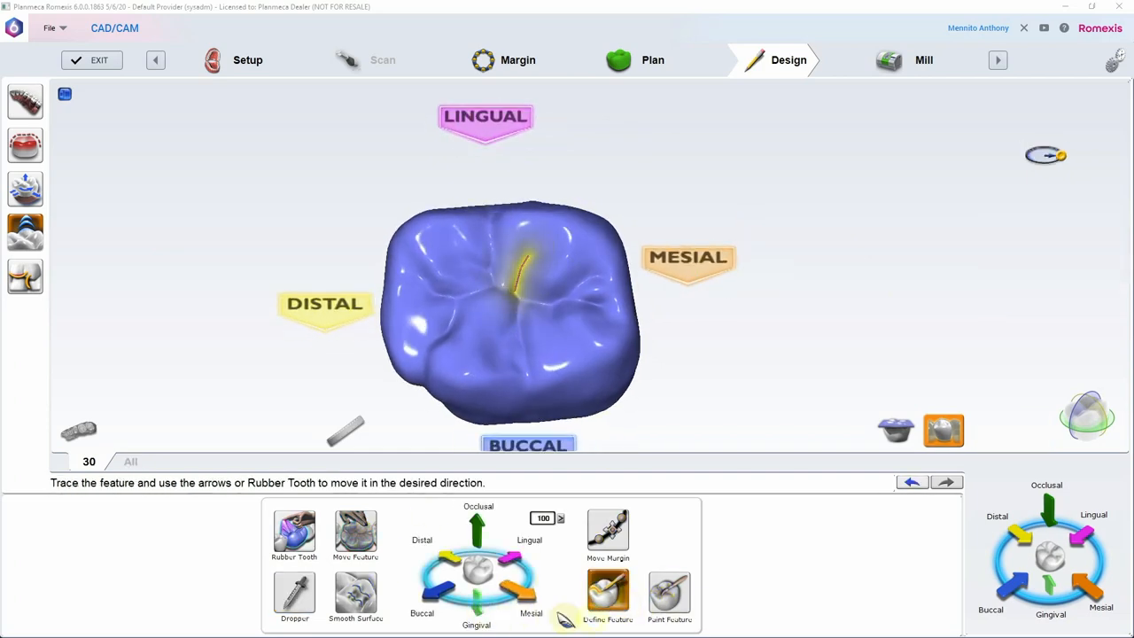
left_click(355, 594)
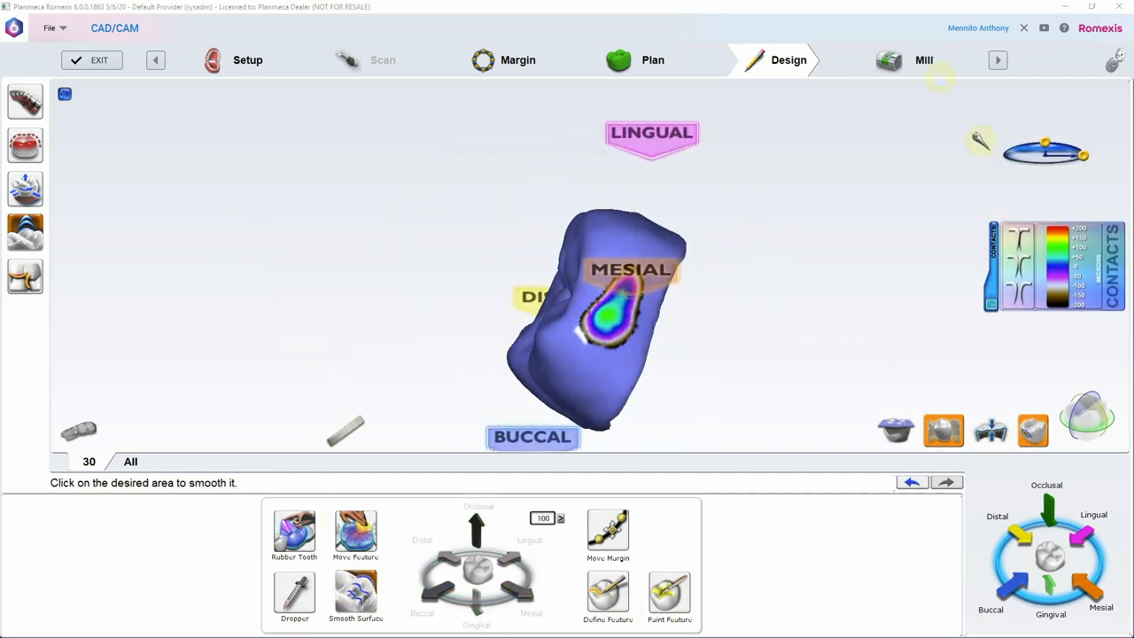
left_click(888, 60)
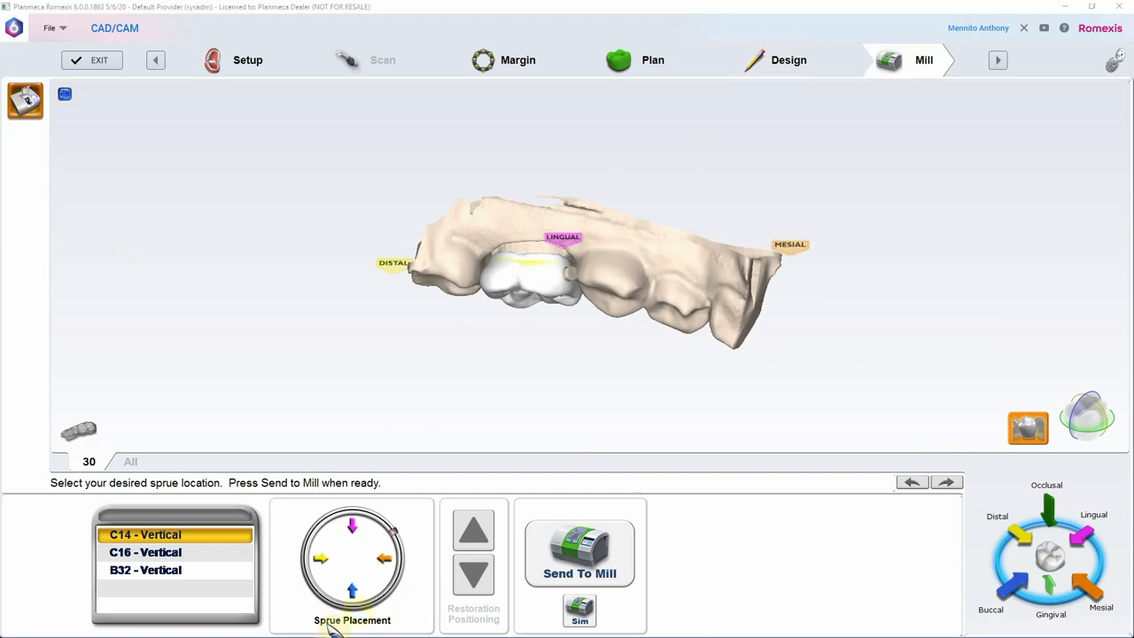